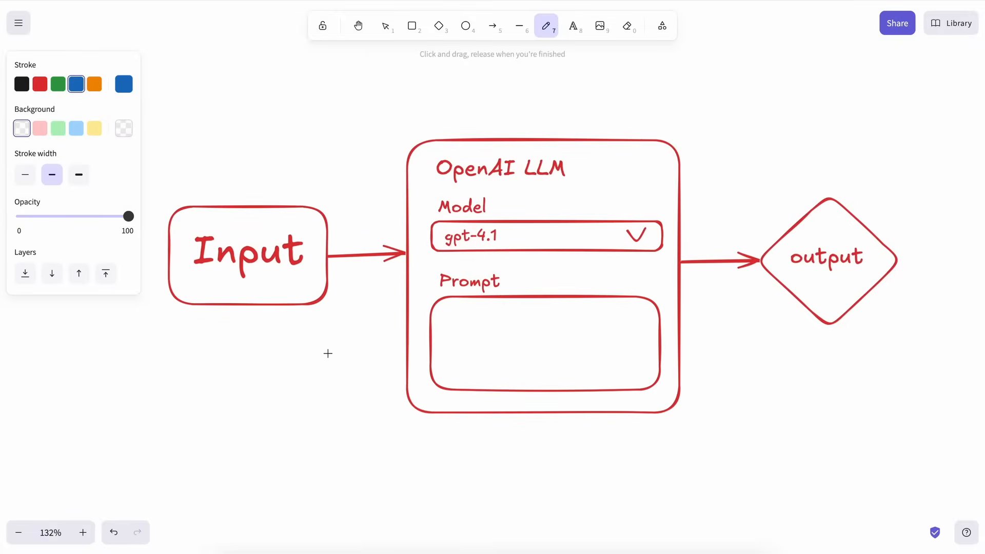
- Sketch blue check marks beside Pipelines 1–3, an arrow to Pipeline 2, and an Input loop
{"action": "left_click_drag", "start_coordinate": [280, 299], "coordinate": [331, 404]}
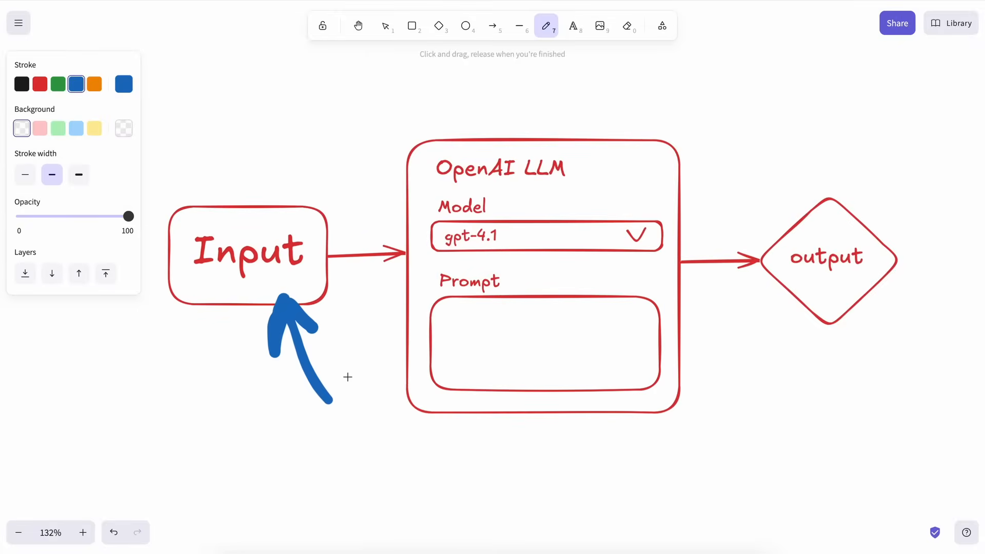
{"action": "left_click_drag", "start_coordinate": [657, 100], "coordinate": [641, 188]}
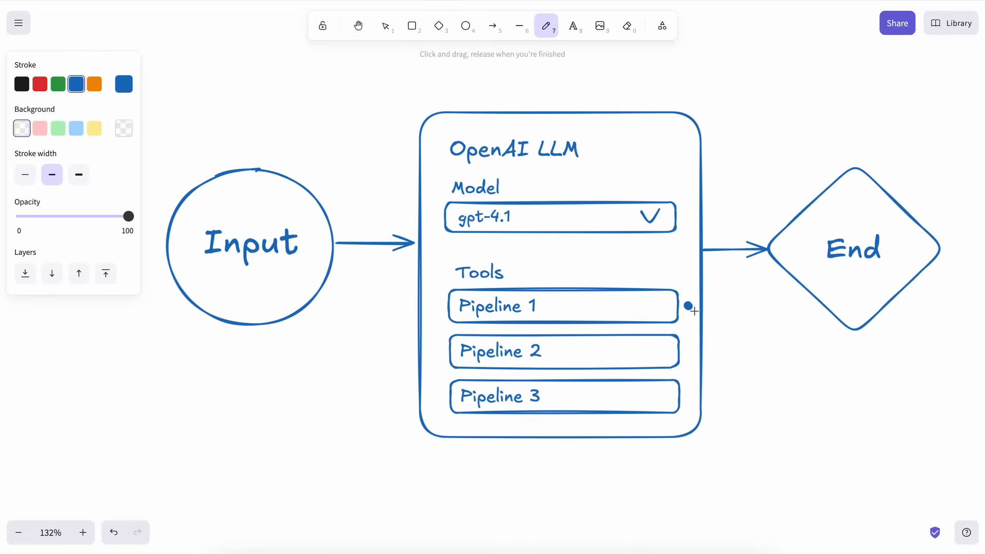
{"action": "left_click_drag", "start_coordinate": [688, 309], "coordinate": [735, 341]}
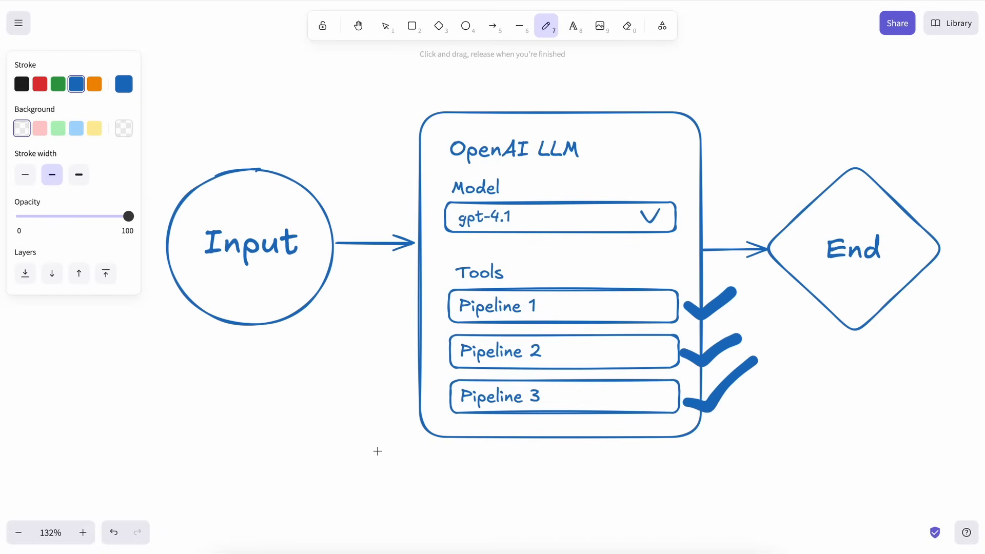
{"action": "left_click_drag", "start_coordinate": [376, 457], "coordinate": [432, 361]}
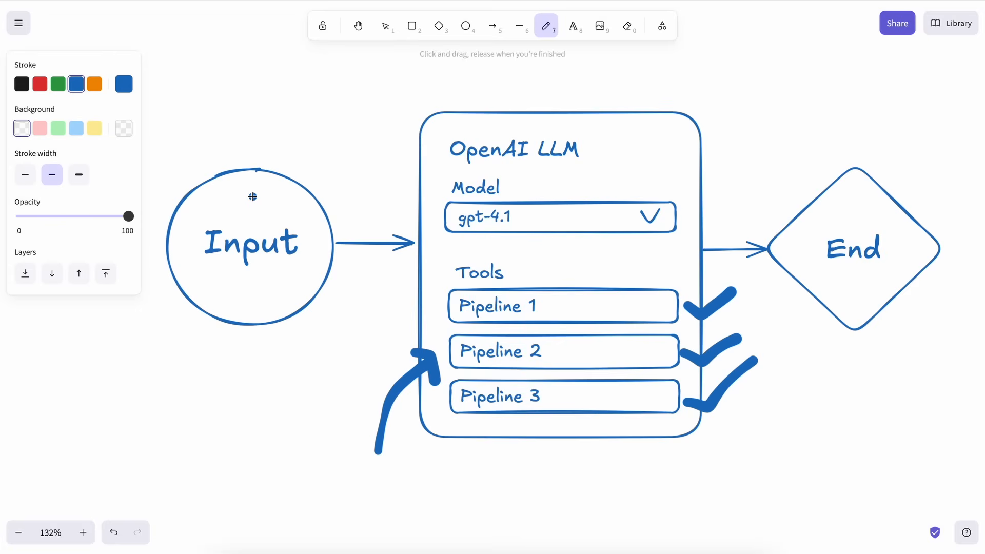
{"action": "left_click_drag", "start_coordinate": [251, 195], "coordinate": [305, 151]}
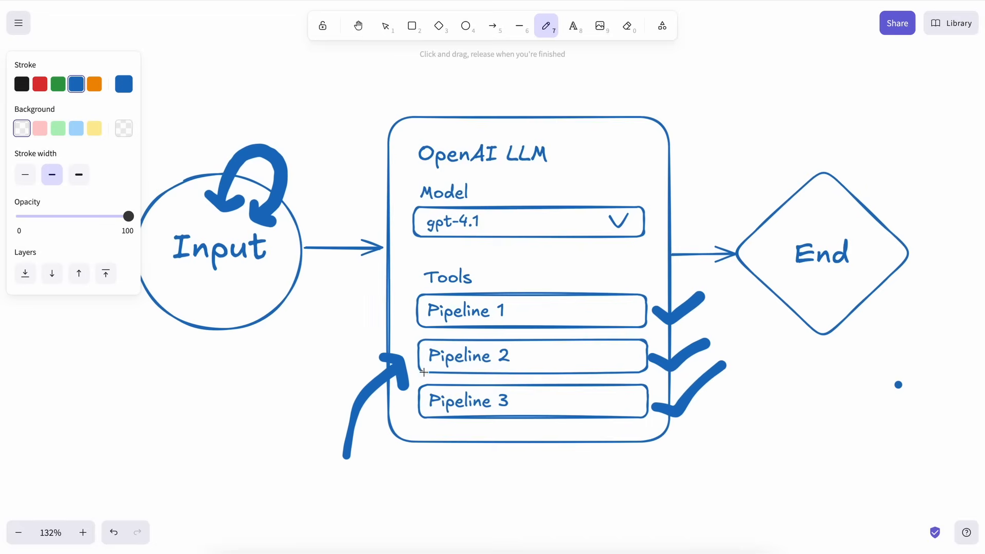
{"action": "mouse_move", "coordinate": [482, 351]}
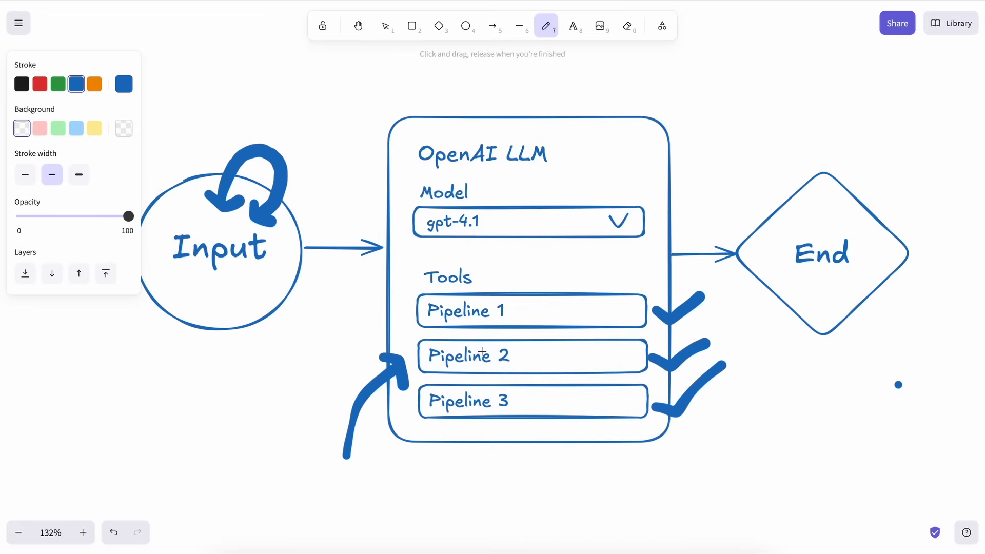
{"action": "mouse_move", "coordinate": [472, 339]}
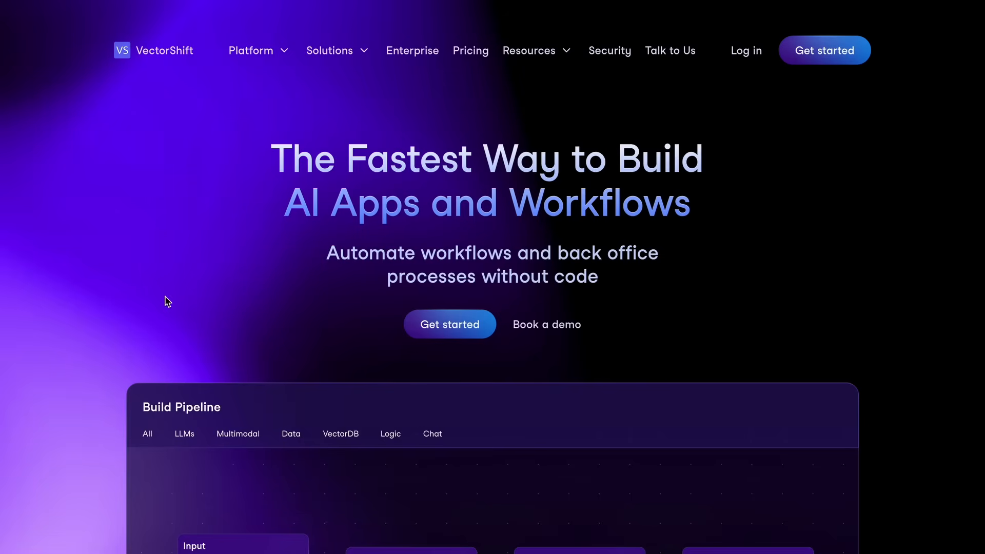
{"action": "scroll", "scroll_direction": "down", "scroll_amount": 3}
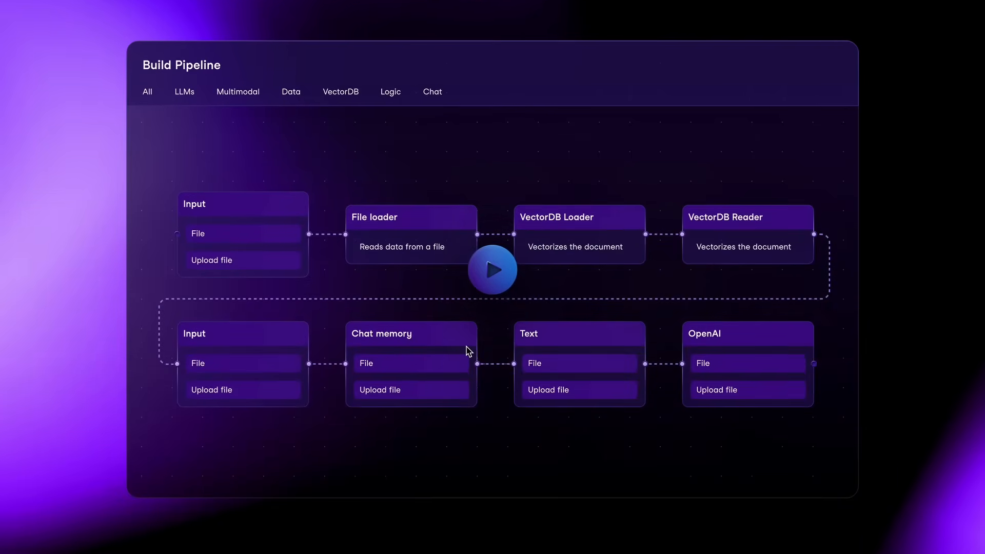
{"action": "scroll", "scroll_direction": "down", "scroll_amount": 3}
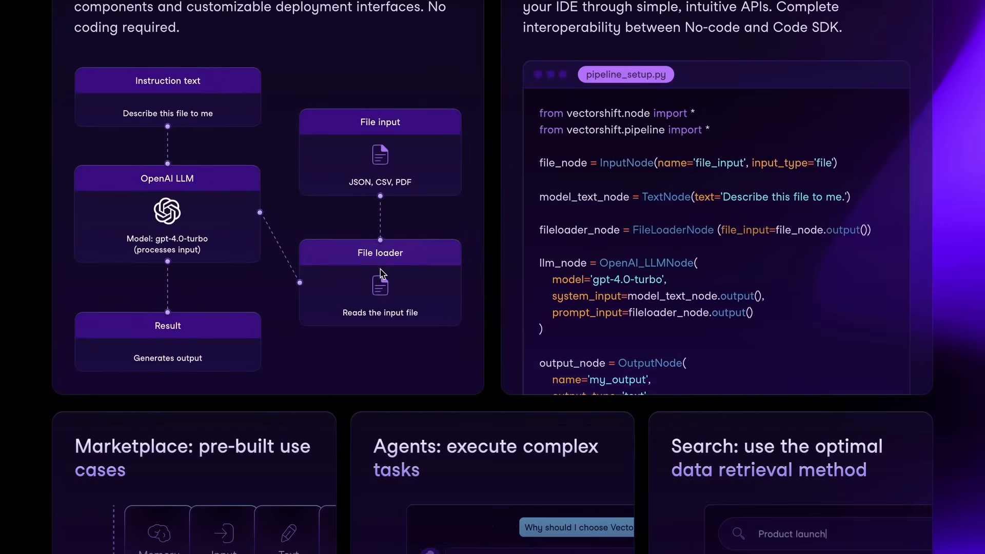
{"action": "scroll", "scroll_direction": "down", "scroll_amount": 3}
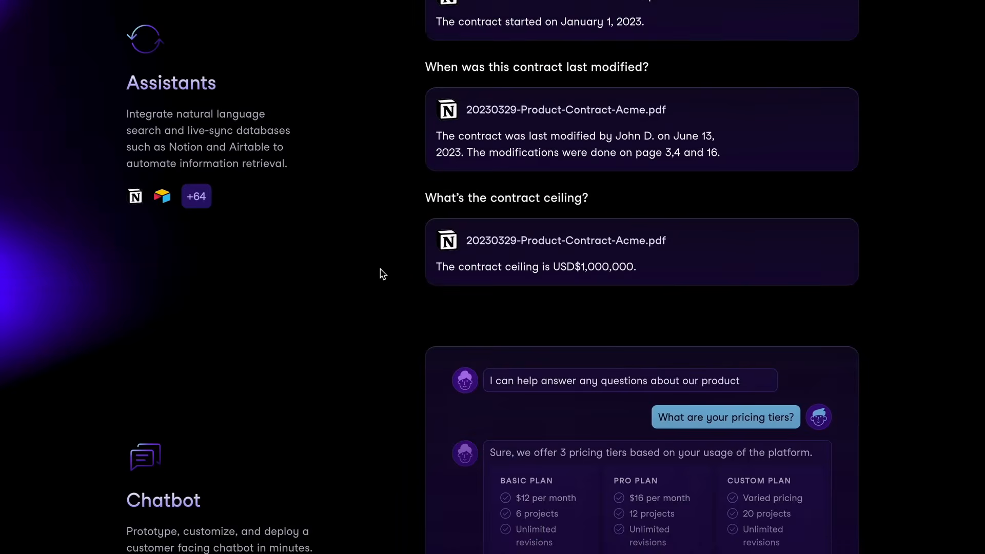
{"action": "scroll", "scroll_direction": "down", "scroll_amount": 3}
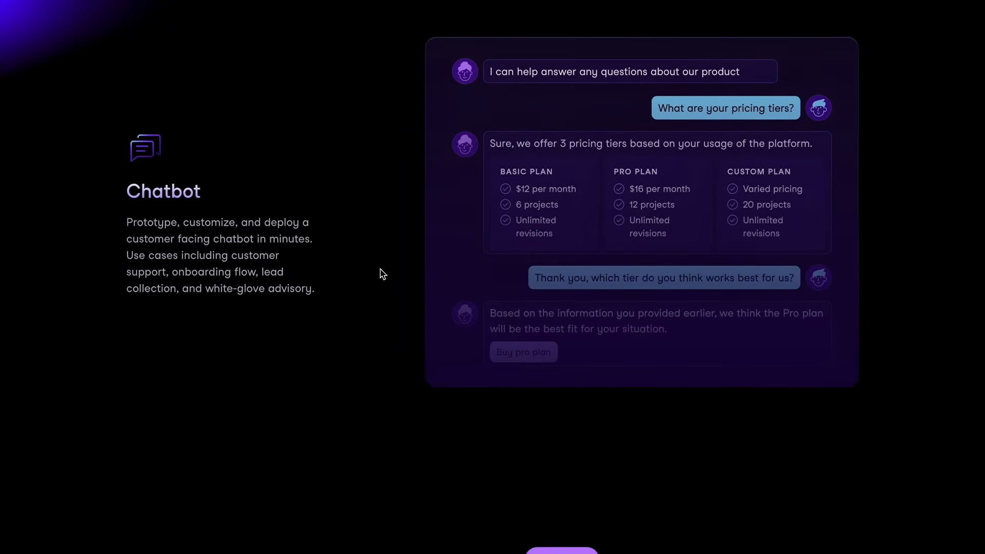
{"action": "scroll", "scroll_direction": "down", "scroll_amount": 3}
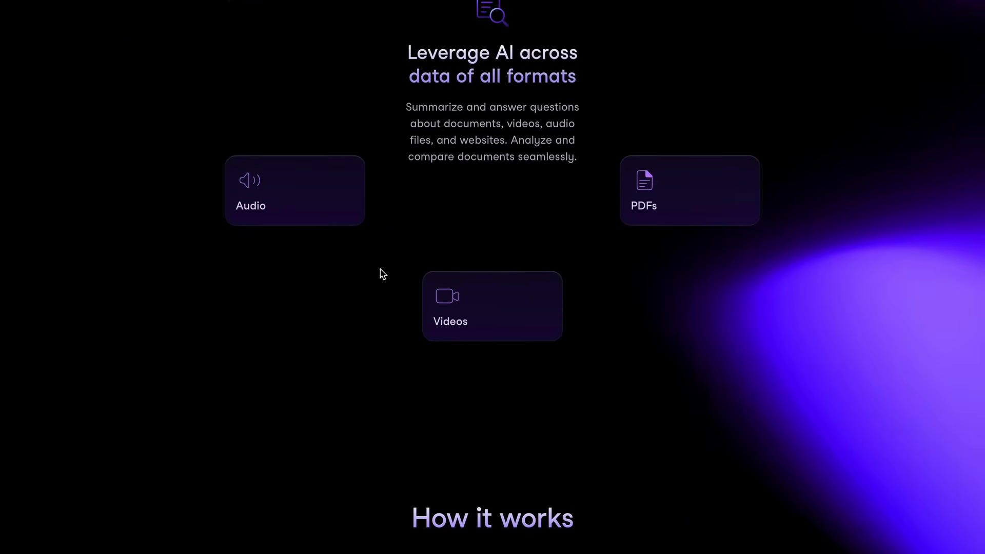
{"action": "scroll", "scroll_direction": "down", "scroll_amount": 3}
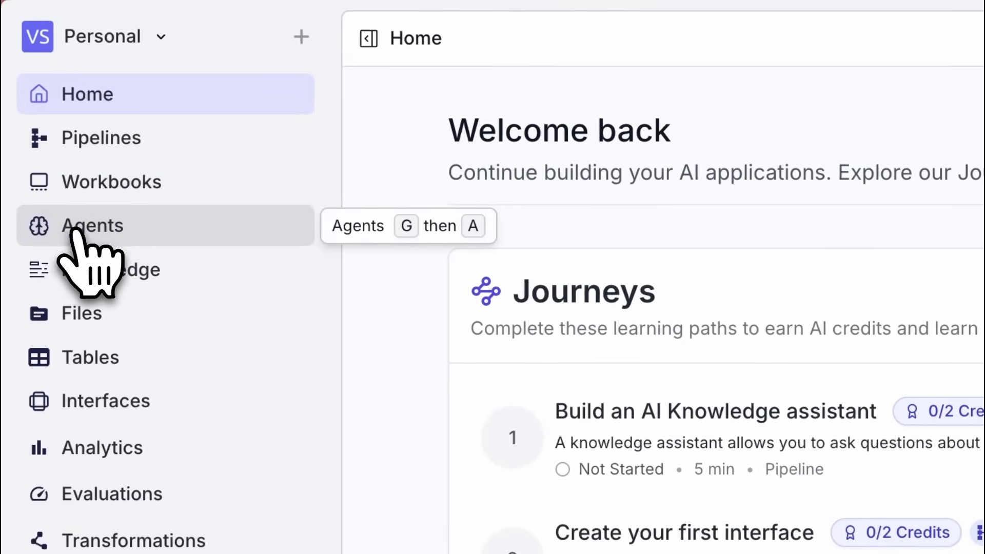
- Create a new agent named KingAgent from the Agents list
{"action": "left_click", "coordinate": [92, 225]}
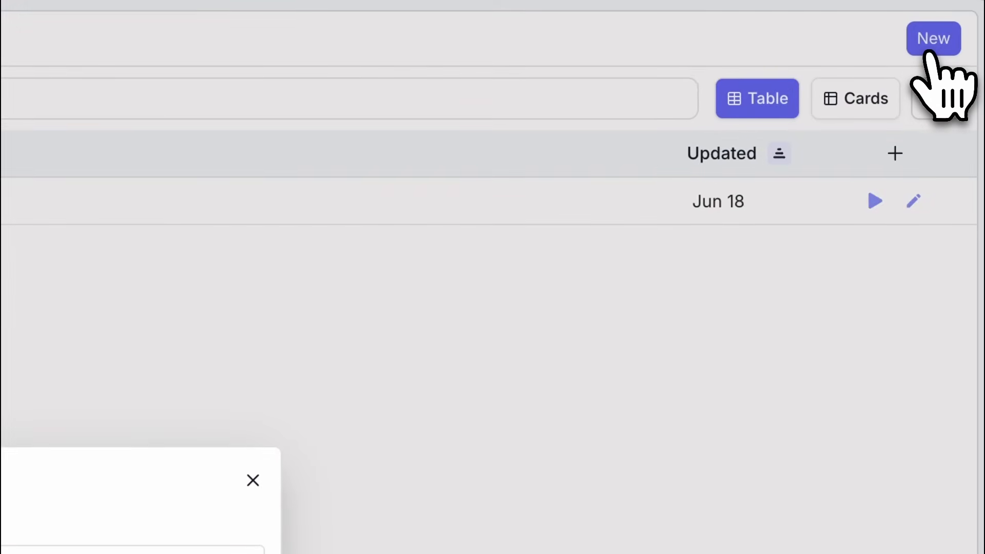
{"action": "left_click", "coordinate": [933, 39]}
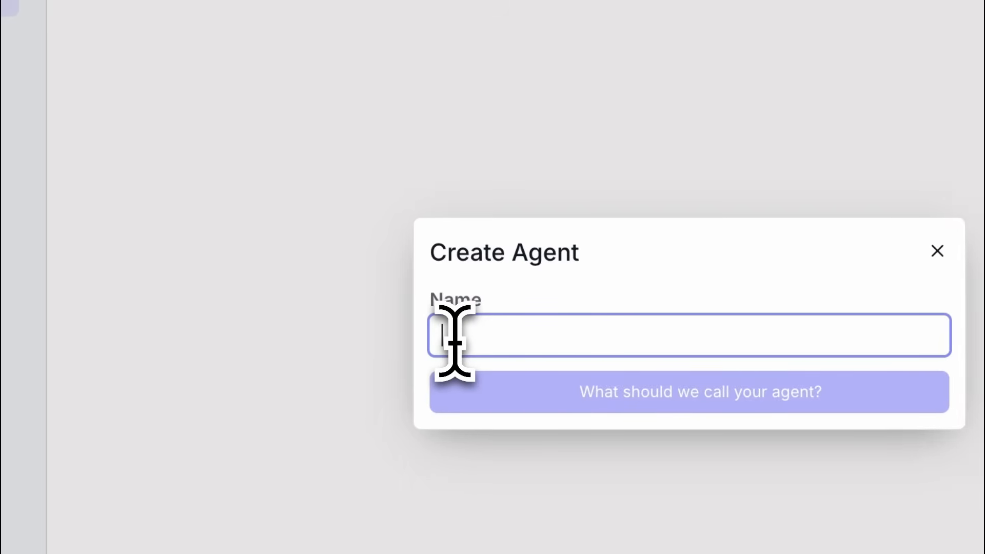
{"action": "type", "text": "KingAgent"}
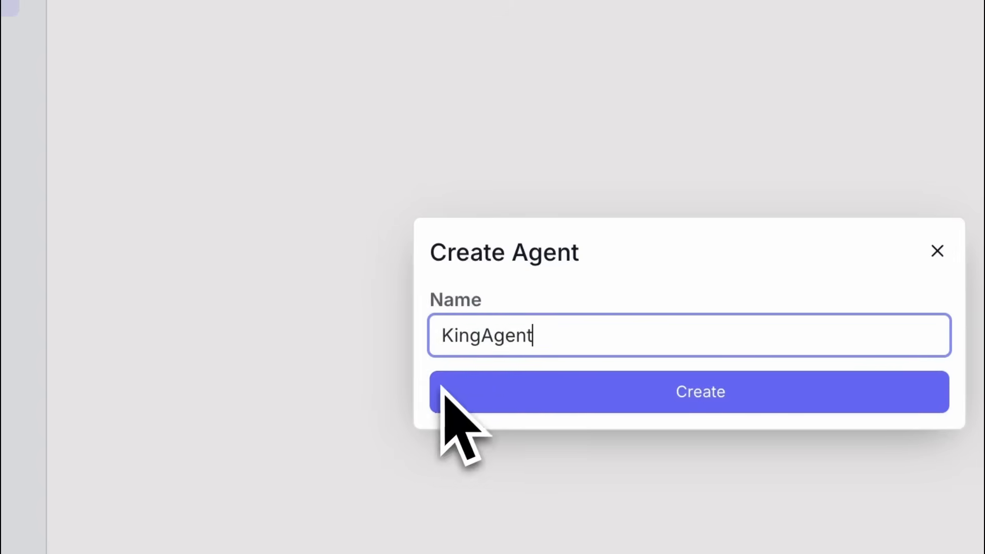
{"action": "left_click", "coordinate": [699, 391]}
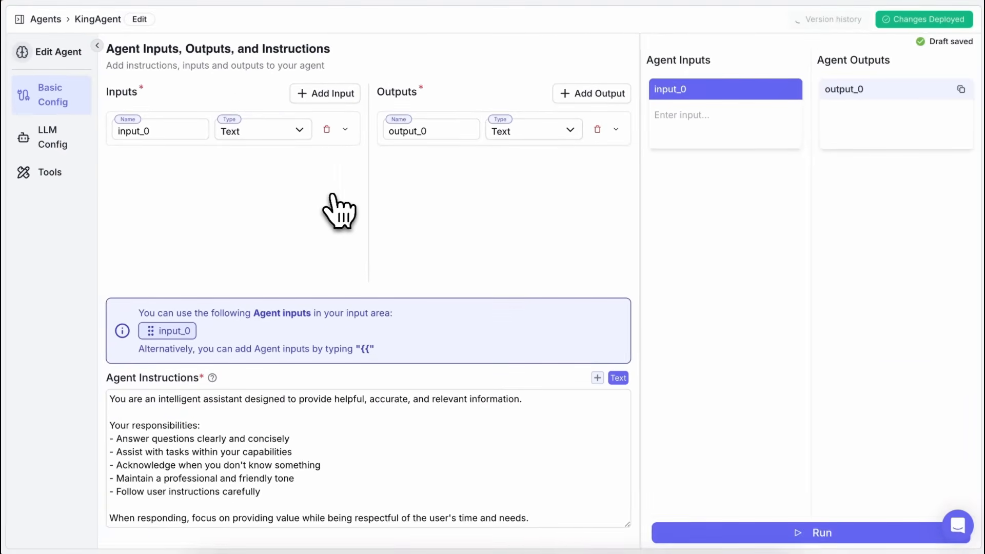
{"action": "mouse_move", "coordinate": [349, 189]}
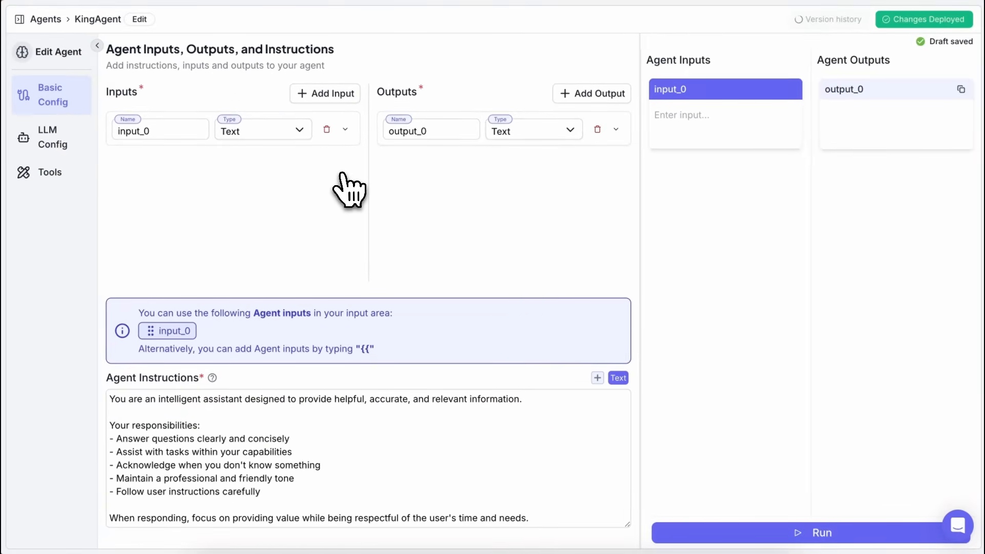
{"action": "mouse_move", "coordinate": [422, 176]}
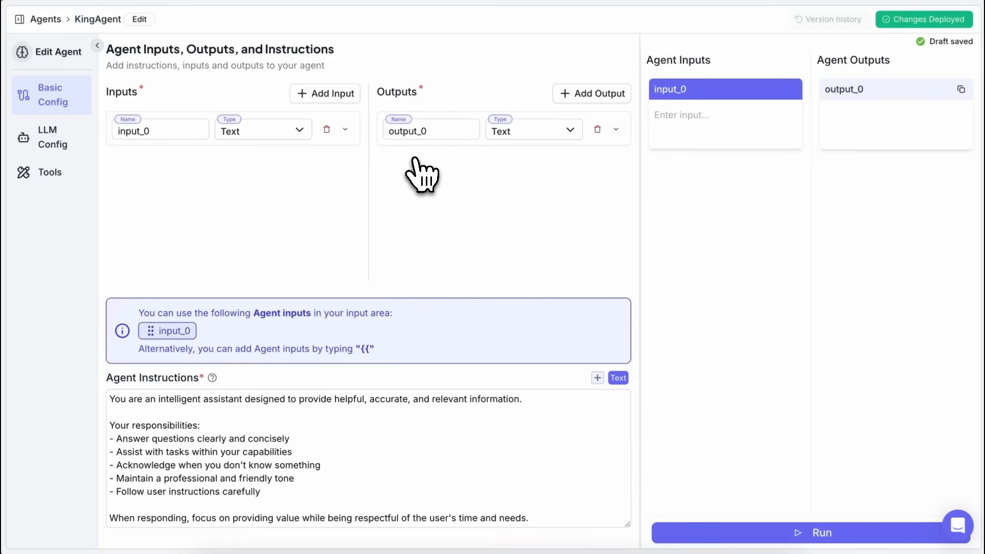
{"action": "mouse_move", "coordinate": [480, 186]}
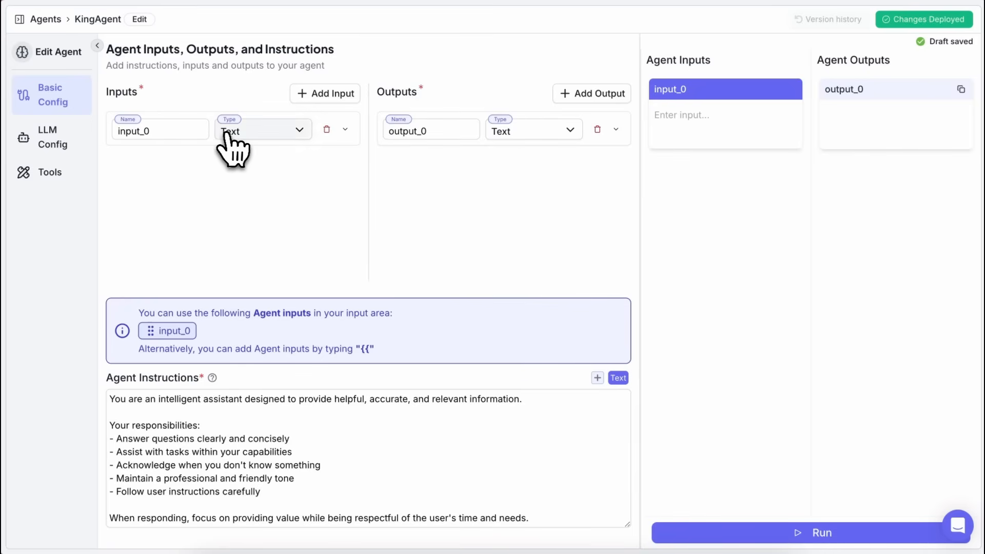
{"action": "mouse_move", "coordinate": [559, 142]}
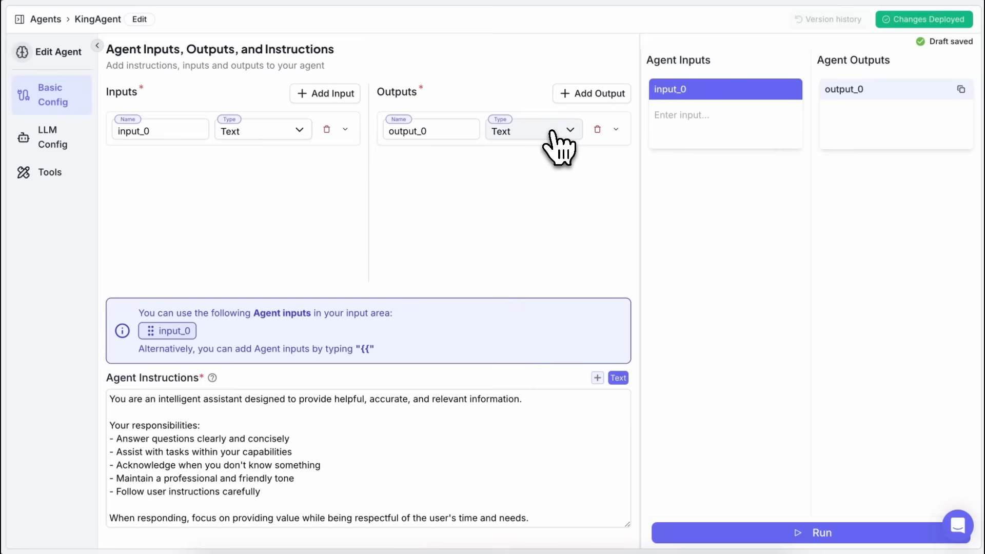
{"action": "mouse_move", "coordinate": [793, 151]}
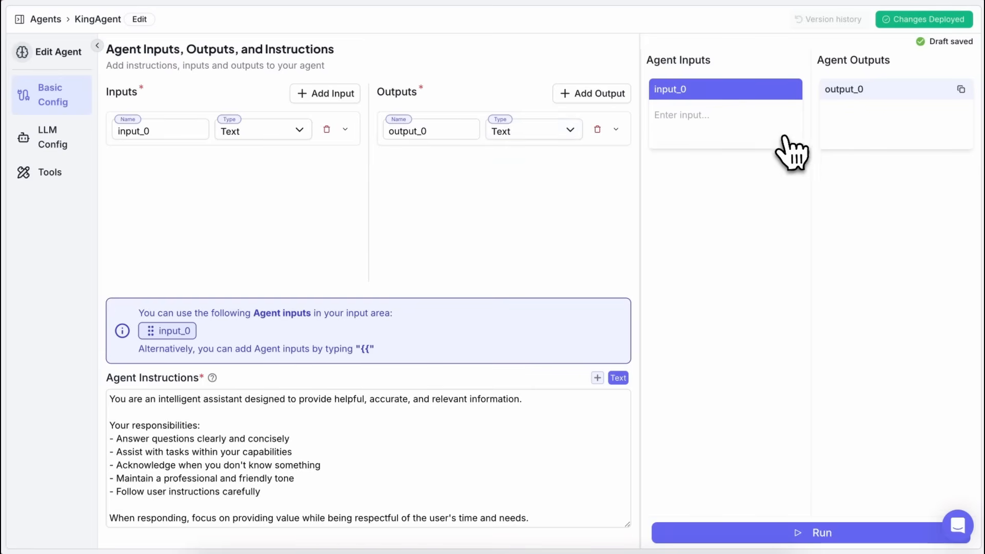
{"action": "mouse_move", "coordinate": [844, 138]}
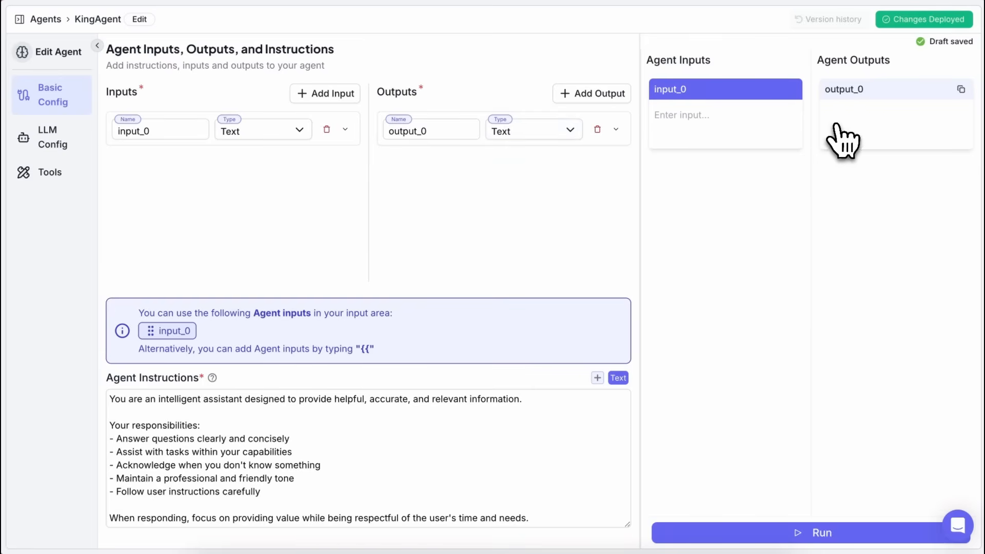
{"action": "mouse_move", "coordinate": [801, 154]}
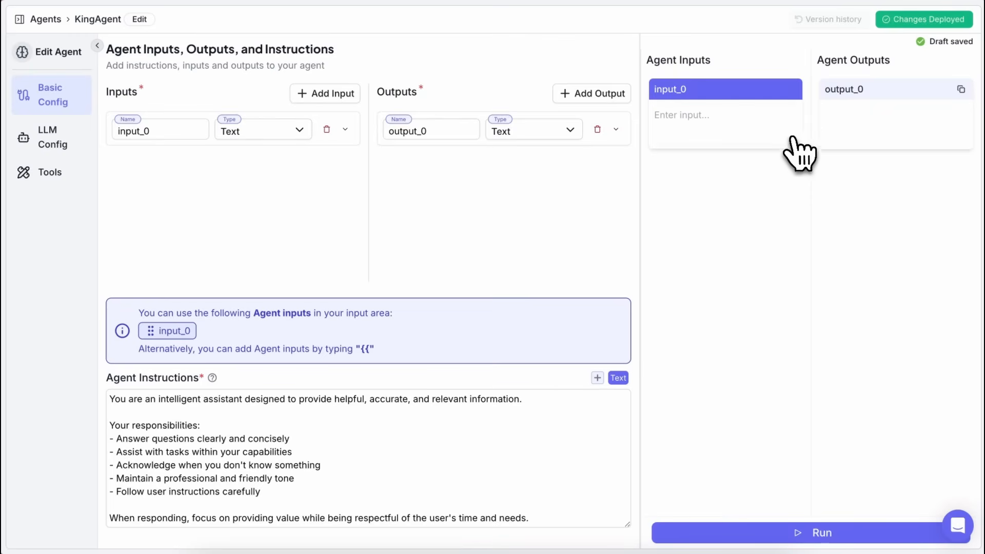
{"action": "mouse_move", "coordinate": [797, 142]}
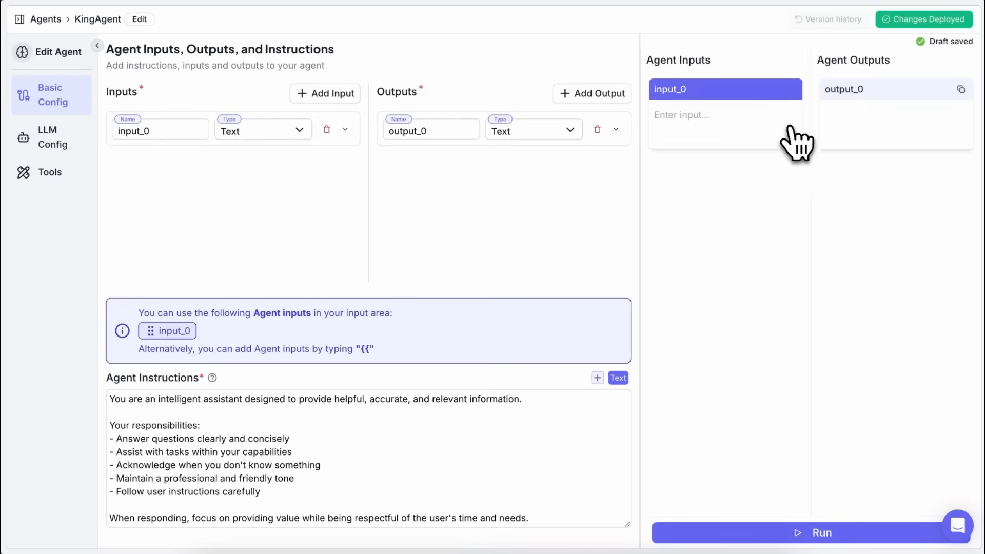
{"action": "mouse_move", "coordinate": [833, 150]}
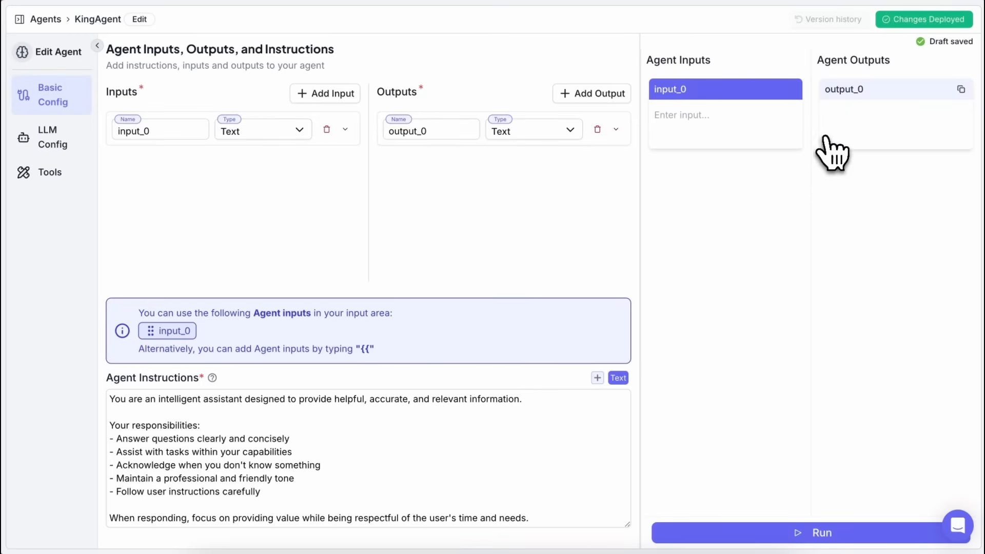
{"action": "mouse_move", "coordinate": [845, 140]}
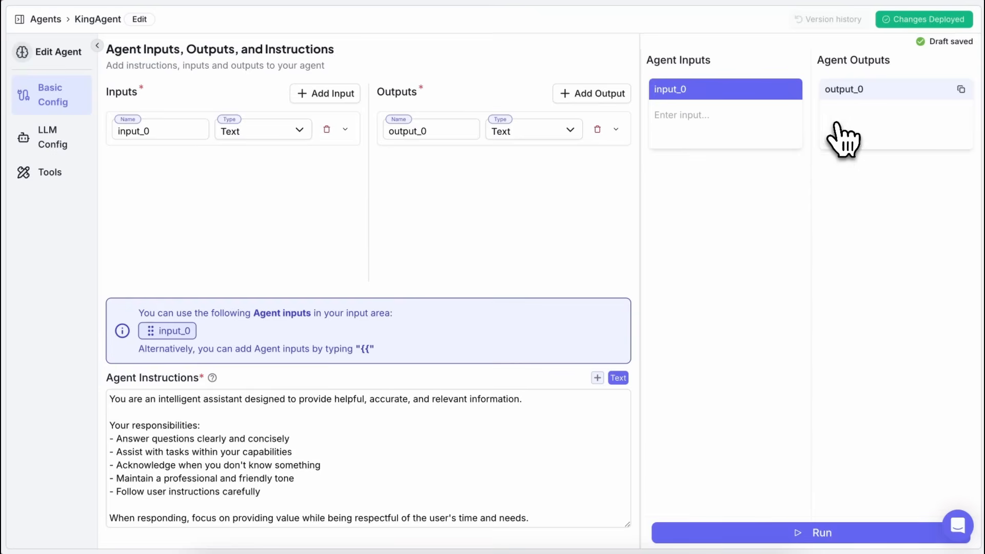
{"action": "mouse_move", "coordinate": [840, 137]}
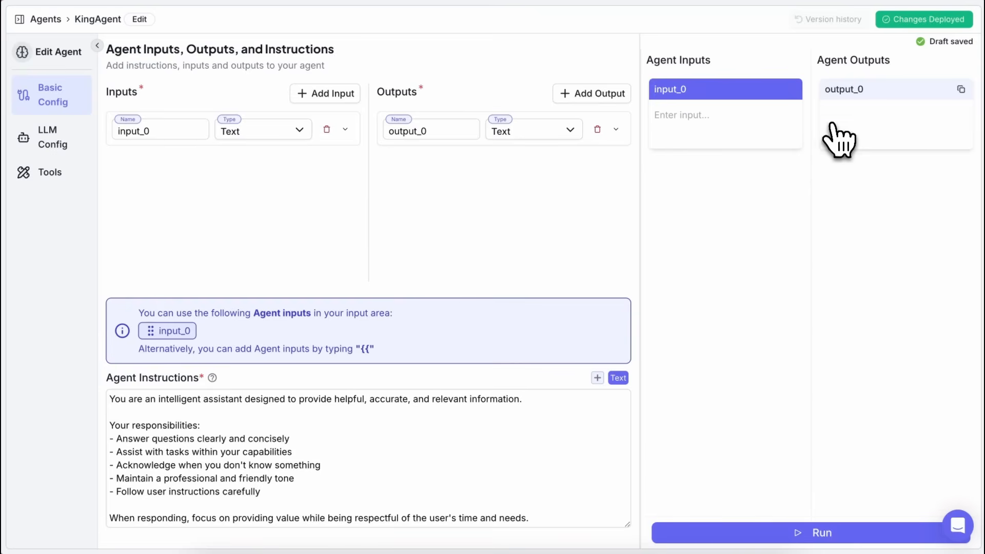
{"action": "mouse_move", "coordinate": [826, 142]}
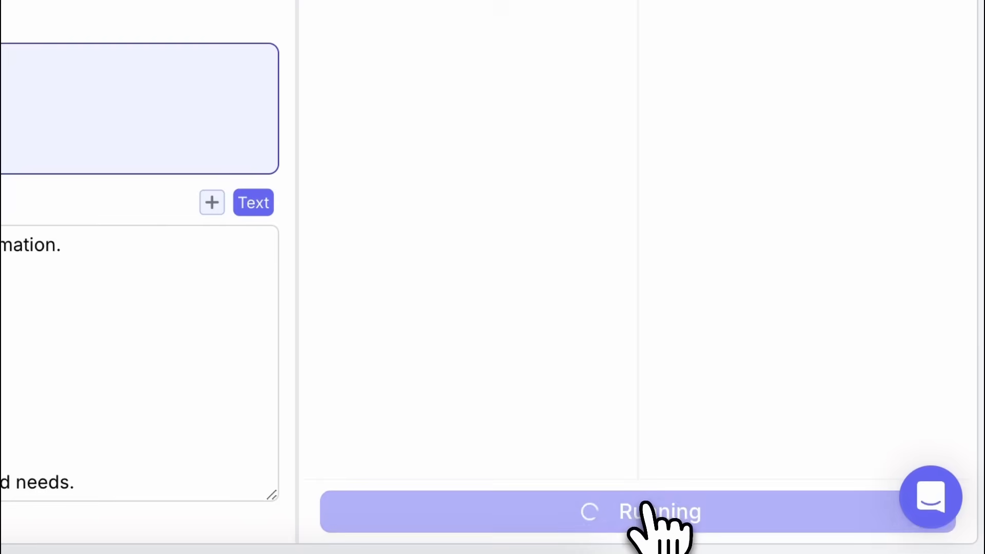
{"action": "left_click", "coordinate": [638, 511]}
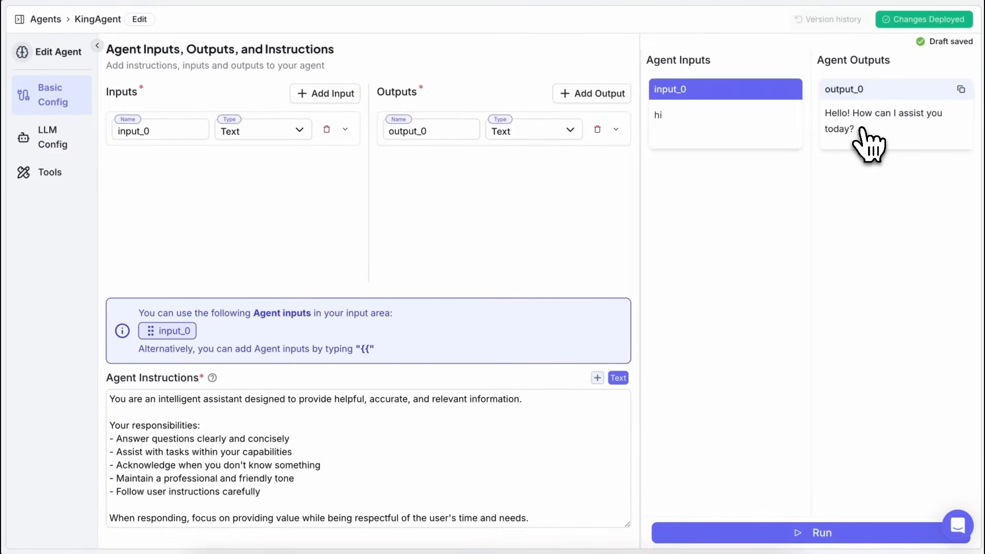
{"action": "mouse_move", "coordinate": [864, 151]}
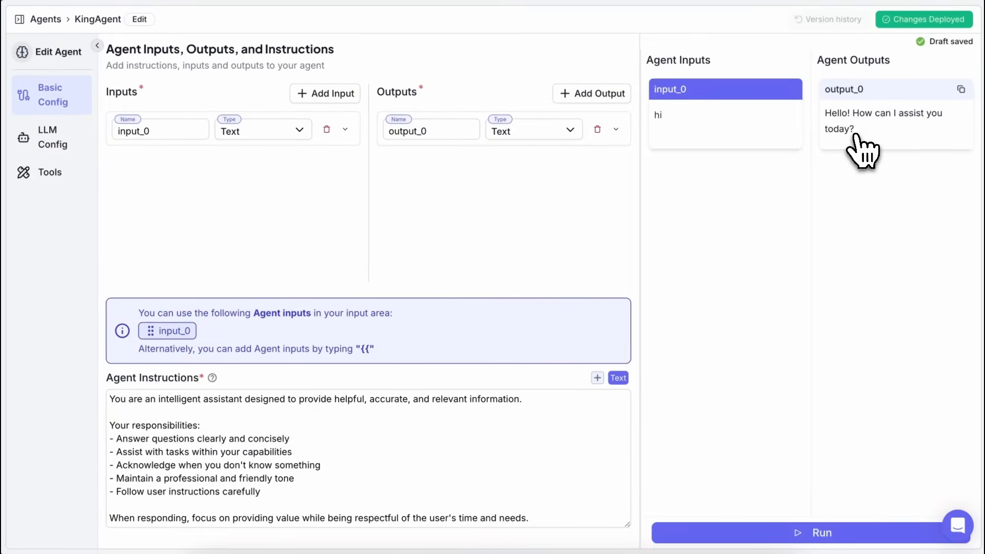
{"action": "mouse_move", "coordinate": [850, 147]}
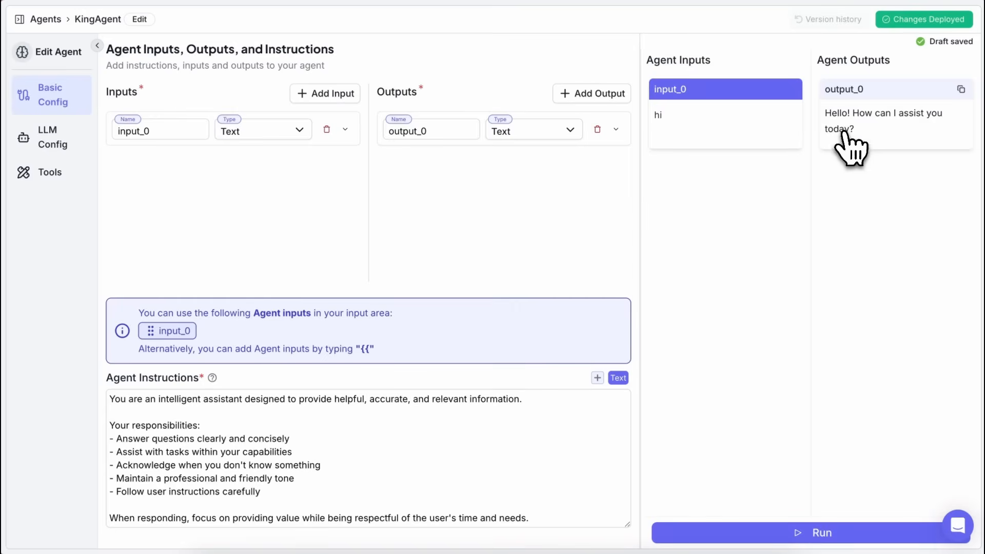
{"action": "mouse_move", "coordinate": [681, 163]}
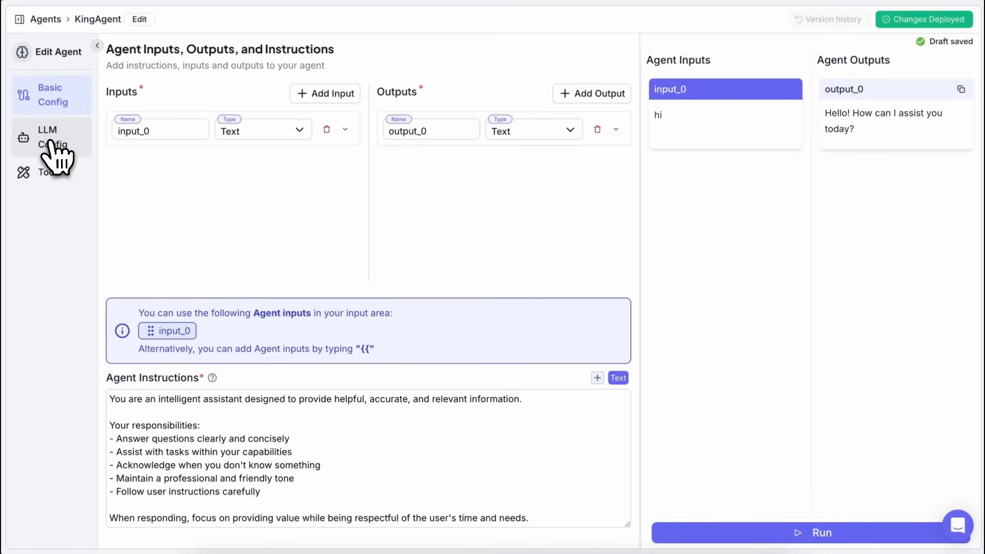
{"action": "mouse_move", "coordinate": [60, 162]}
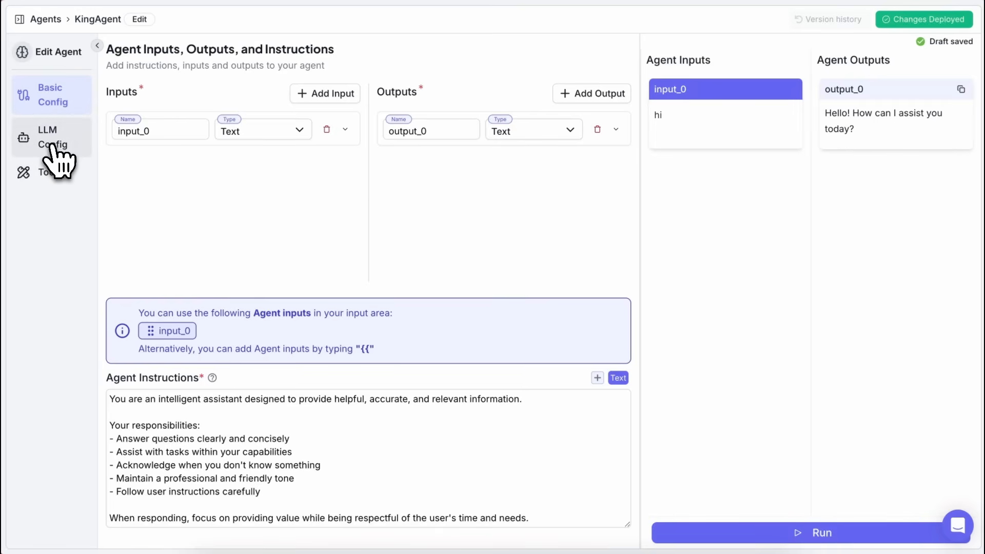
- Set KingAgent's LLM provider to Google with model gemini-2.5-flash-preview-04-17
{"action": "left_click", "coordinate": [53, 137]}
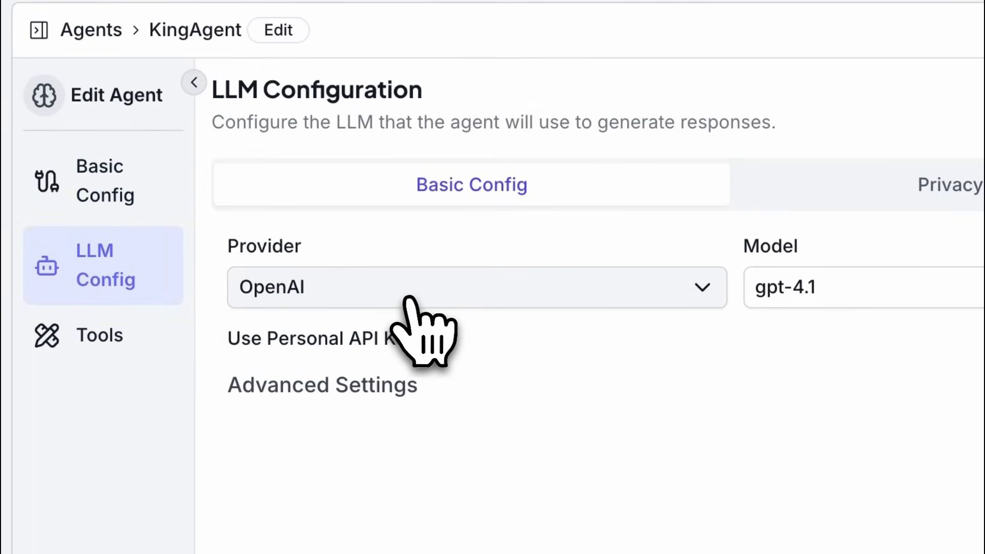
{"action": "scroll", "scroll_direction": "down", "scroll_amount": 3}
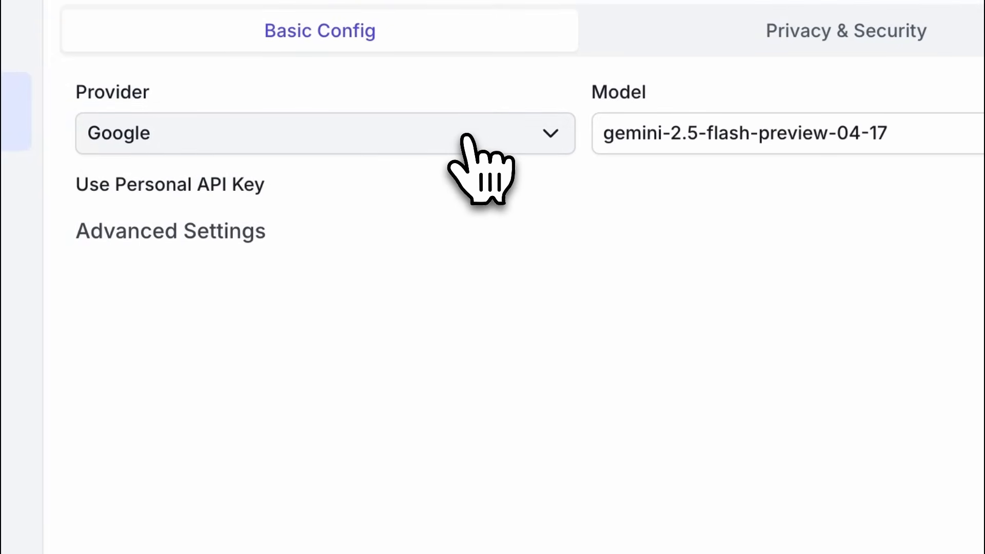
{"action": "left_click", "coordinate": [325, 132]}
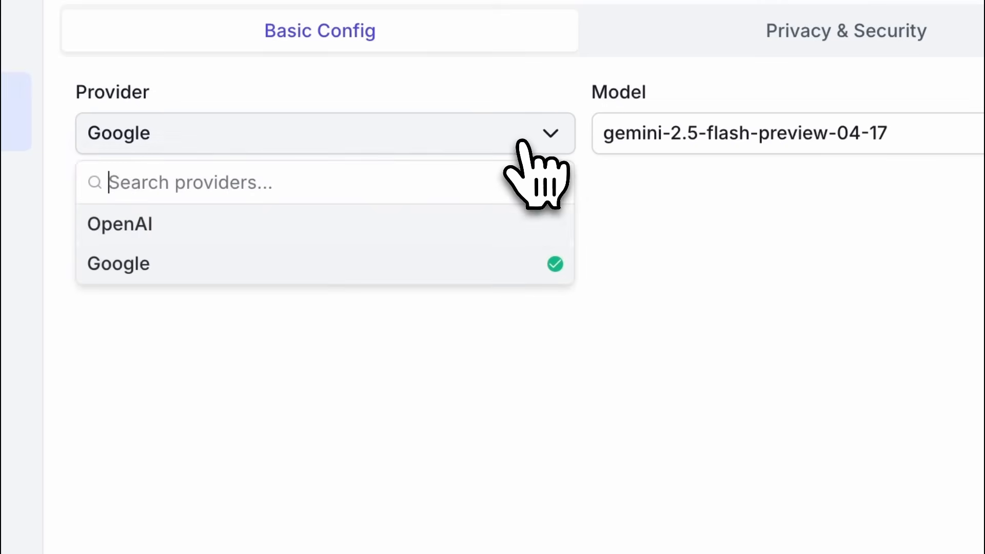
{"action": "left_click", "coordinate": [120, 224]}
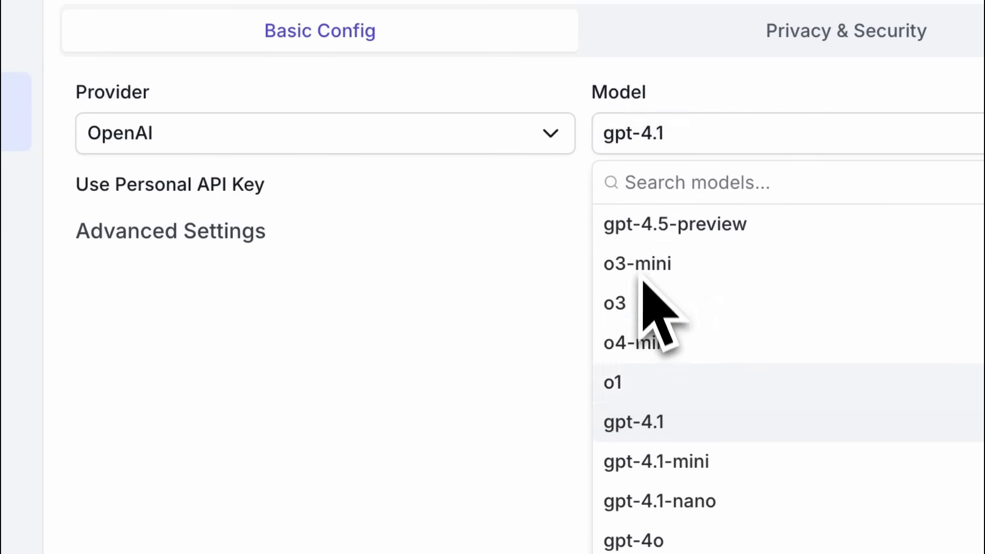
{"action": "left_click", "coordinate": [323, 133]}
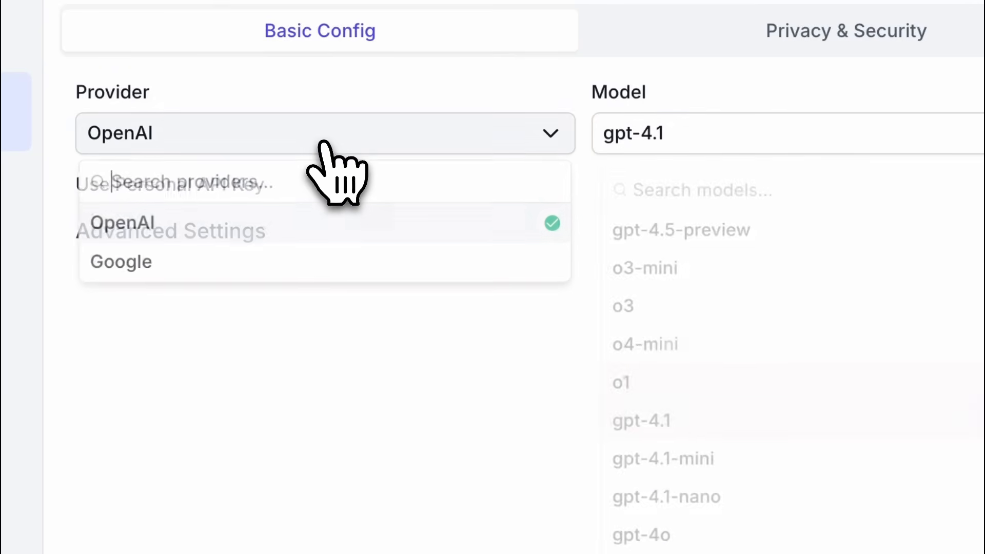
{"action": "left_click", "coordinate": [121, 261]}
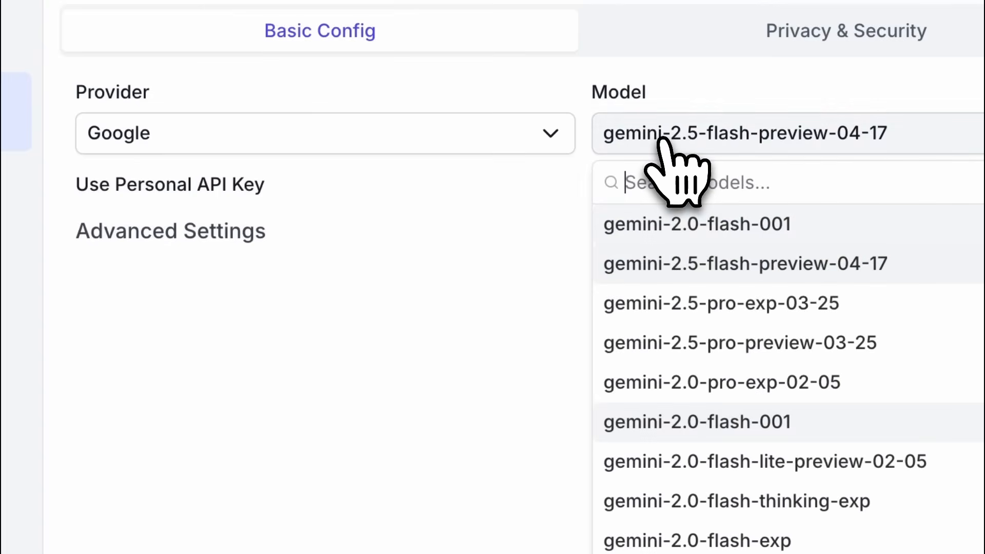
{"action": "mouse_move", "coordinate": [672, 314]}
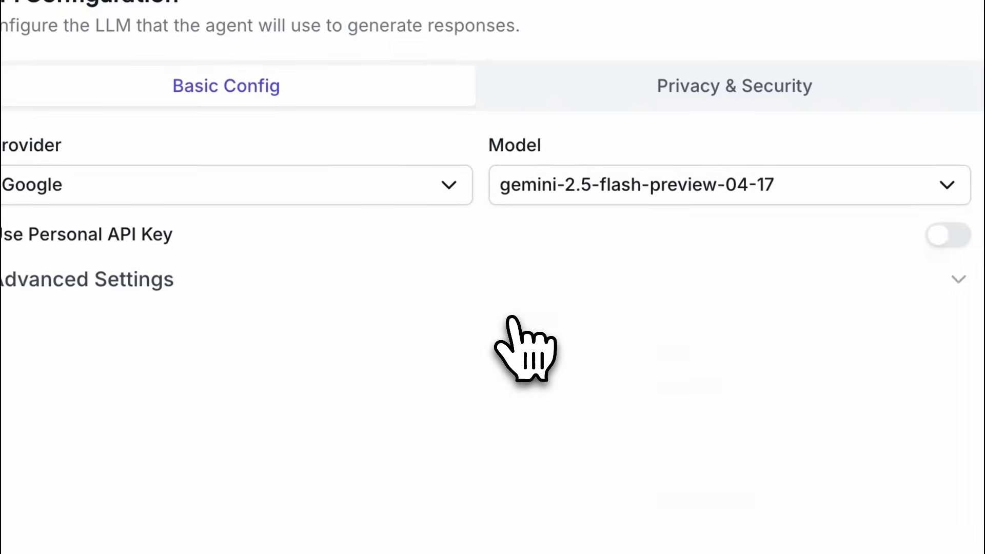
{"action": "left_click", "coordinate": [87, 279]}
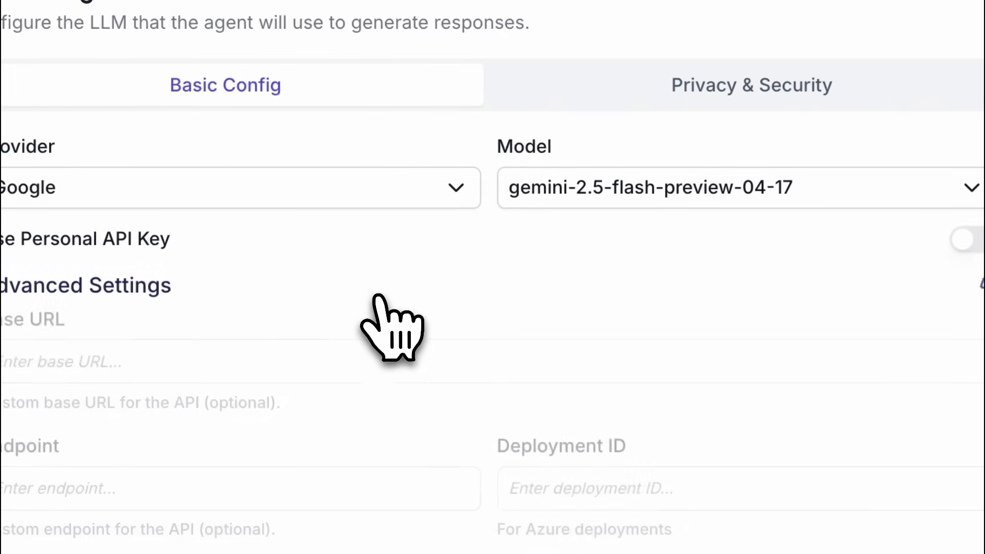
{"action": "left_click", "coordinate": [86, 285]}
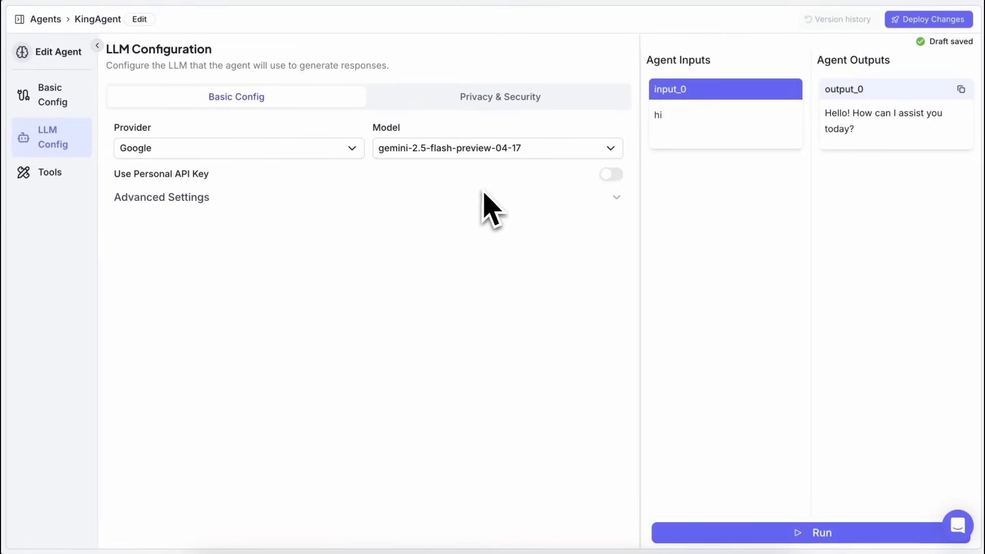
{"action": "mouse_move", "coordinate": [512, 192]}
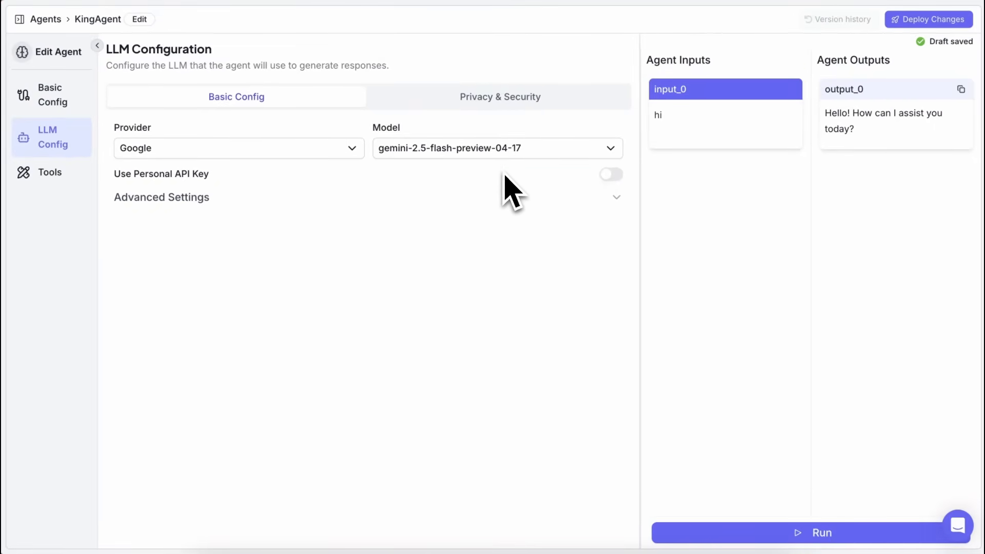
- Open KingAgent's Tools section and browse the third-party integration tools
{"action": "left_click", "coordinate": [50, 172]}
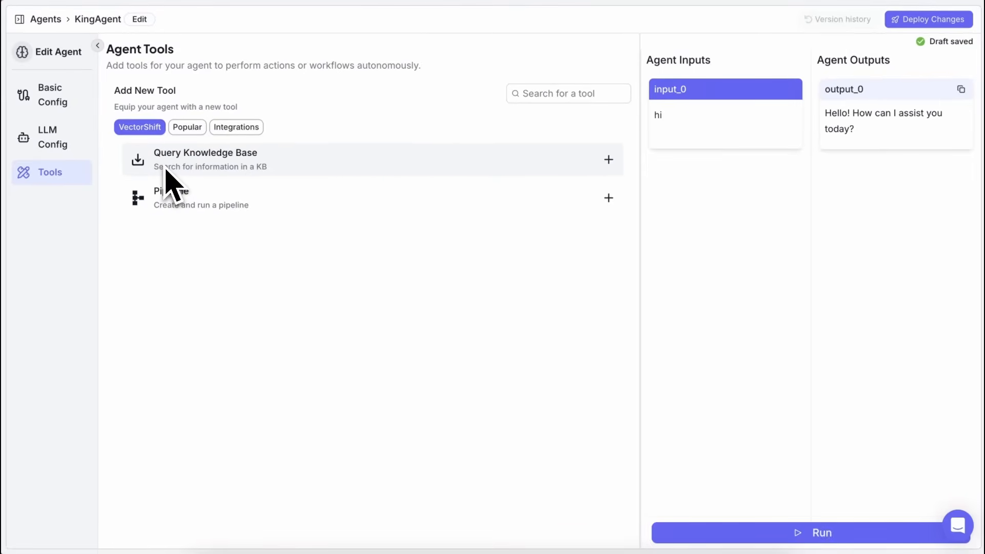
{"action": "mouse_move", "coordinate": [299, 188]}
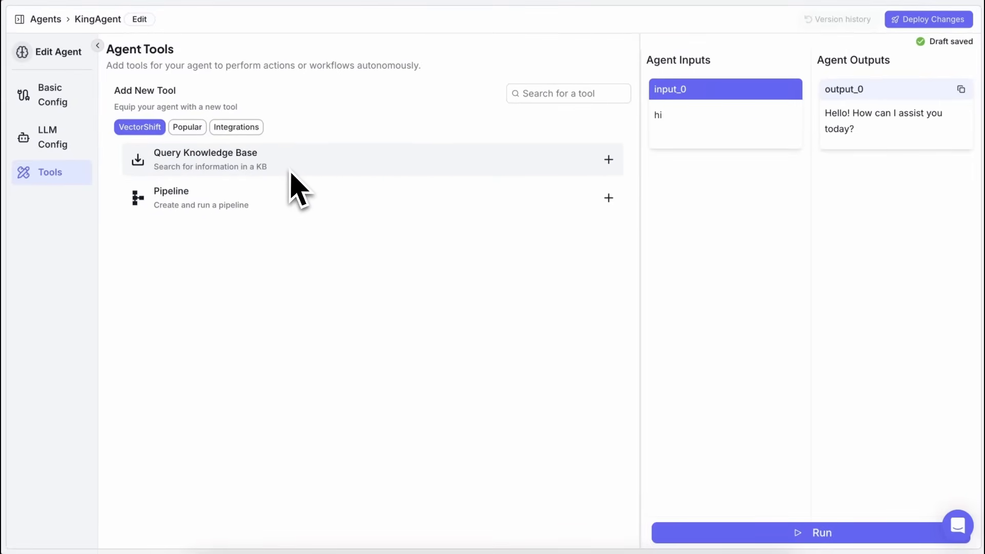
{"action": "mouse_move", "coordinate": [245, 217]}
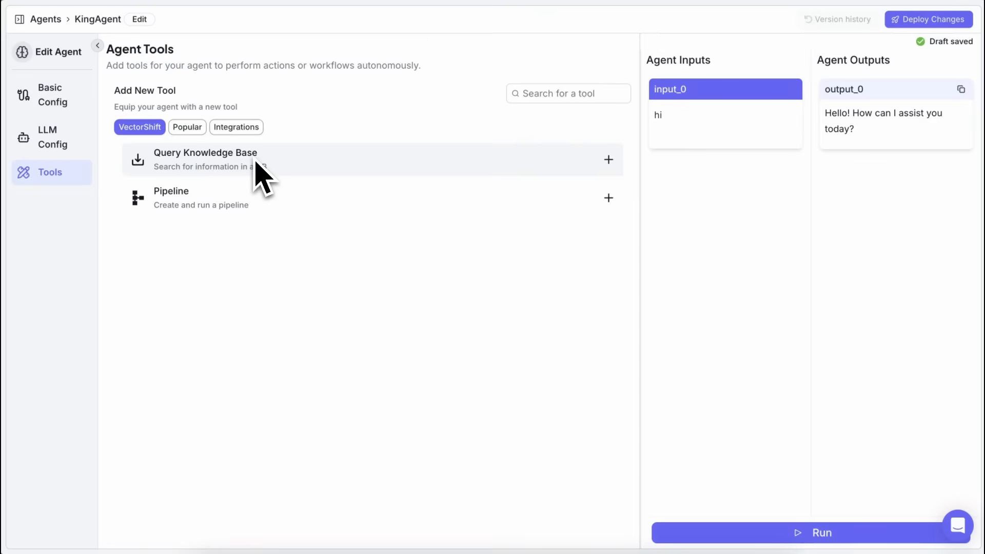
{"action": "mouse_move", "coordinate": [305, 182]}
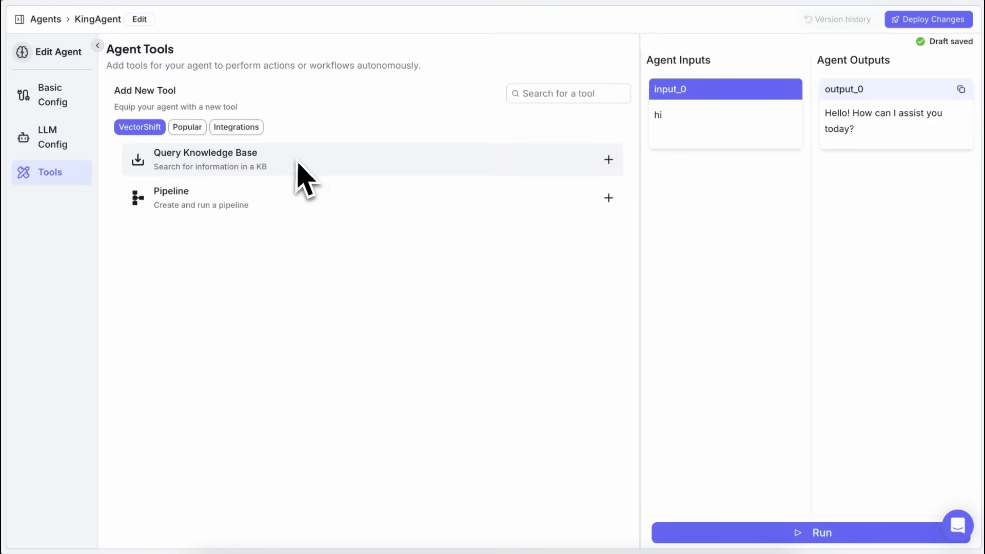
{"action": "mouse_move", "coordinate": [358, 176]}
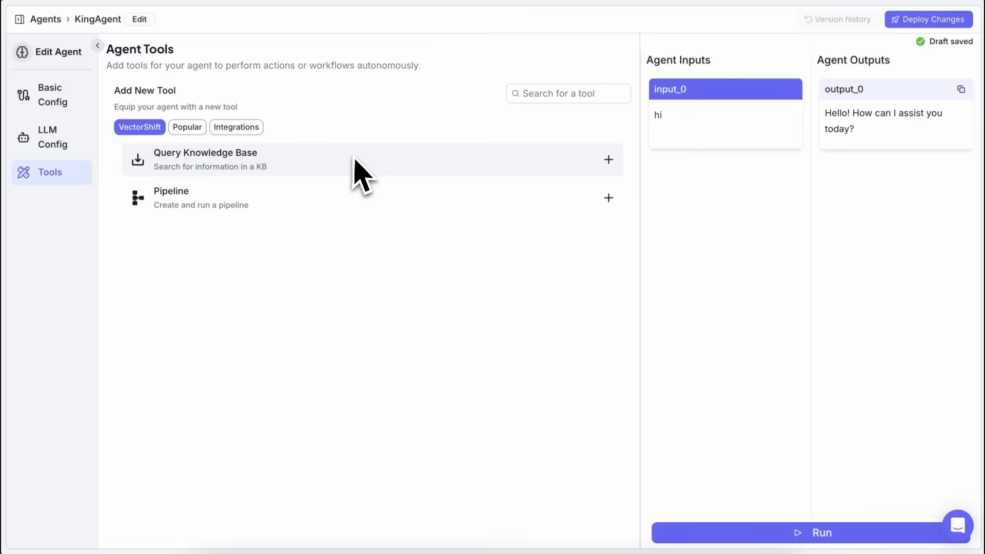
{"action": "mouse_move", "coordinate": [358, 204]}
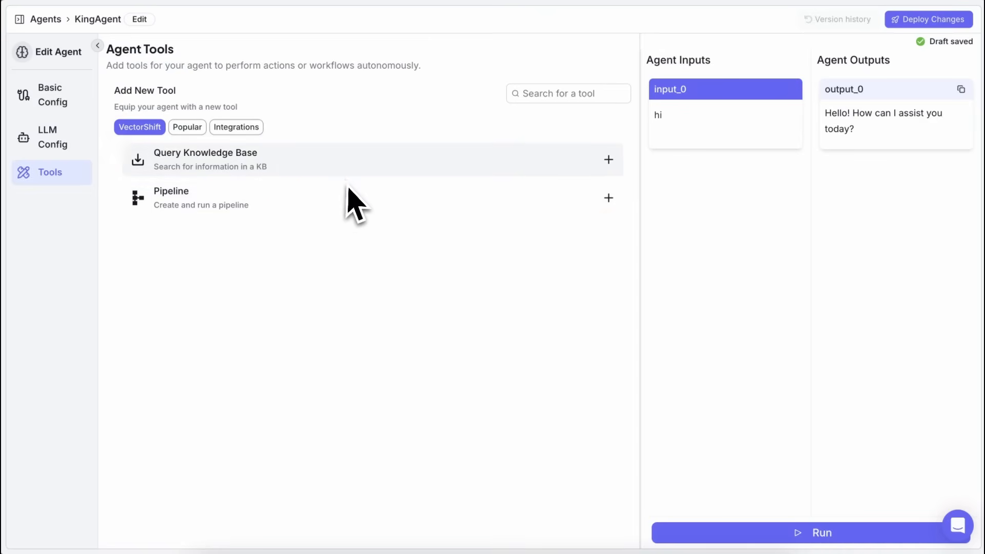
{"action": "left_click", "coordinate": [236, 127]}
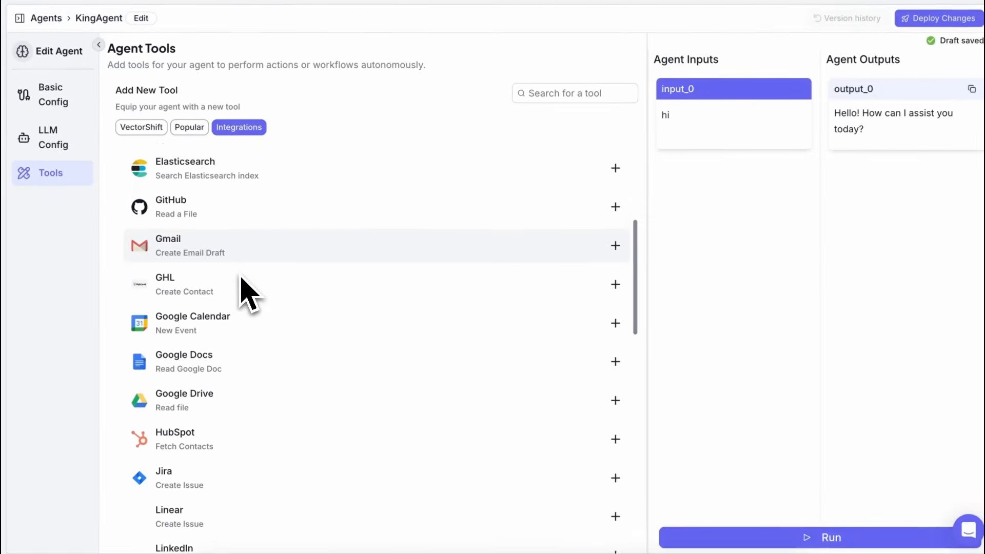
{"action": "scroll", "scroll_direction": "down", "scroll_amount": 3}
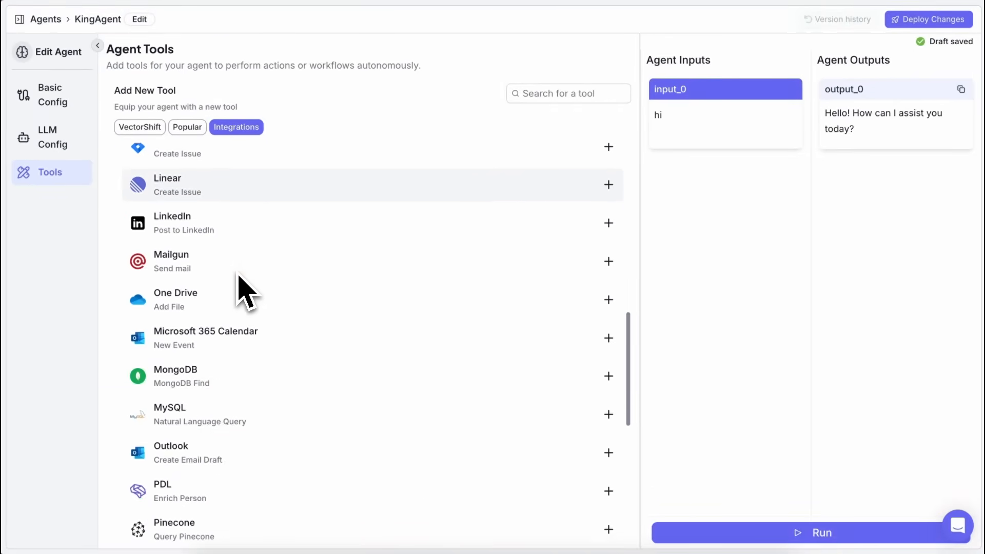
{"action": "scroll", "scroll_direction": "down", "scroll_amount": 3}
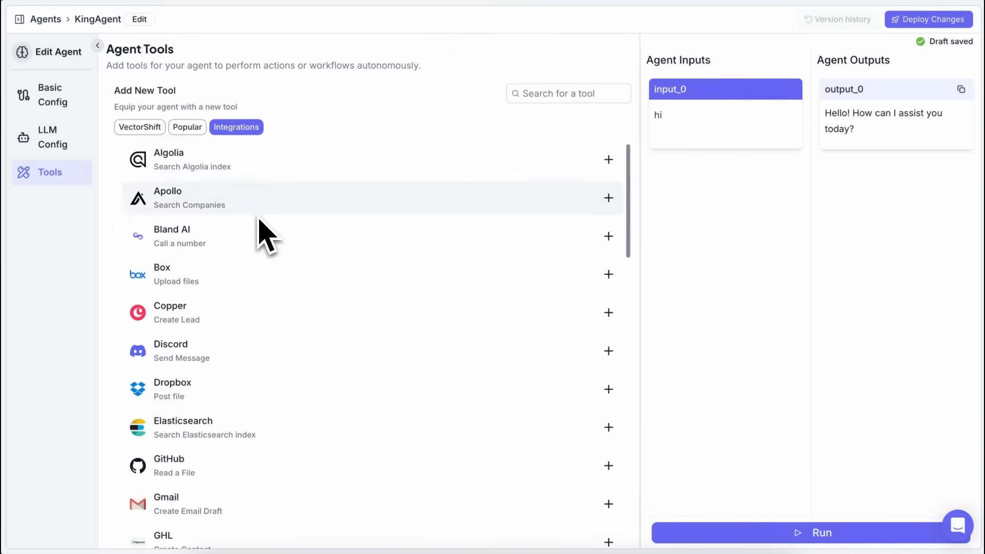
{"action": "mouse_move", "coordinate": [207, 241]}
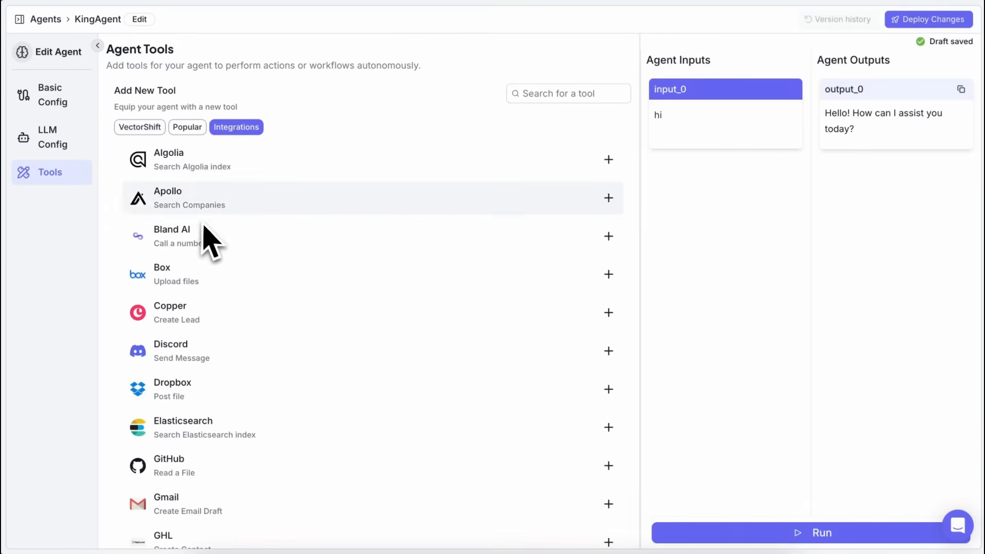
{"action": "scroll", "scroll_direction": "down", "scroll_amount": 3}
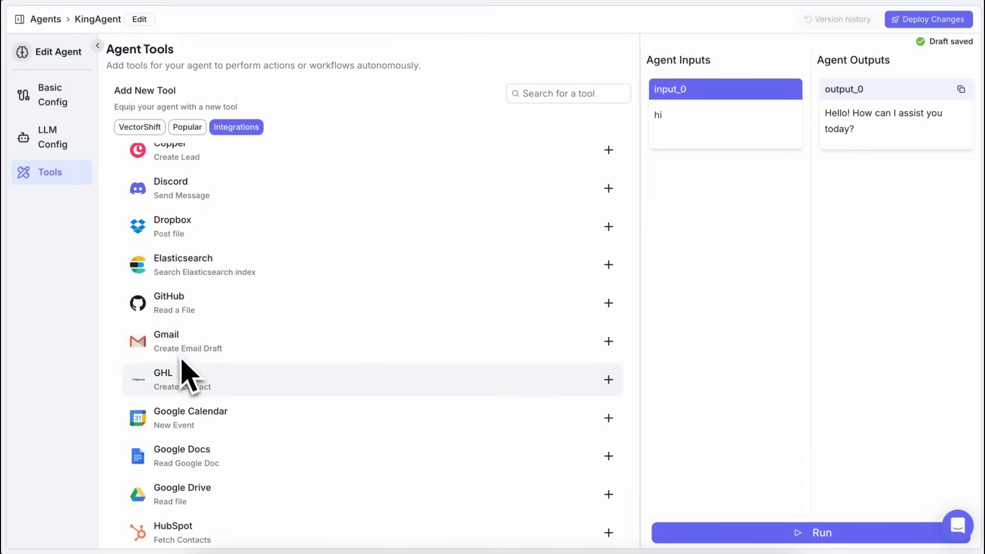
{"action": "scroll", "scroll_direction": "down", "scroll_amount": 3}
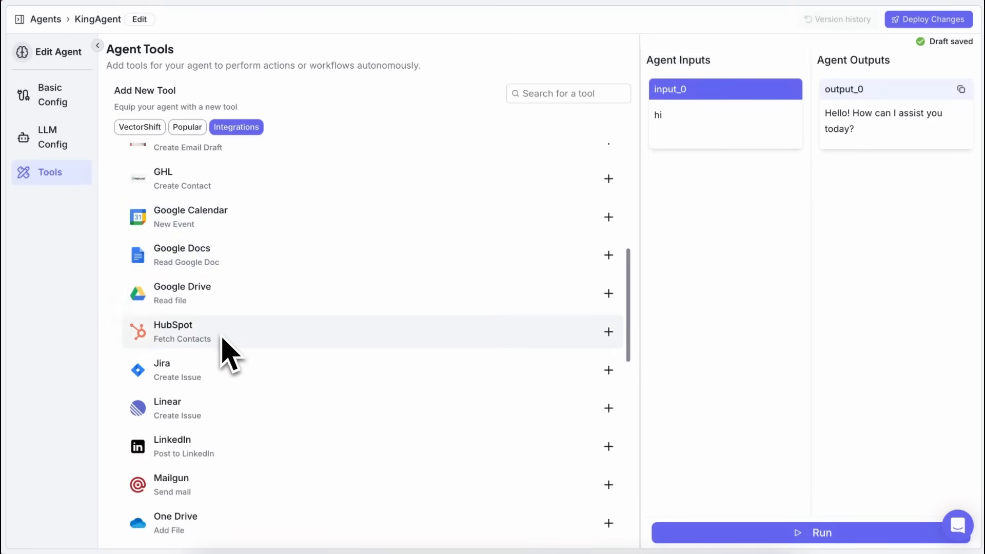
{"action": "mouse_move", "coordinate": [176, 201]}
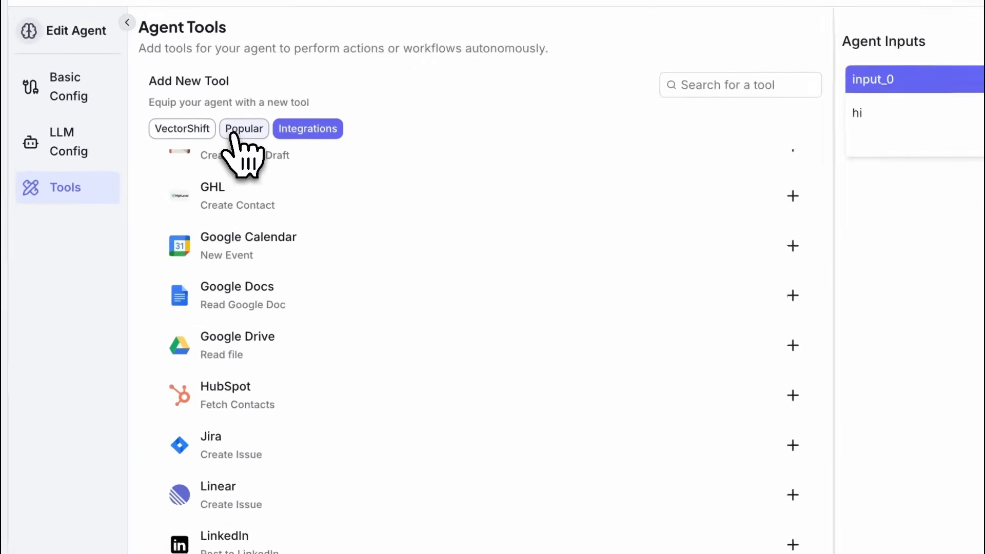
- Look through the popular and built-in VectorShift tools, then add a Pipeline tool
{"action": "left_click", "coordinate": [244, 128]}
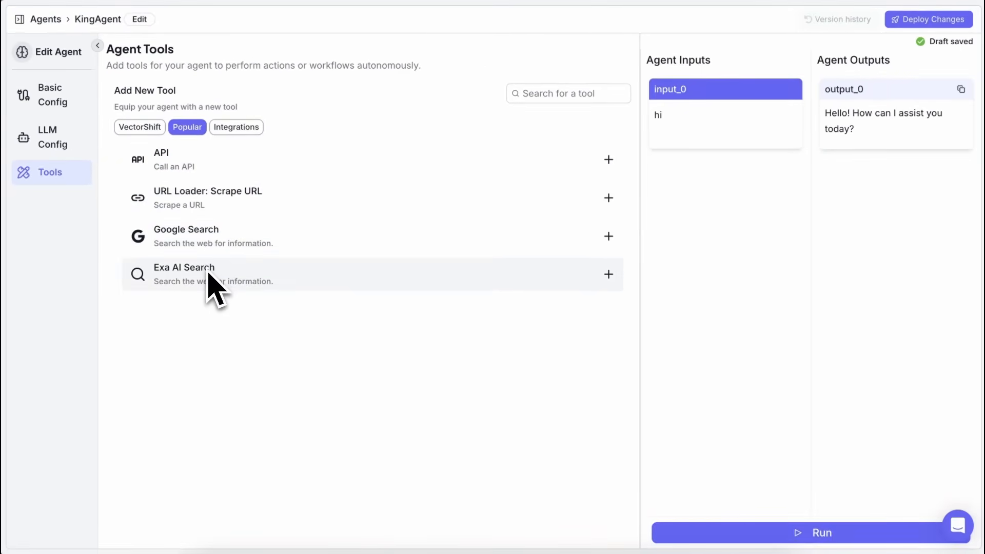
{"action": "mouse_move", "coordinate": [157, 160]}
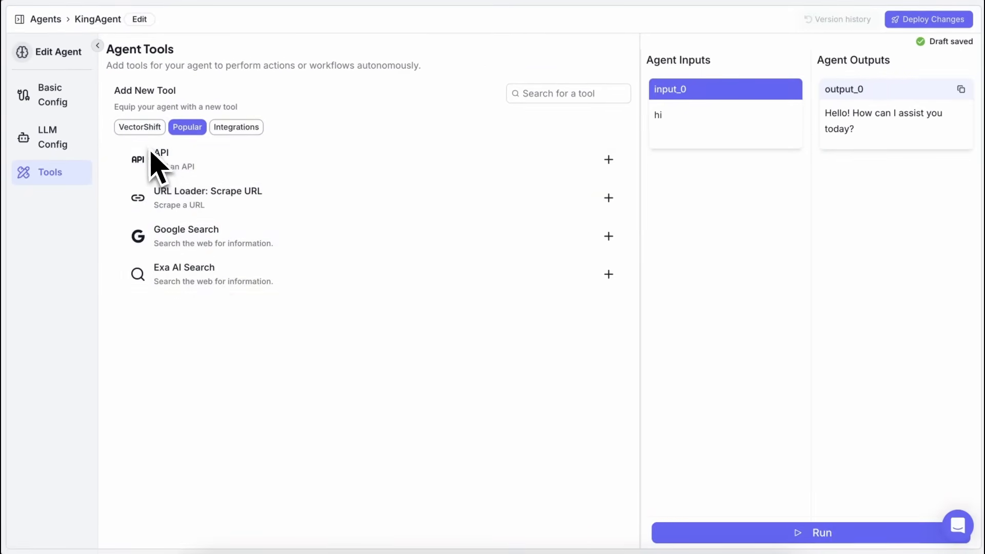
{"action": "left_click", "coordinate": [139, 126]}
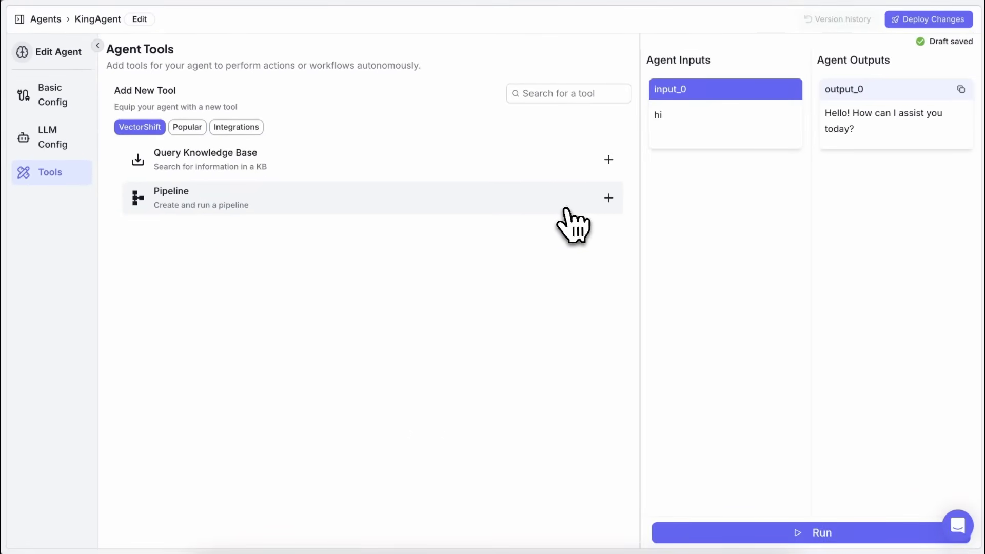
{"action": "mouse_move", "coordinate": [201, 223]}
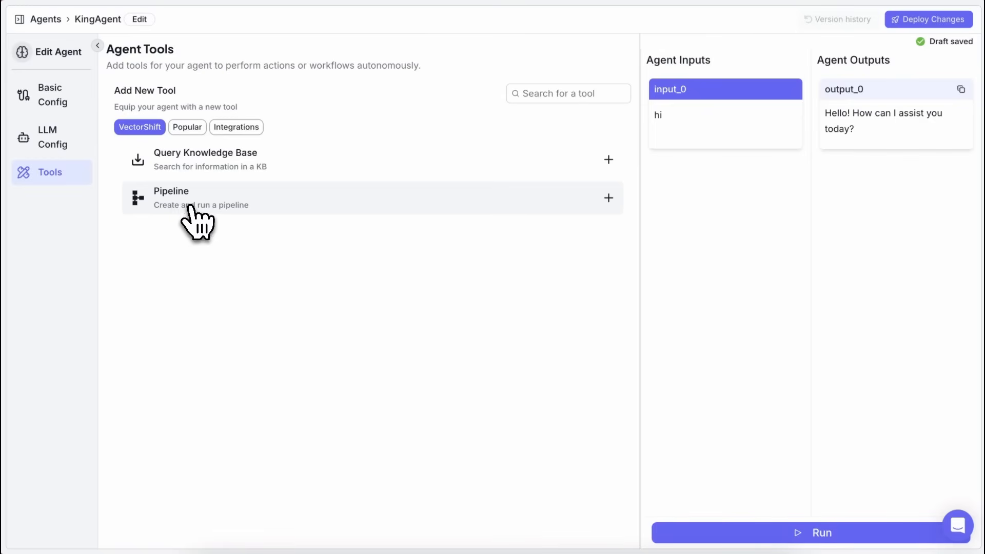
{"action": "mouse_move", "coordinate": [207, 220]}
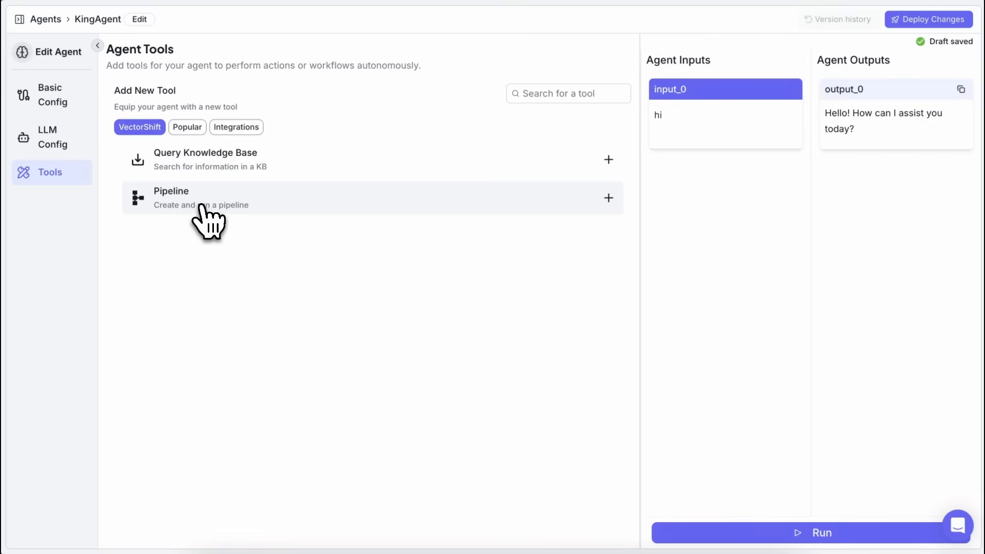
{"action": "mouse_move", "coordinate": [256, 216]}
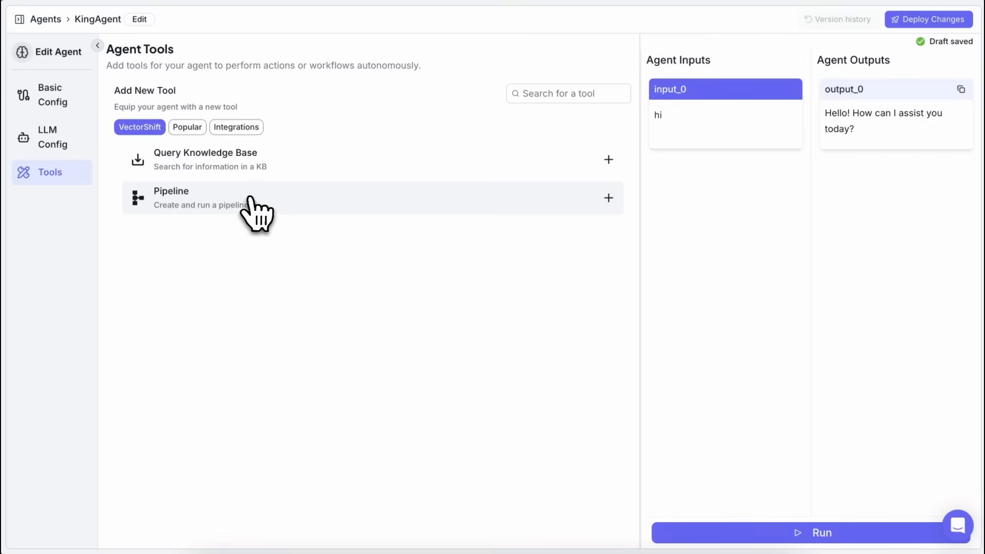
{"action": "mouse_move", "coordinate": [472, 220]}
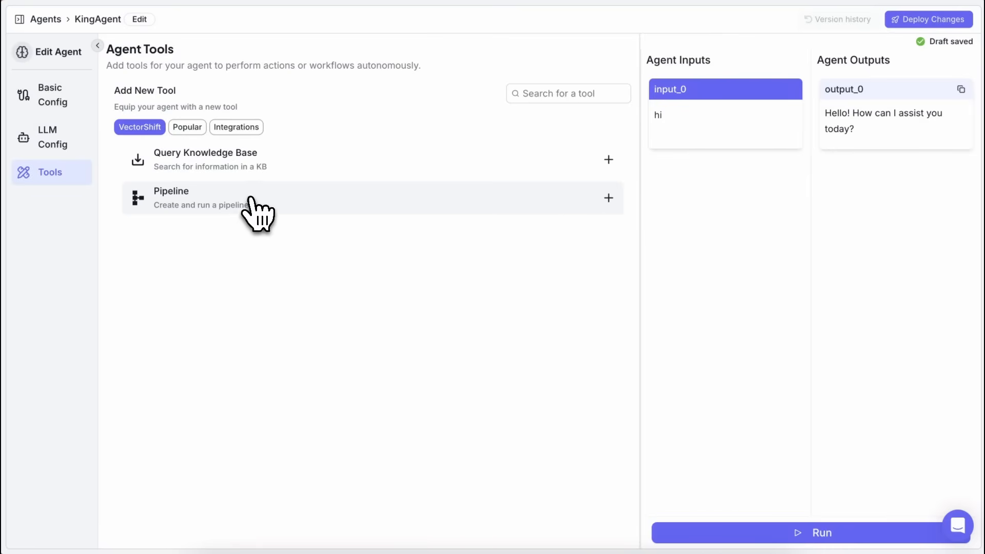
{"action": "mouse_move", "coordinate": [245, 220]}
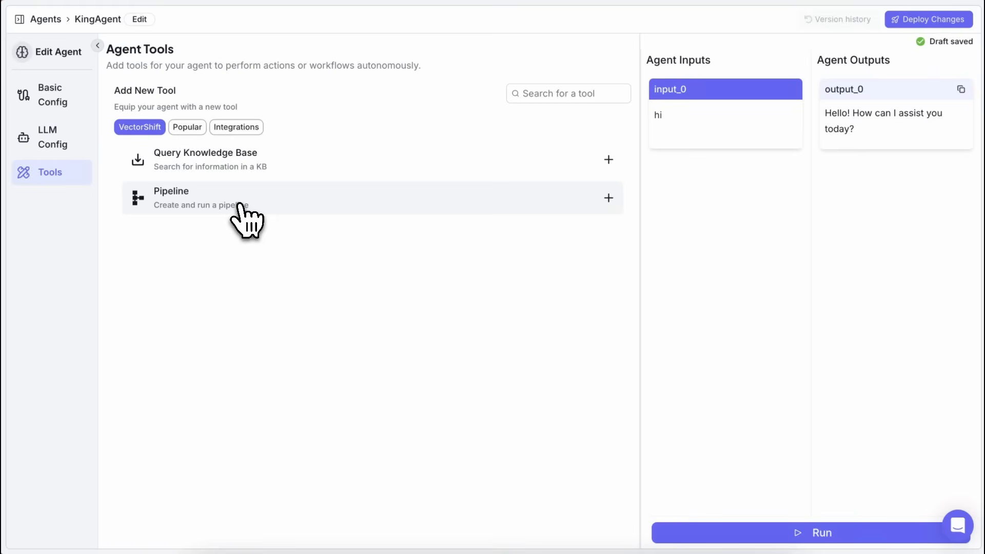
{"action": "mouse_move", "coordinate": [238, 220]}
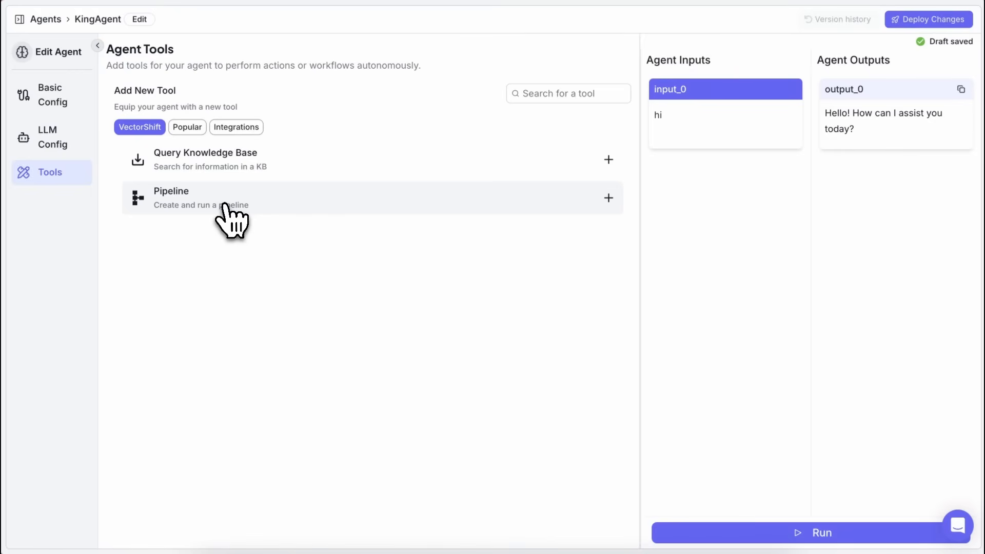
{"action": "left_click", "coordinate": [608, 198]}
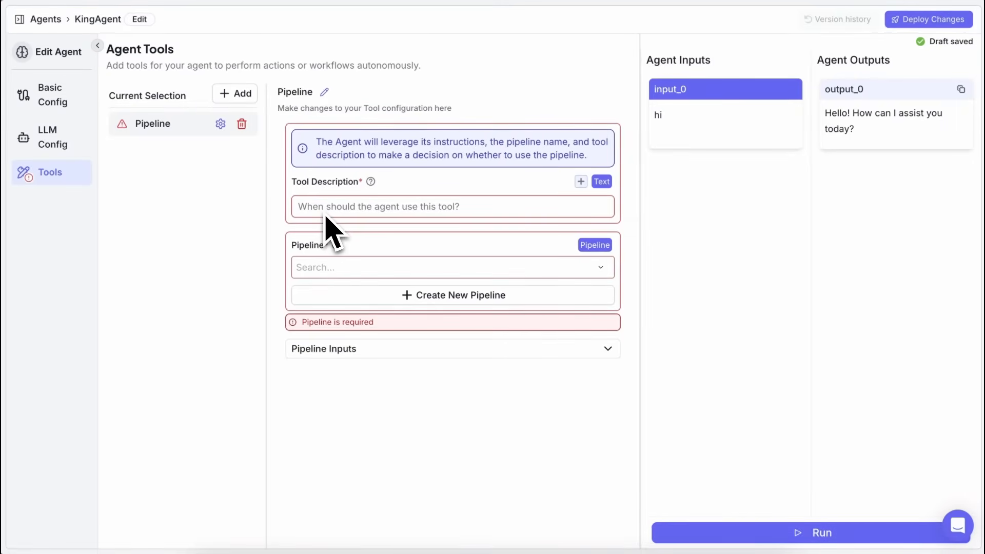
- Describe the Pipeline tool as 'This is a tool that writes a blog post and outputs that'
{"action": "type", "text": "This"}
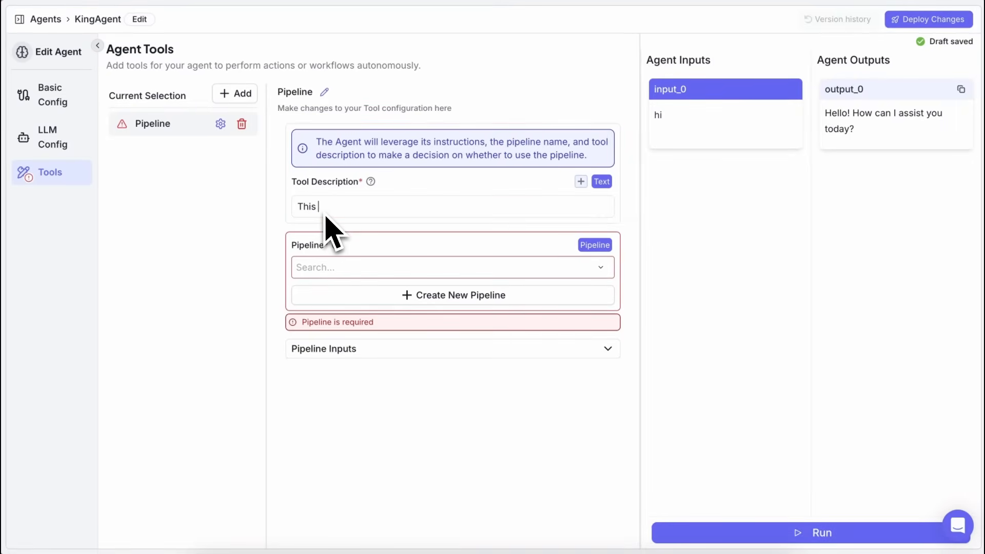
{"action": "type", "text": "is a t"}
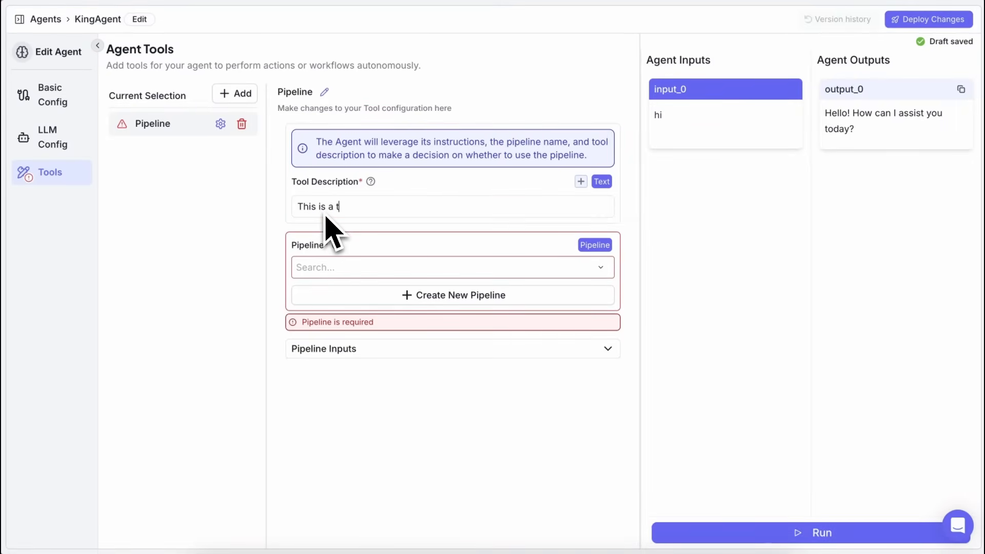
{"action": "type", "text": "ool that w"}
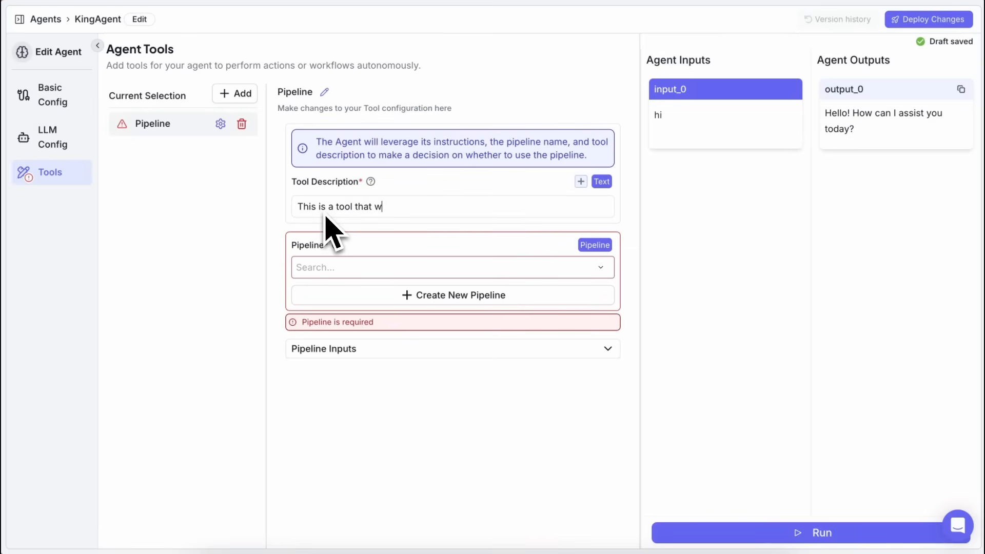
{"action": "type", "text": "rites a blog"}
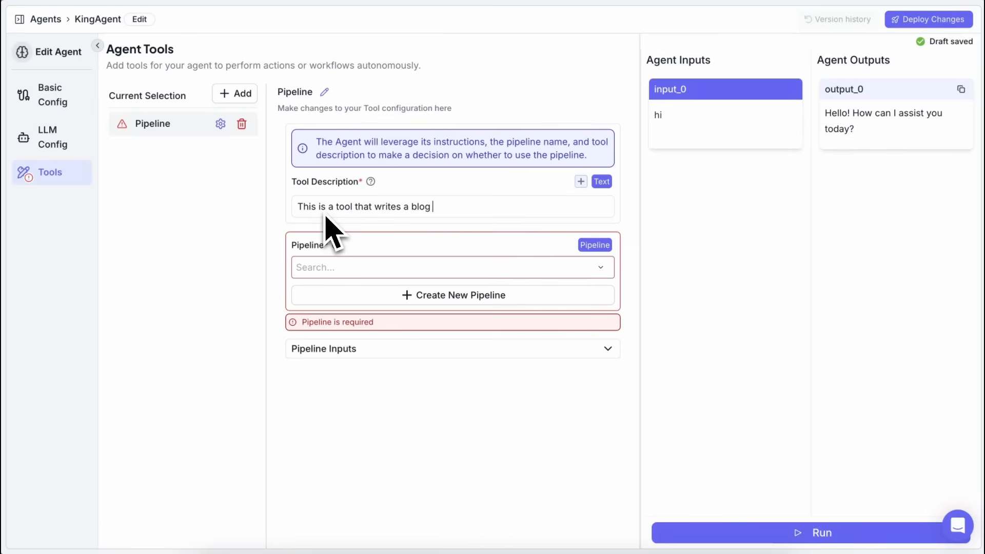
{"action": "type", "text": "post and outputs that."}
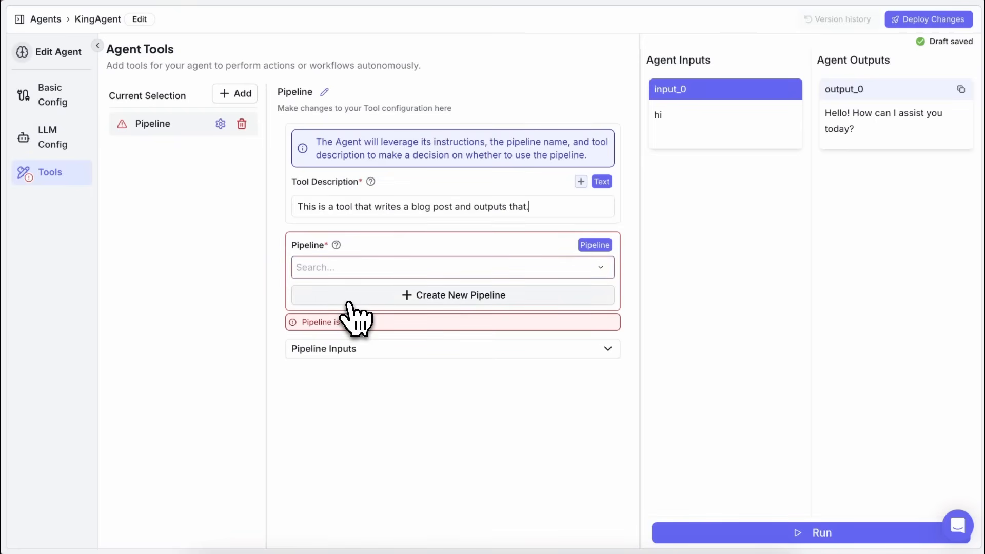
- Create a new pipeline named BlogPost for the tool
{"action": "left_click", "coordinate": [453, 296]}
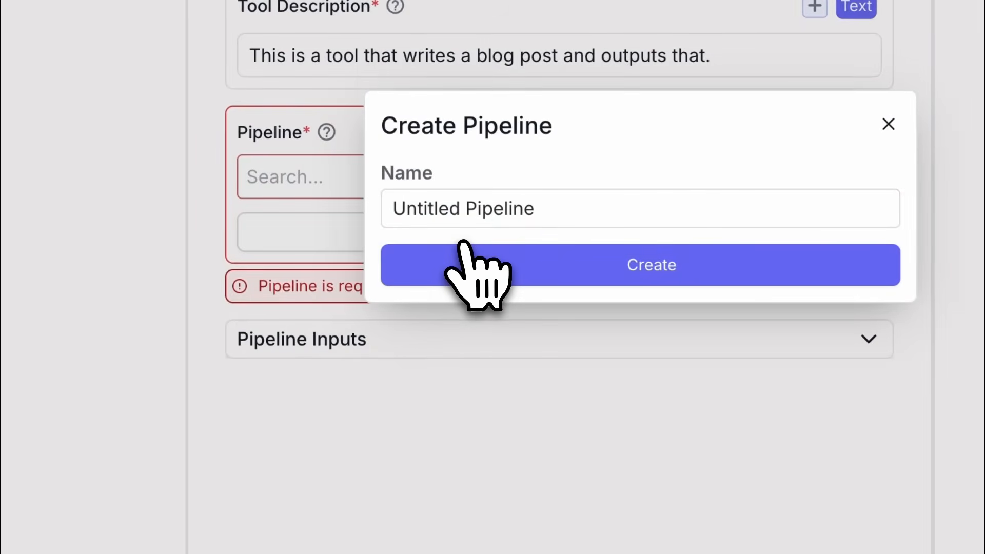
{"action": "type", "text": "Blog"}
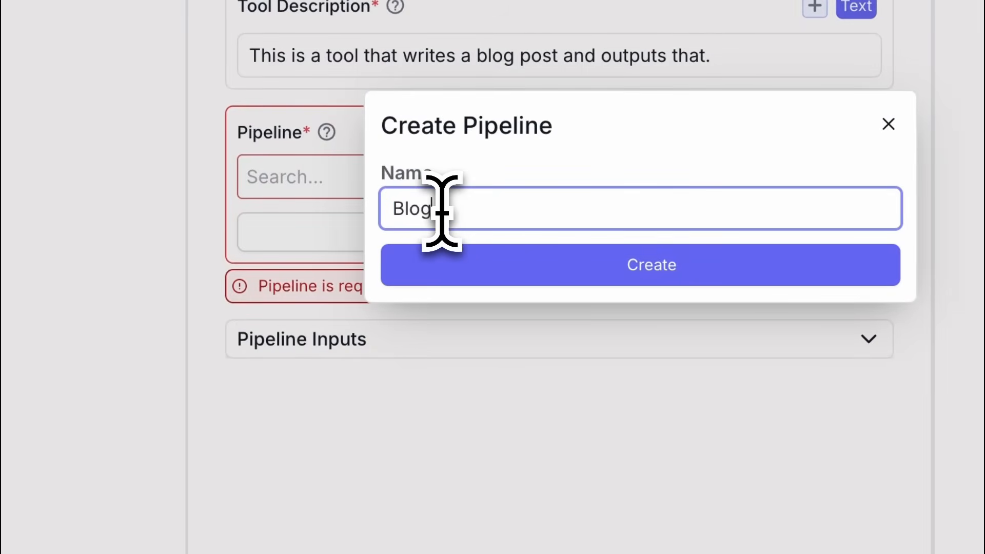
{"action": "left_click", "coordinate": [639, 264]}
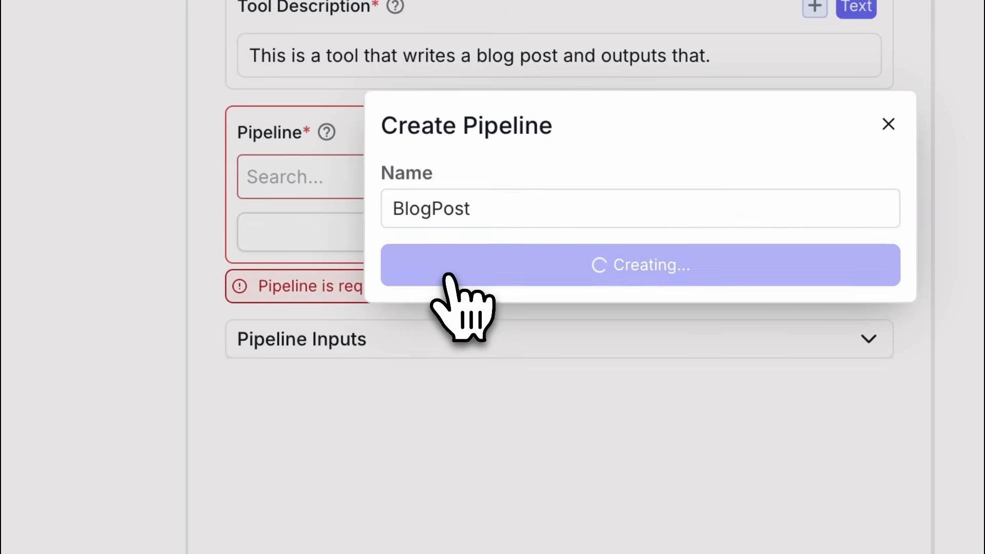
{"action": "left_click", "coordinate": [640, 265]}
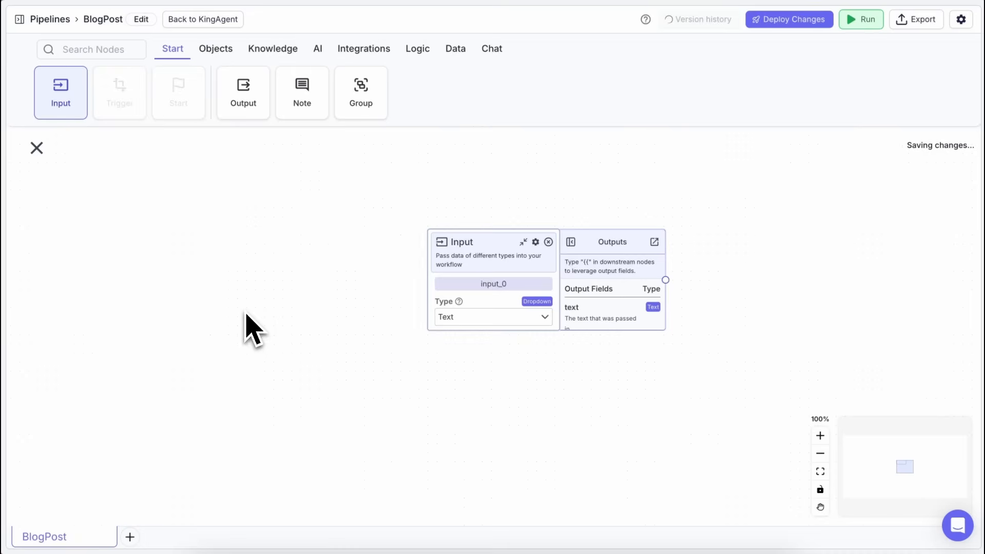
- Add a Knowledge Base Reader on coding-data, using the Input node's text as search query
{"action": "left_click", "coordinate": [273, 48]}
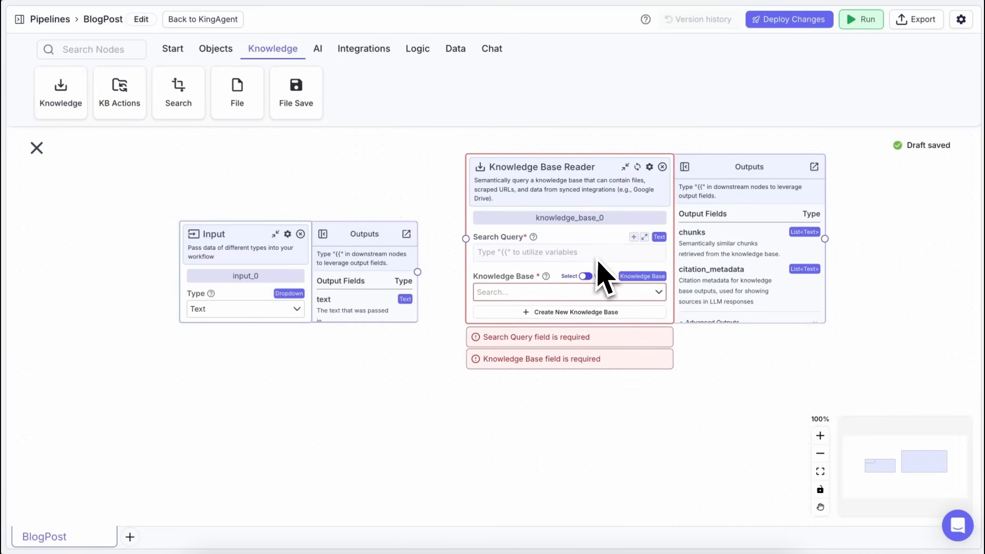
{"action": "left_click", "coordinate": [568, 292]}
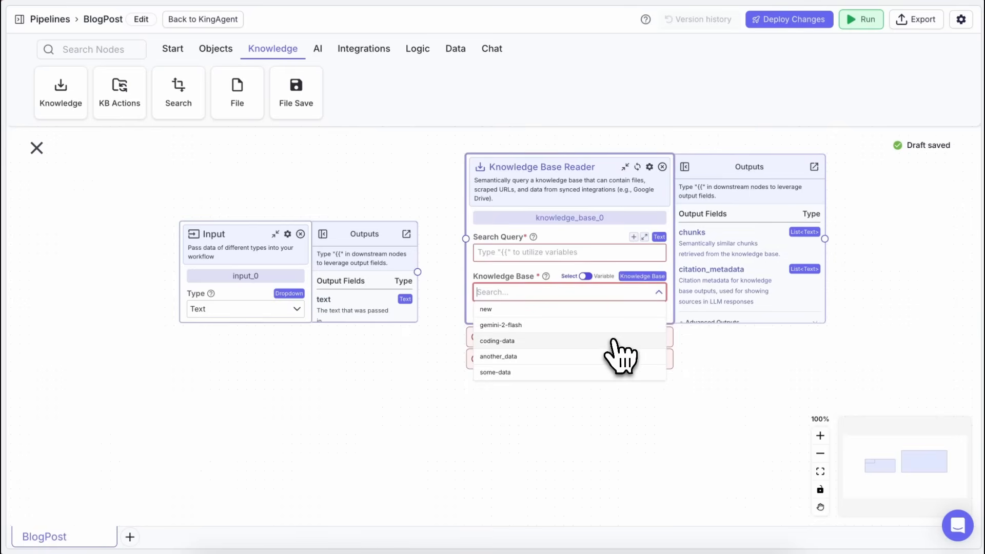
{"action": "left_click", "coordinate": [497, 341]}
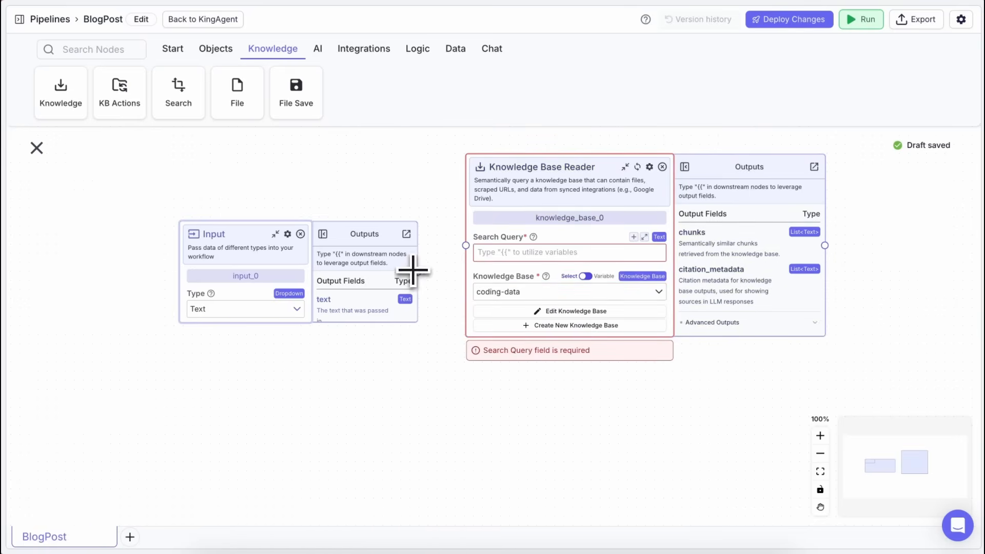
{"action": "left_click_drag", "start_coordinate": [414, 272], "coordinate": [509, 251]}
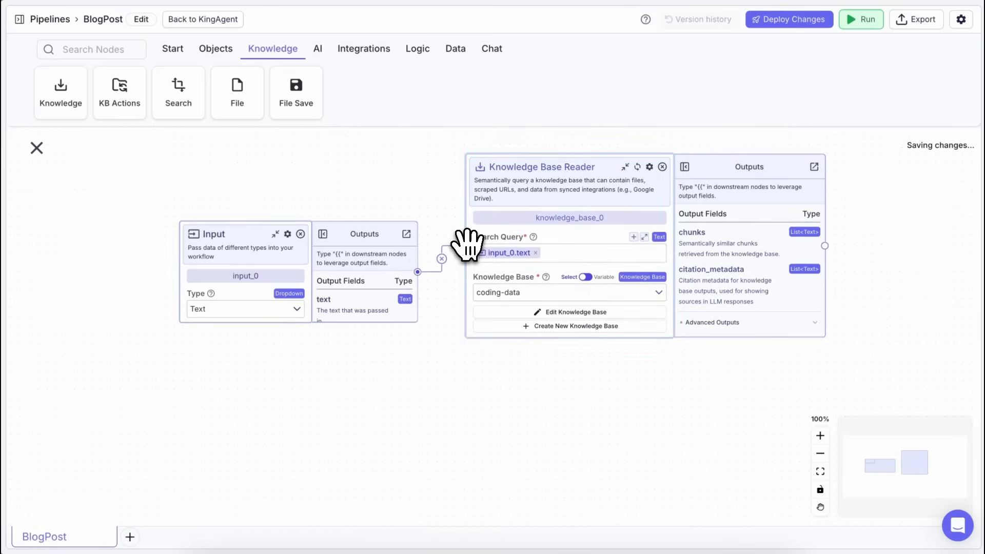
{"action": "left_click", "coordinate": [317, 48]}
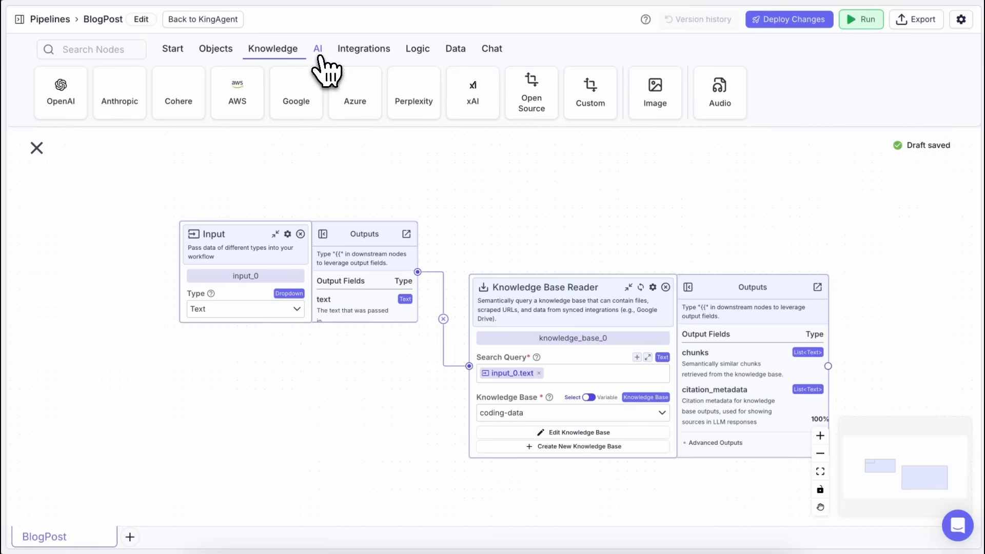
- Add a Google node told to write a blog post on the topic, with knowledge-base chunks as context
{"action": "left_click", "coordinate": [295, 93]}
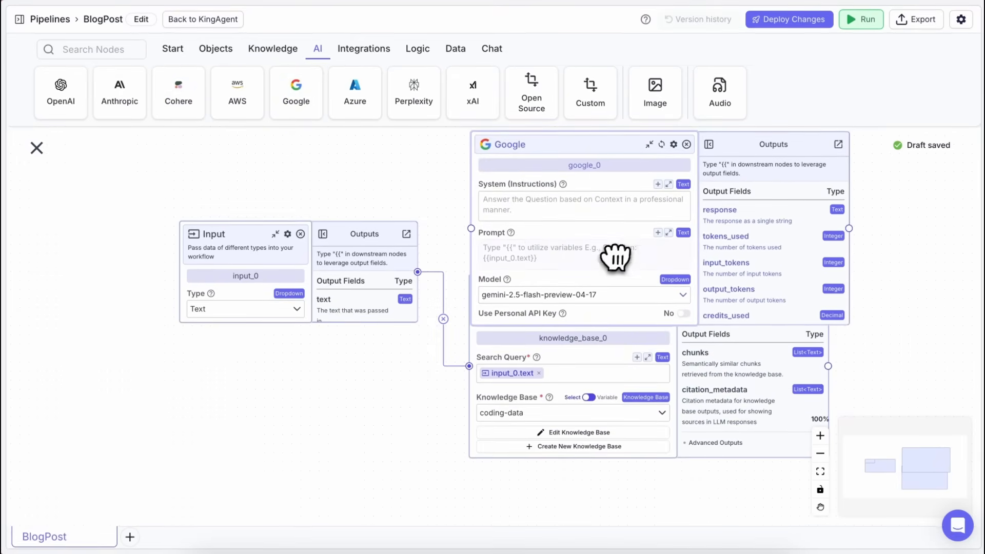
{"action": "mouse_move", "coordinate": [682, 386]}
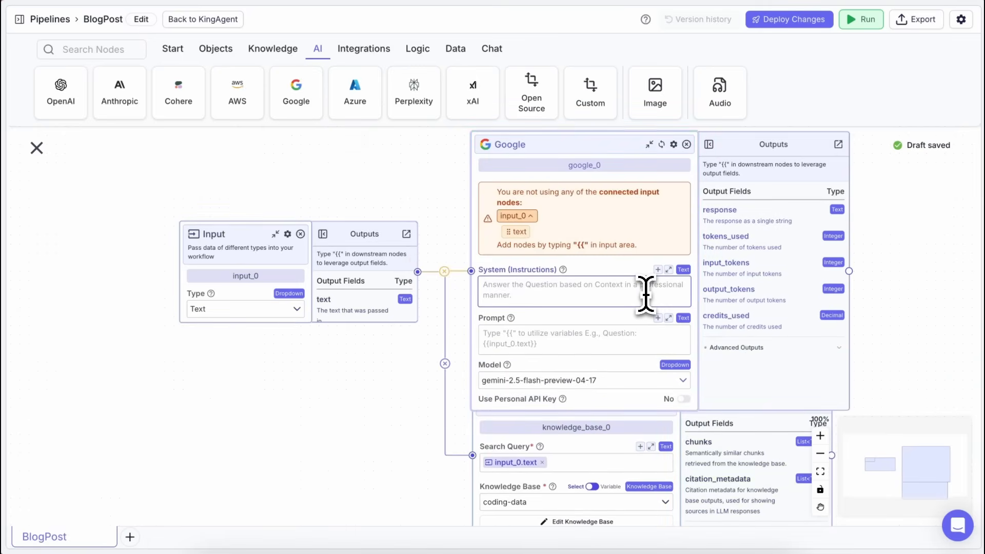
{"action": "type", "text": "Write me a blog post"}
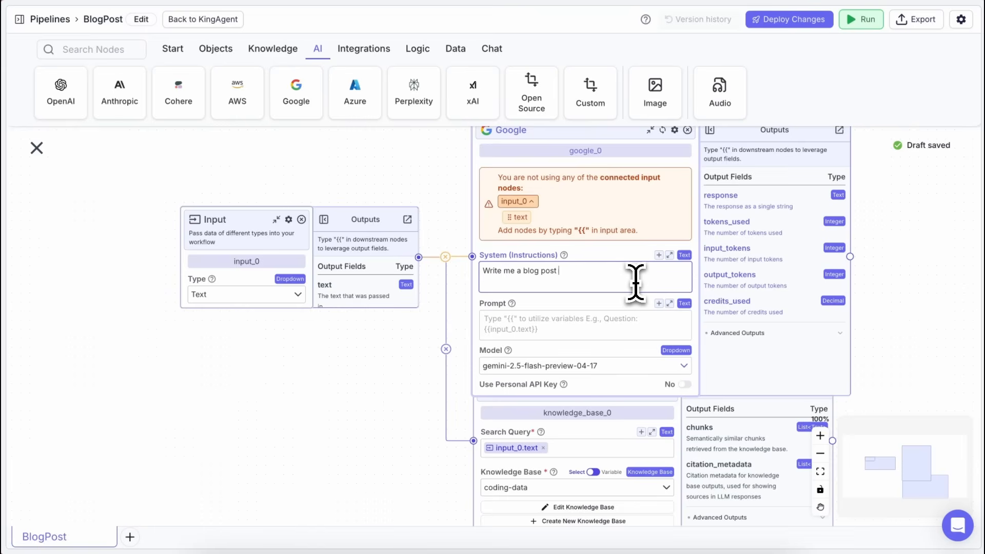
{"action": "type", "text": "for the given topic"}
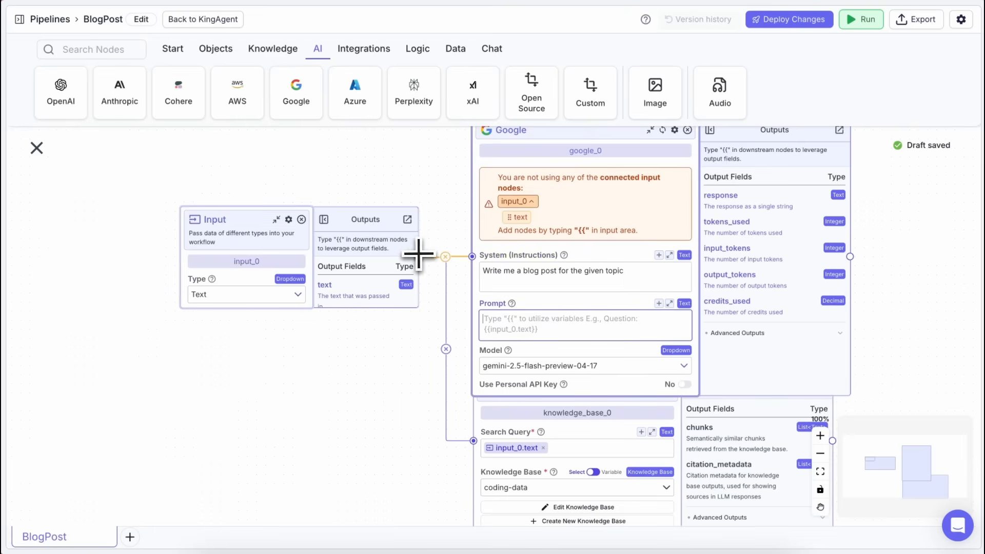
{"action": "type", "text": "Topic:"}
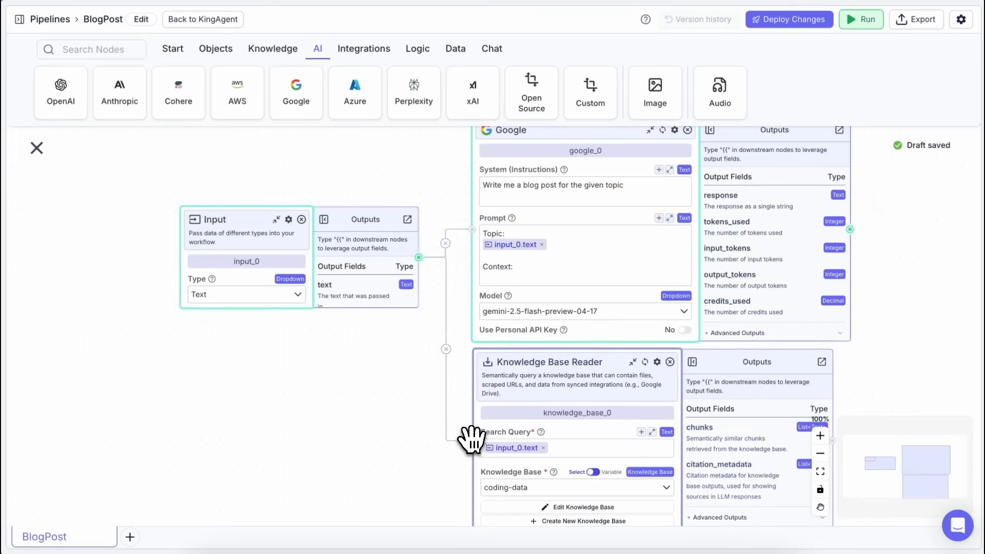
{"action": "left_click", "coordinate": [568, 277]}
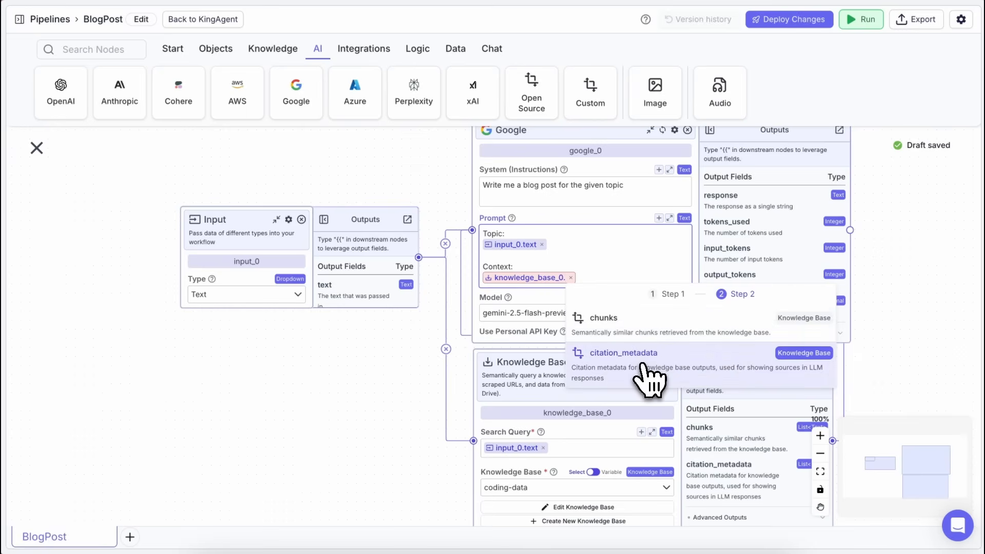
{"action": "left_click", "coordinate": [604, 318]}
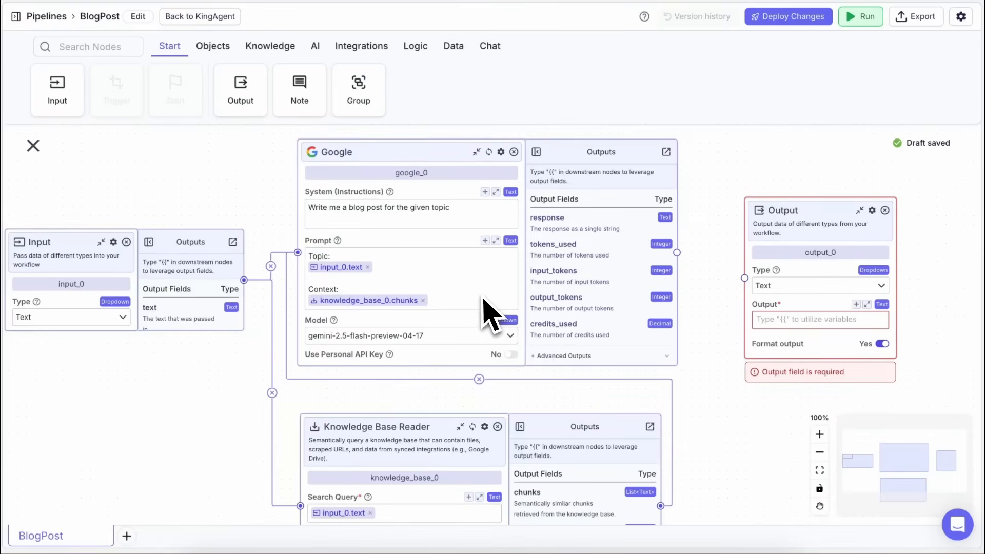
{"action": "mouse_move", "coordinate": [704, 389]}
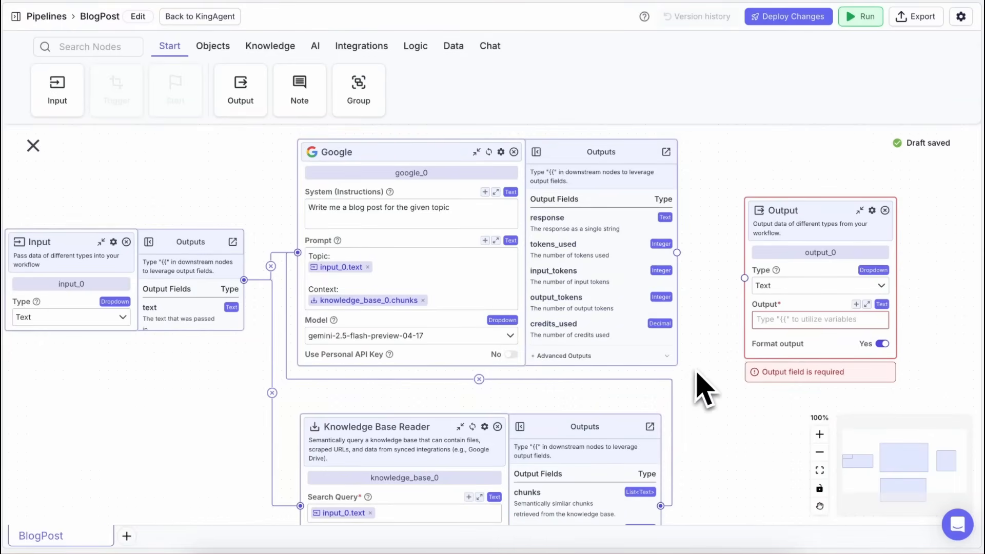
{"action": "mouse_move", "coordinate": [691, 279]}
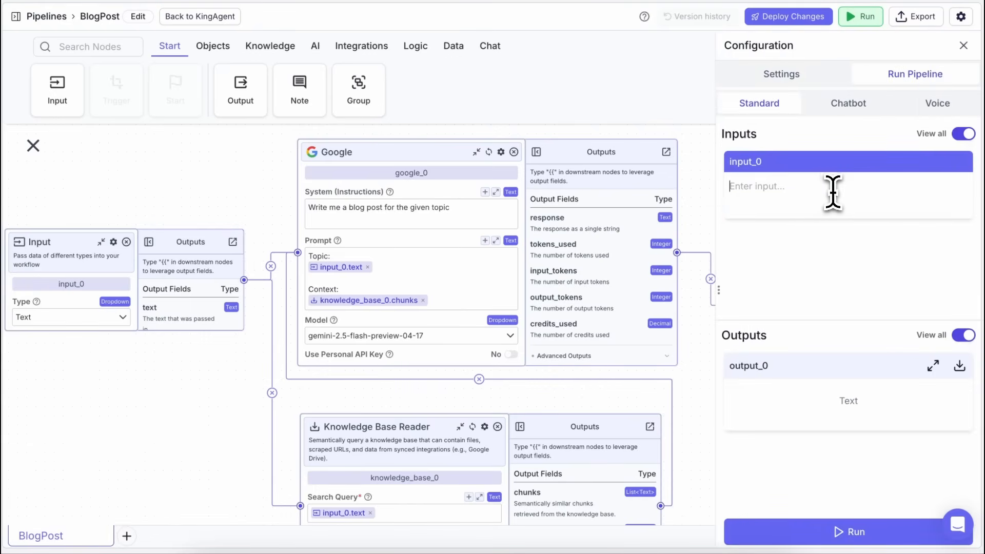
- Enter 'Write a blog post about "Future of AI"' as the input_0 test request
{"action": "type", "text": "Write a blog post about \"Future of AI"}
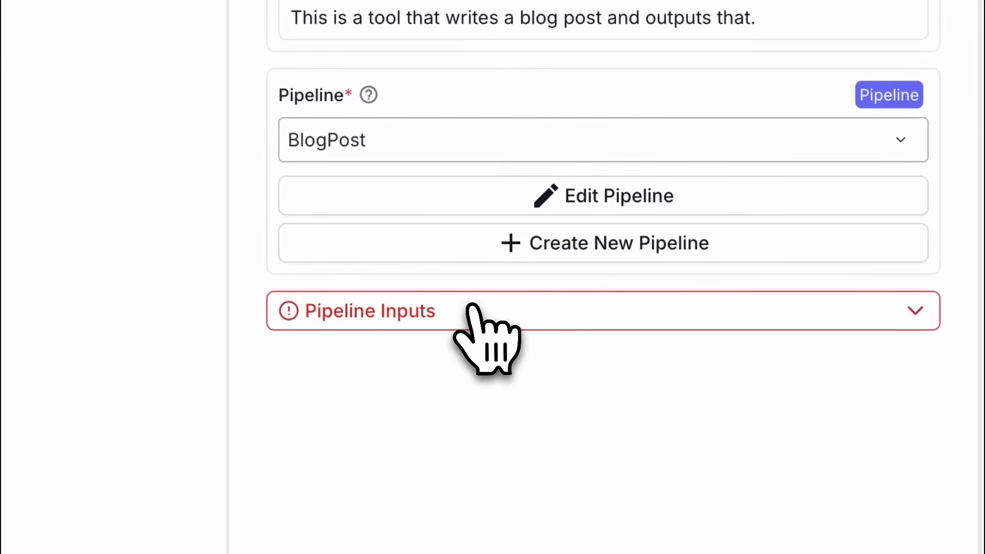
- Choose BlogPost as the tool's pipeline and describe Blog_Topic as 'Topic of the blog.'
{"action": "left_click", "coordinate": [370, 311]}
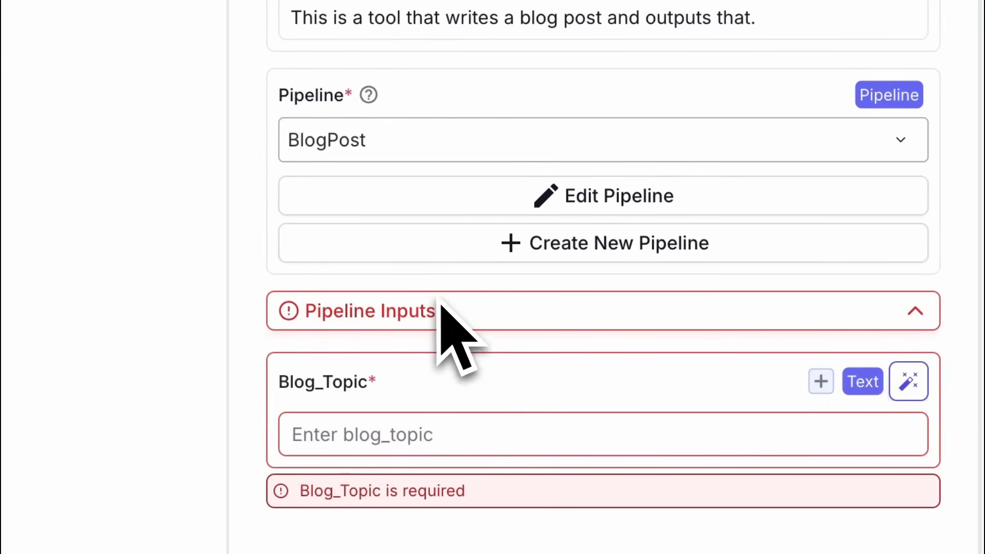
{"action": "left_click", "coordinate": [603, 140]}
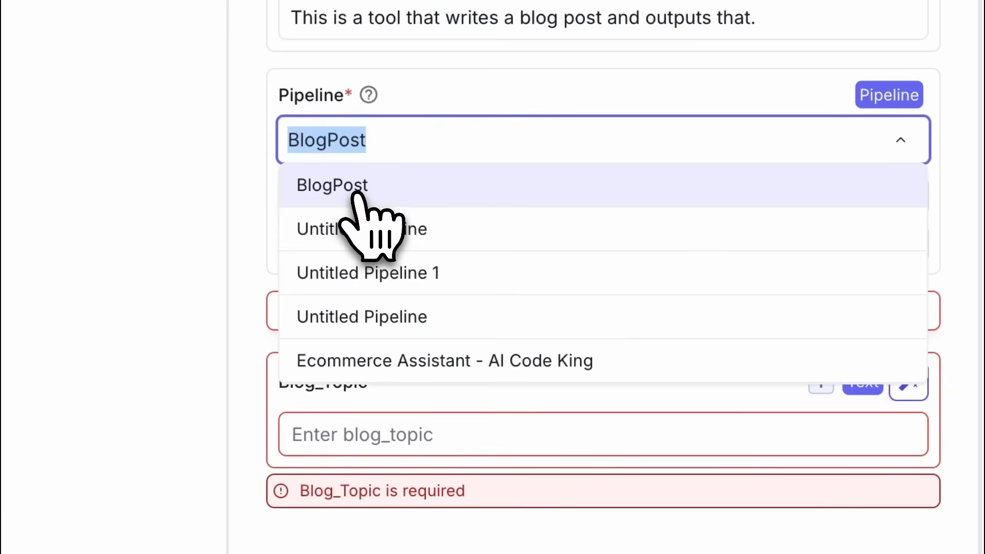
{"action": "left_click", "coordinate": [332, 185]}
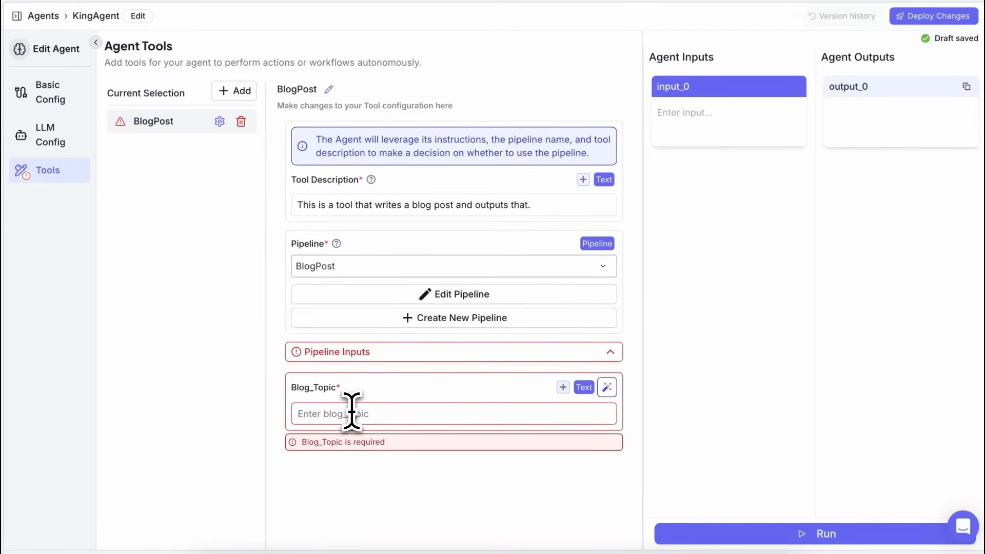
{"action": "type", "text": "Topic of the blog."}
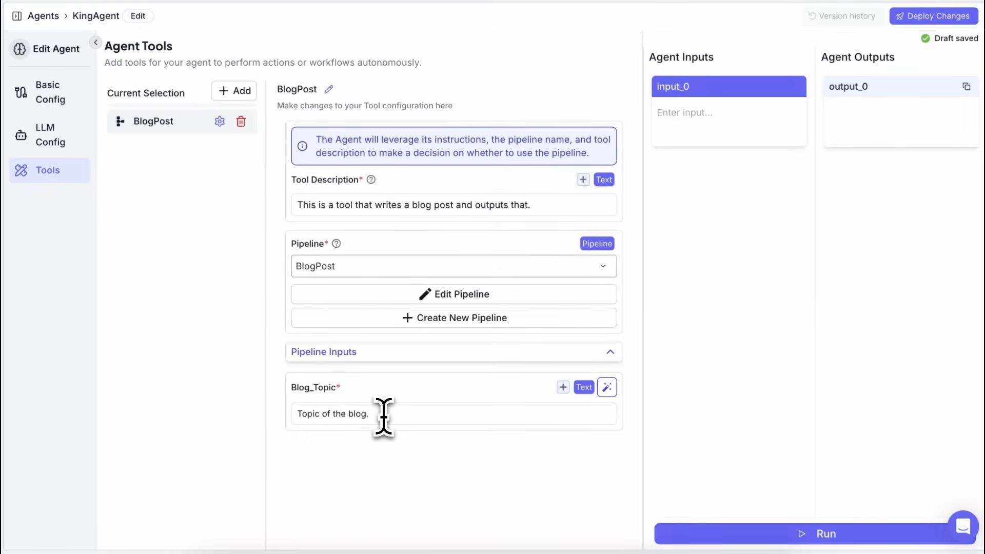
{"action": "mouse_move", "coordinate": [546, 411]}
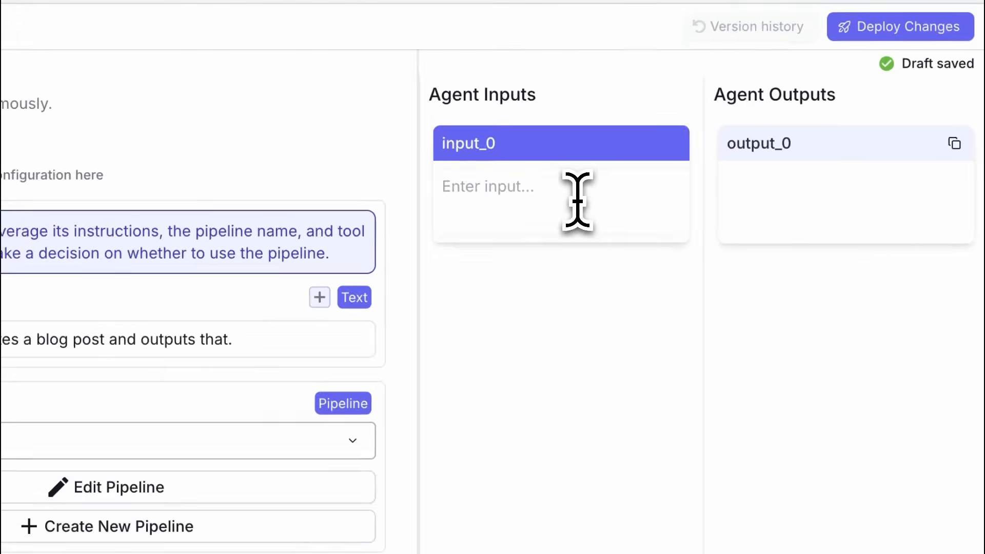
- Test KingAgent with a 'Write a blog post' prompt on the Future of AI, then deploy its changes
{"action": "type", "text": "Write a blog post about \"Future of AI"}
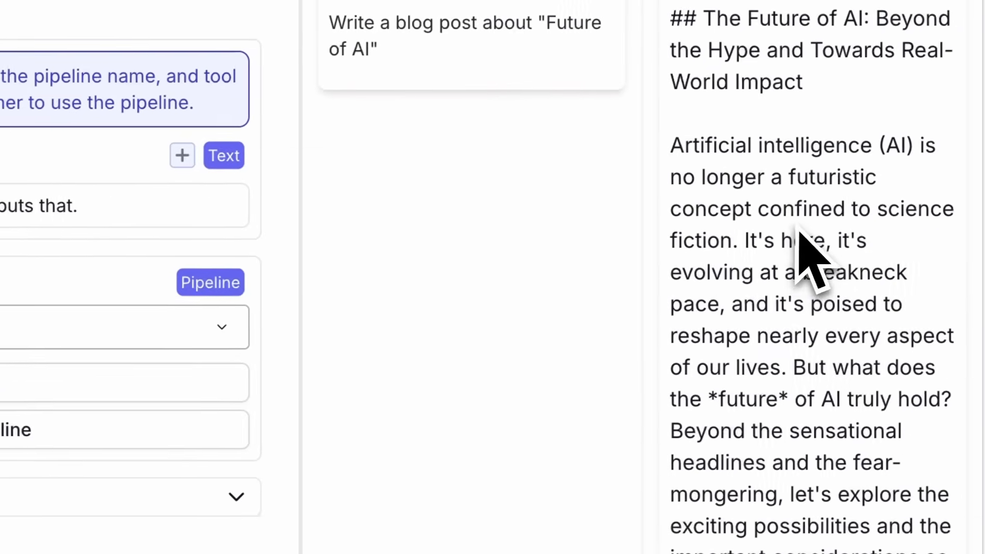
{"action": "scroll", "scroll_direction": "down", "scroll_amount": 3}
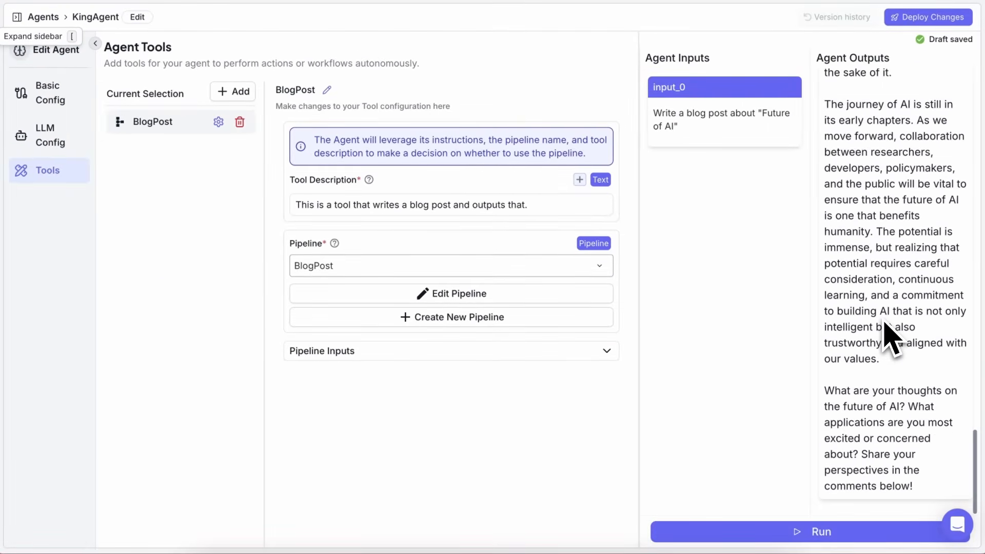
{"action": "left_click", "coordinate": [820, 531]}
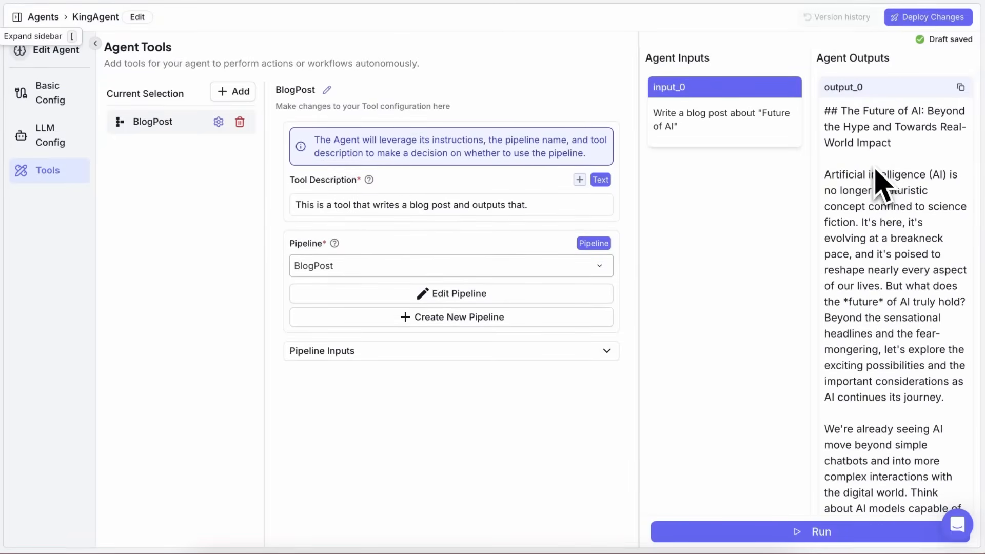
{"action": "mouse_move", "coordinate": [870, 166]}
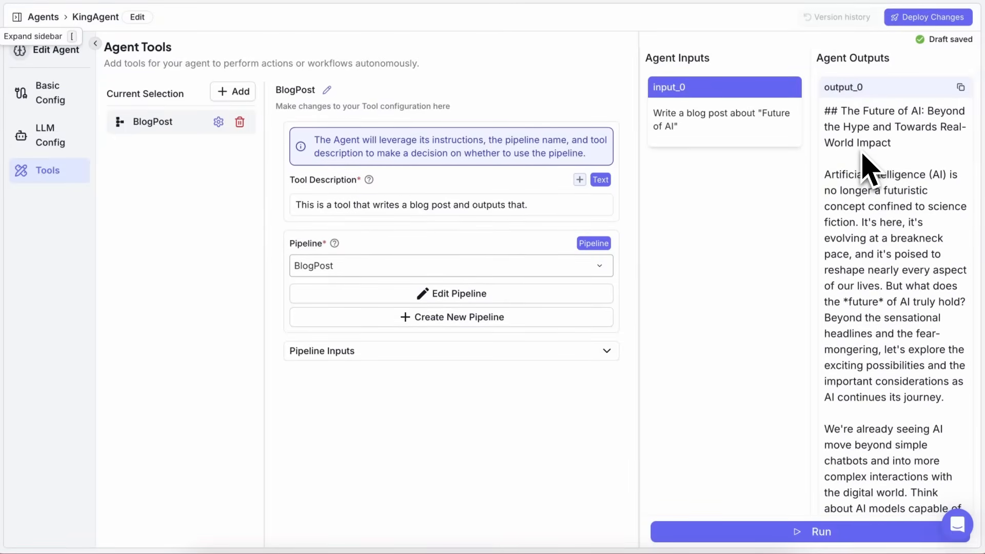
{"action": "mouse_move", "coordinate": [870, 188]}
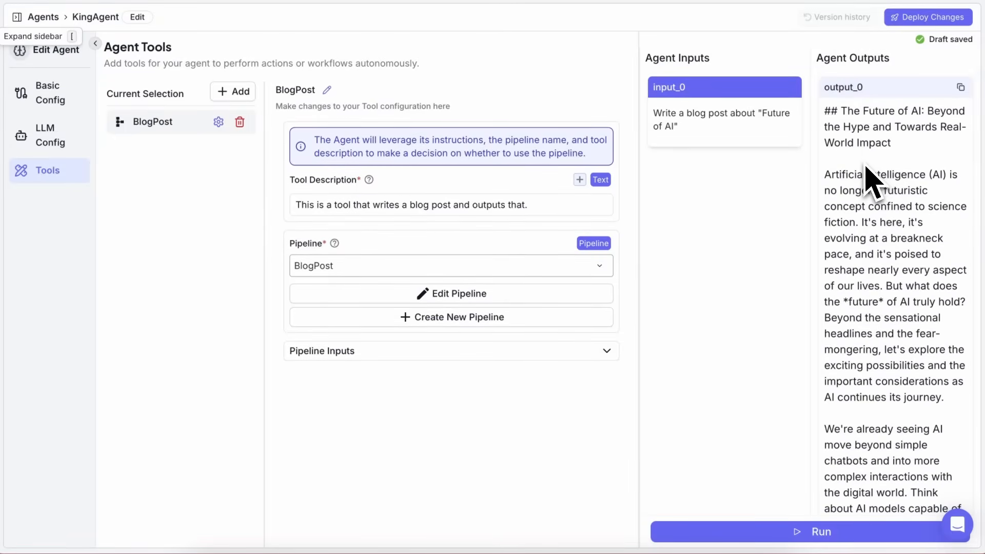
{"action": "mouse_move", "coordinate": [873, 182]}
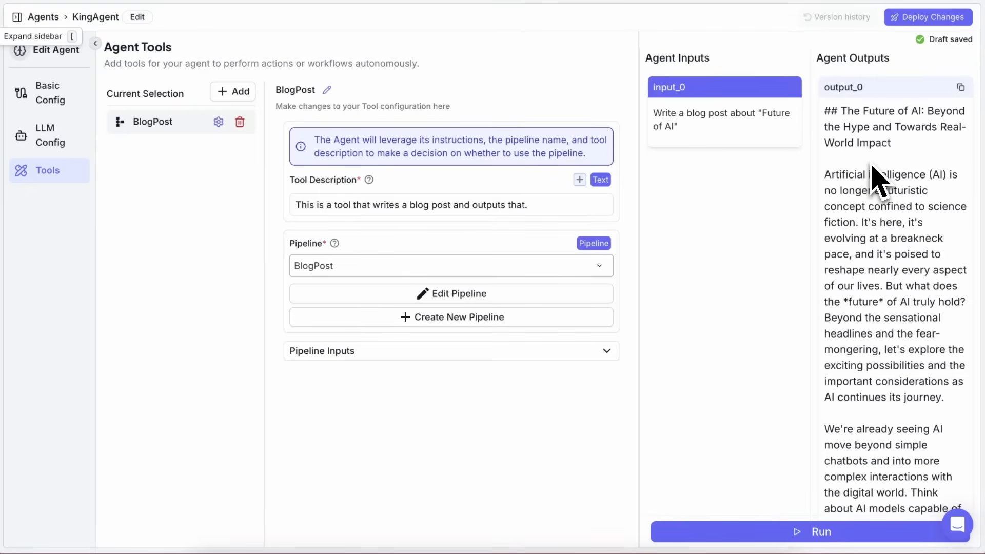
{"action": "mouse_move", "coordinate": [873, 185]}
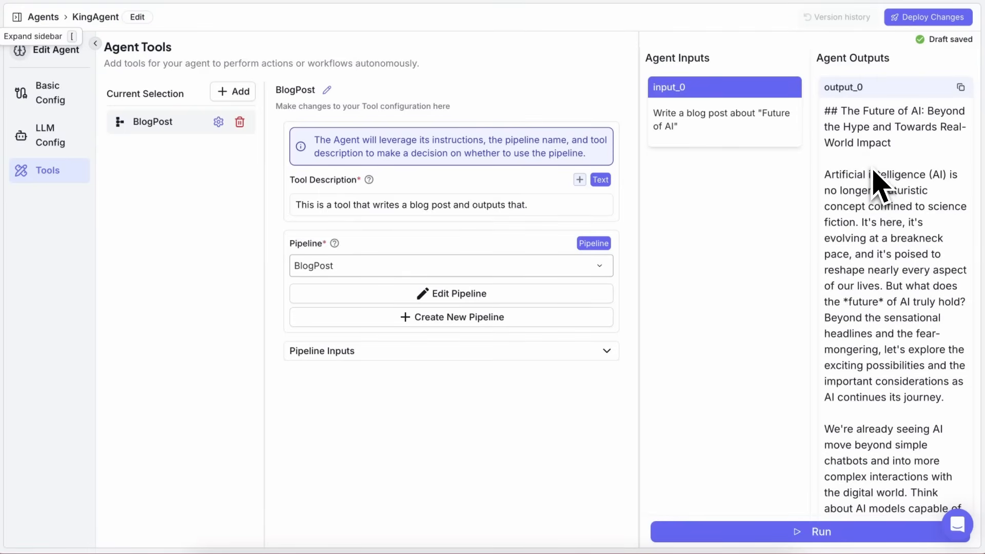
{"action": "left_click", "coordinate": [928, 17]}
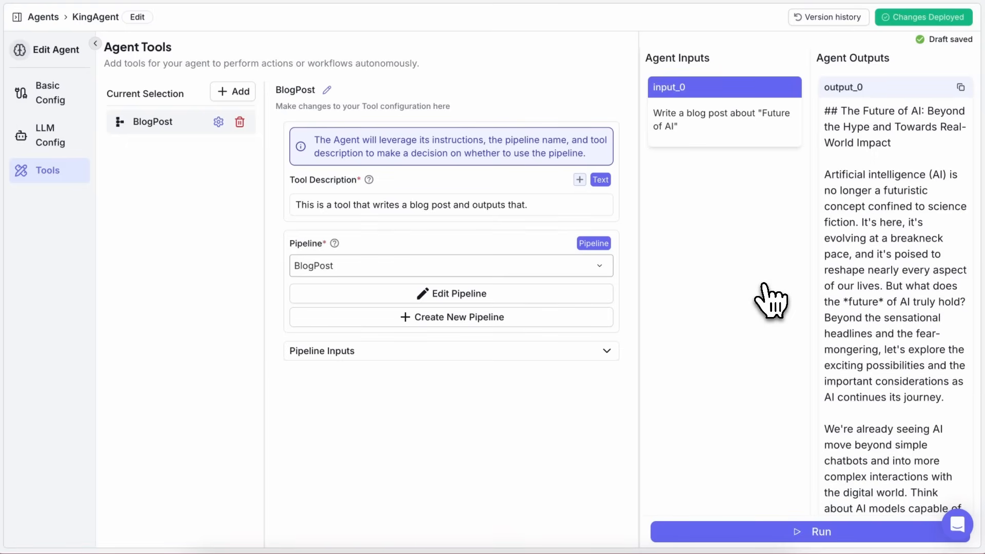
{"action": "mouse_move", "coordinate": [854, 258]}
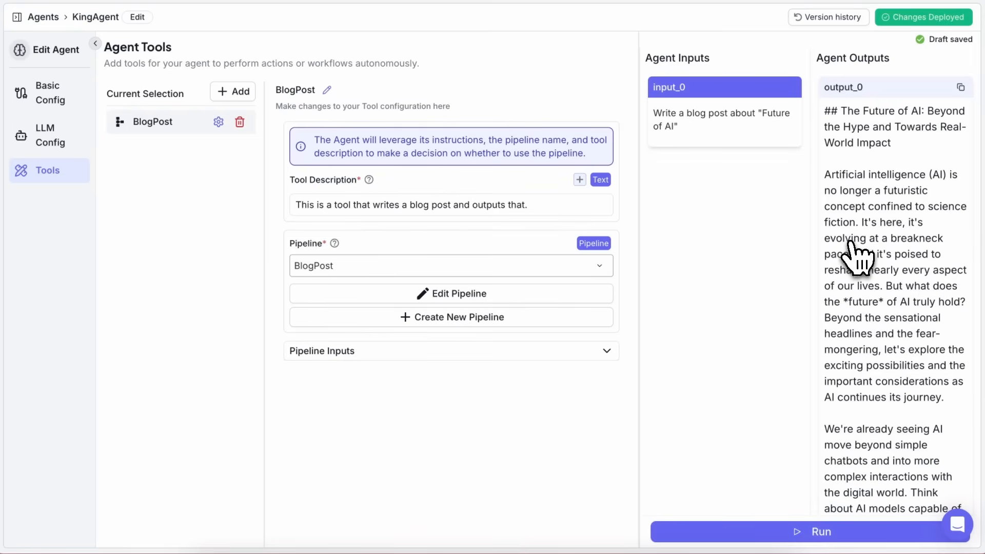
{"action": "mouse_move", "coordinate": [861, 245]}
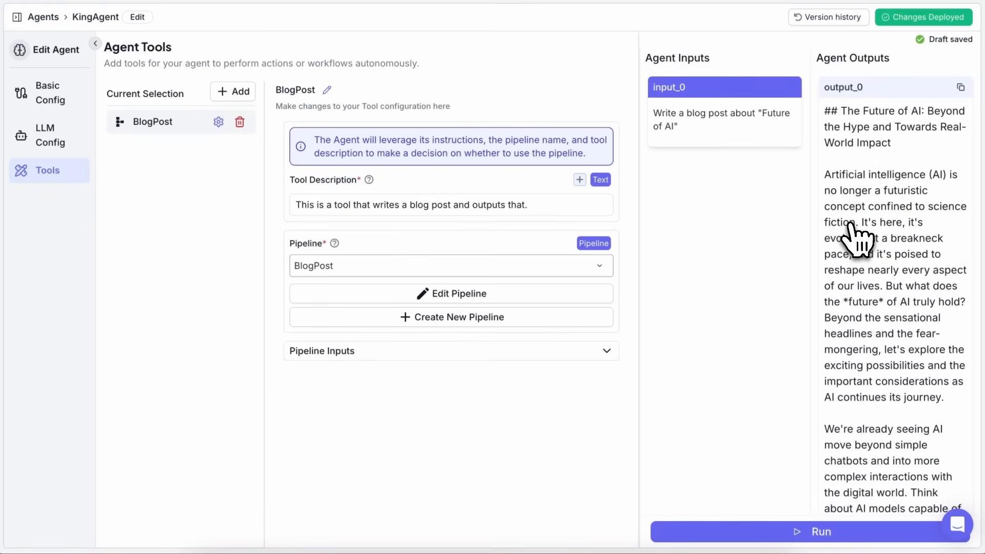
{"action": "mouse_move", "coordinate": [861, 242]}
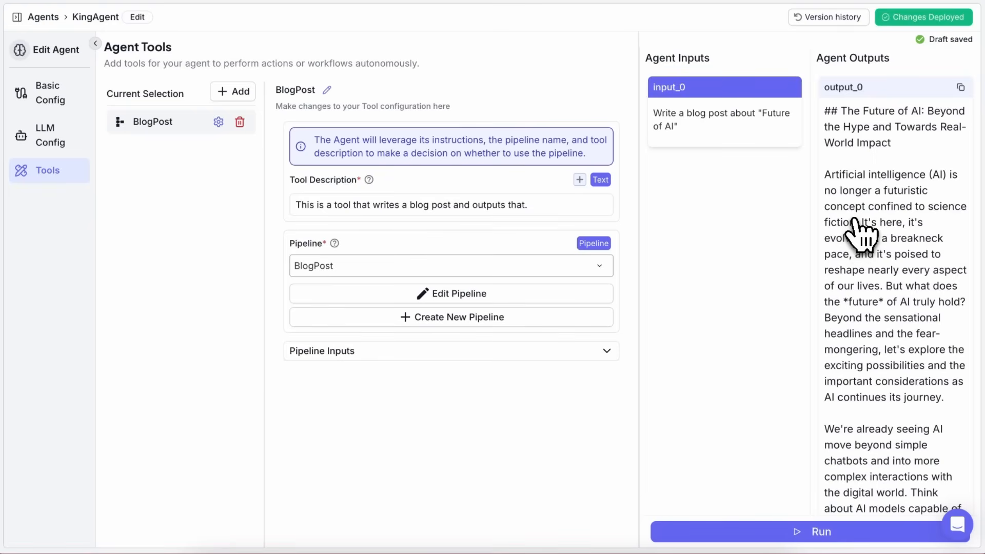
{"action": "scroll", "scroll_direction": "down", "scroll_amount": 3}
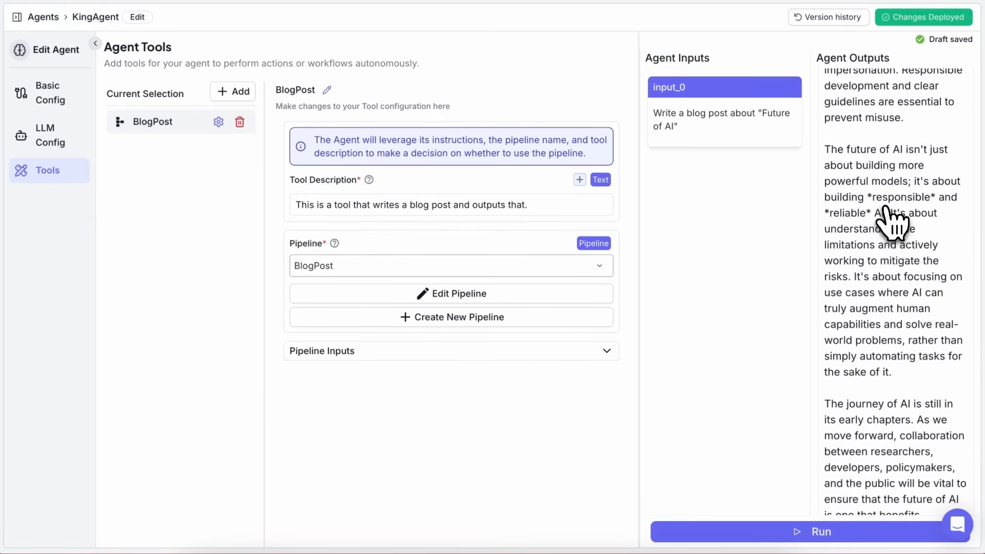
{"action": "mouse_move", "coordinate": [898, 201]}
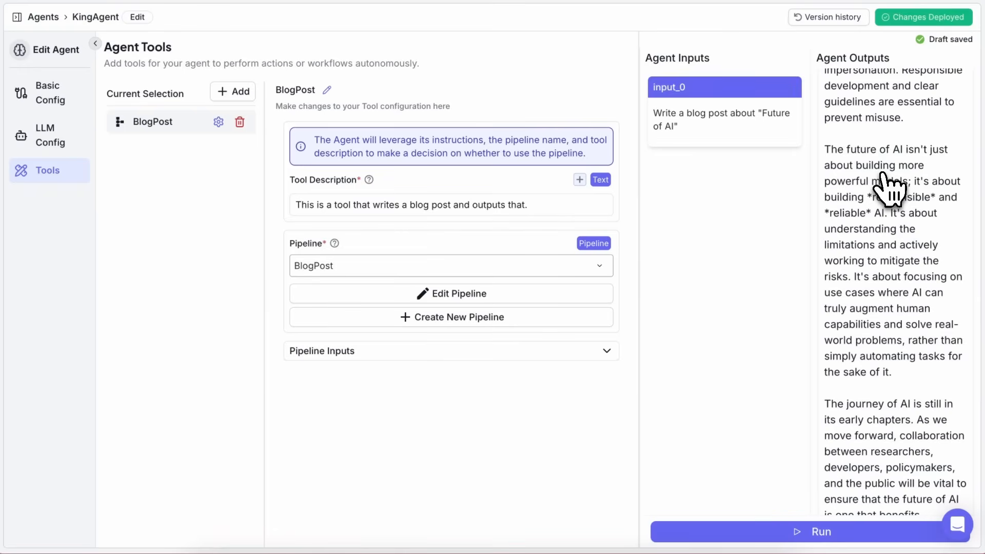
{"action": "mouse_move", "coordinate": [901, 204]}
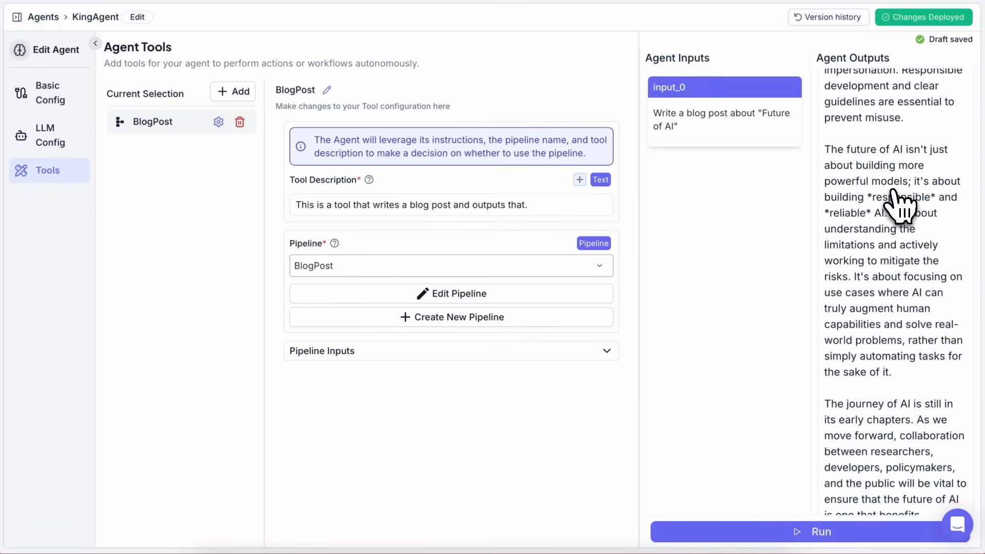
{"action": "mouse_move", "coordinate": [898, 192]}
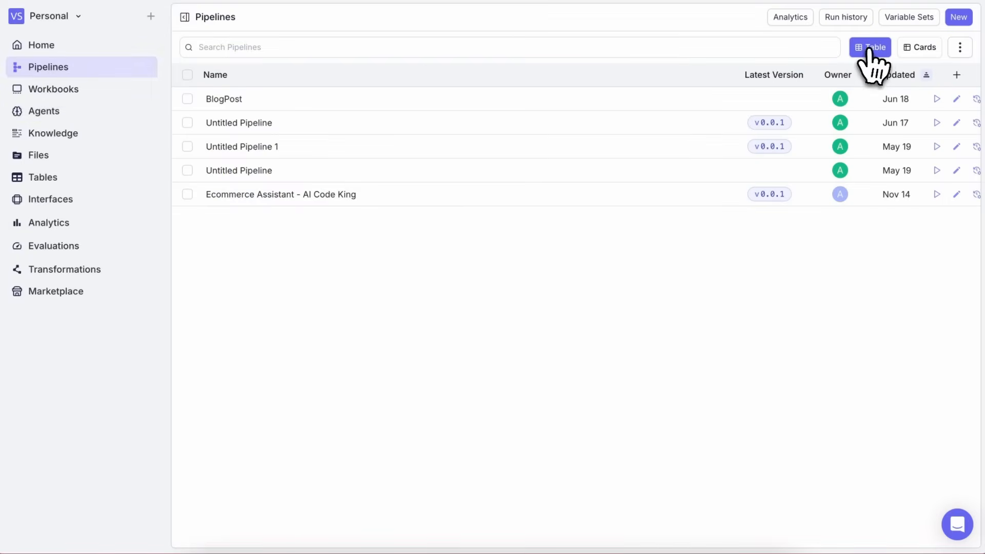
- Create a new pipeline with a KingAgent Agent node whose input_0 is {{input_0.text}}
{"action": "left_click", "coordinate": [958, 17]}
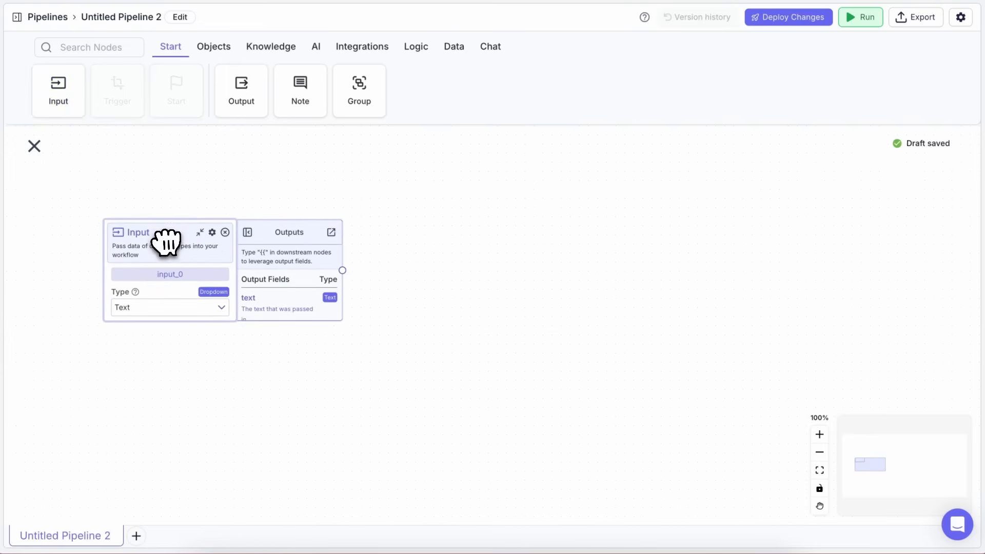
{"action": "left_click", "coordinate": [271, 46]}
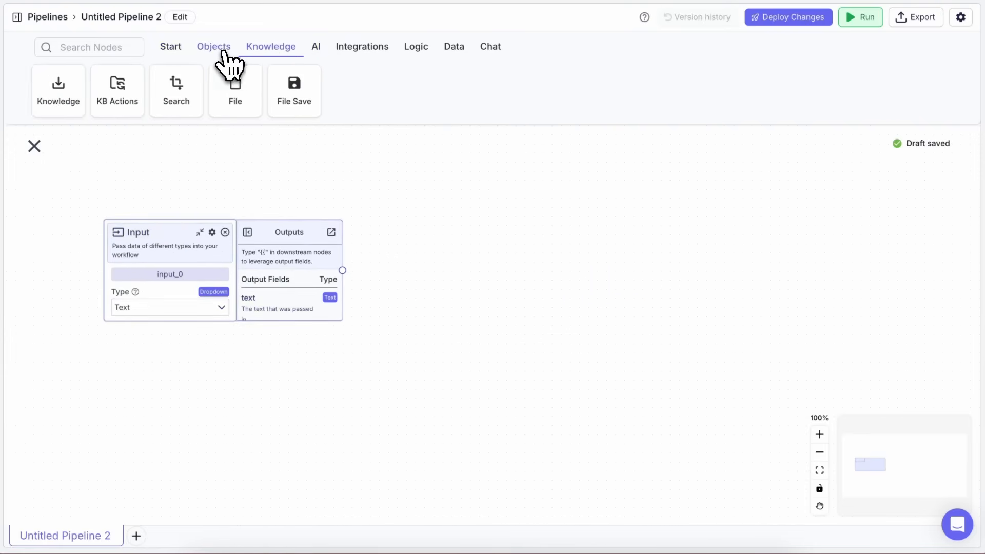
{"action": "left_click", "coordinate": [213, 46]}
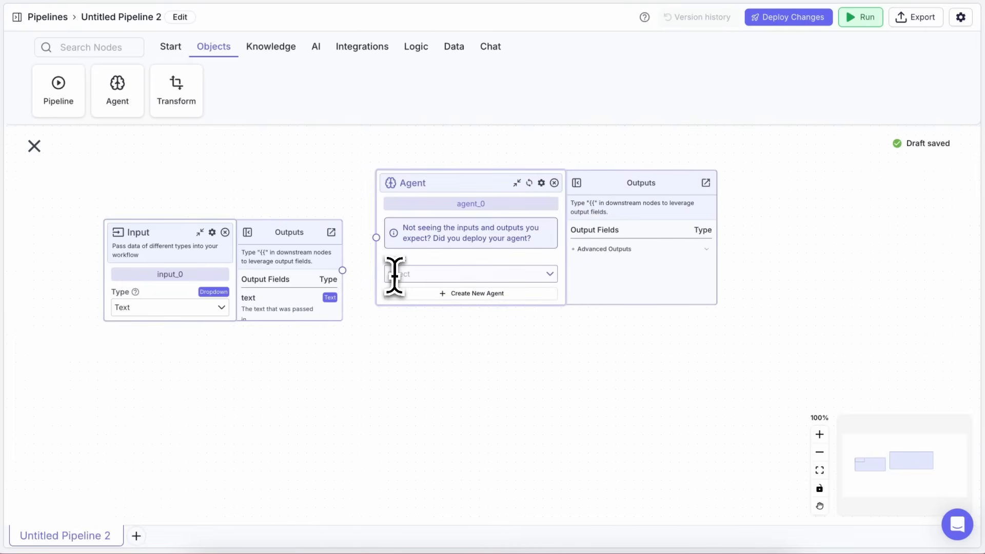
{"action": "left_click", "coordinate": [470, 274]}
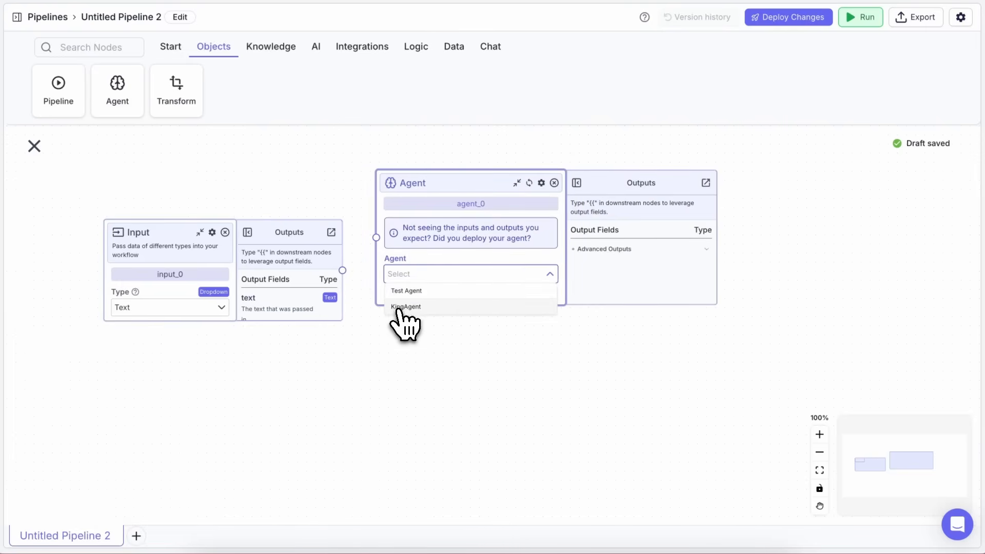
{"action": "left_click", "coordinate": [406, 307]}
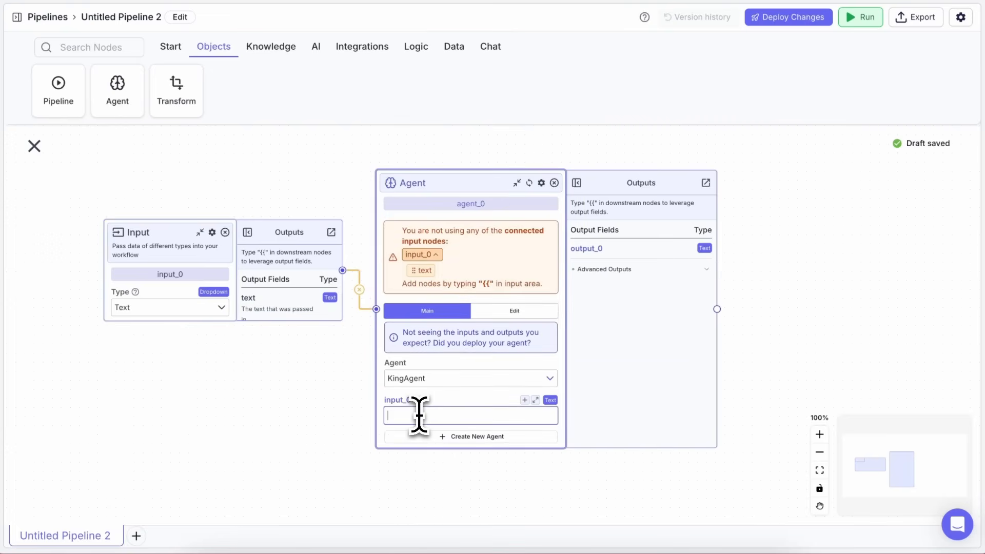
{"action": "type", "text": "{{"}
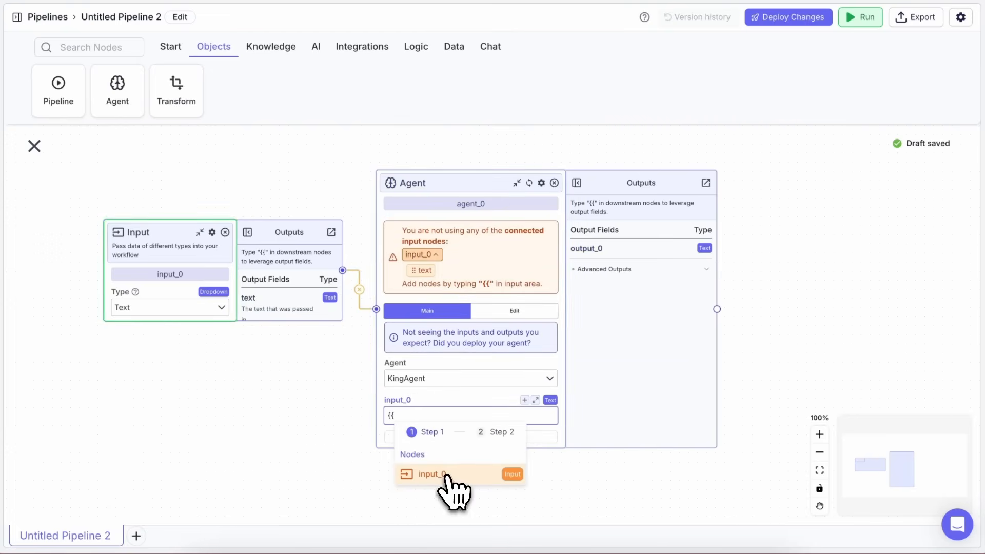
{"action": "left_click", "coordinate": [430, 474]}
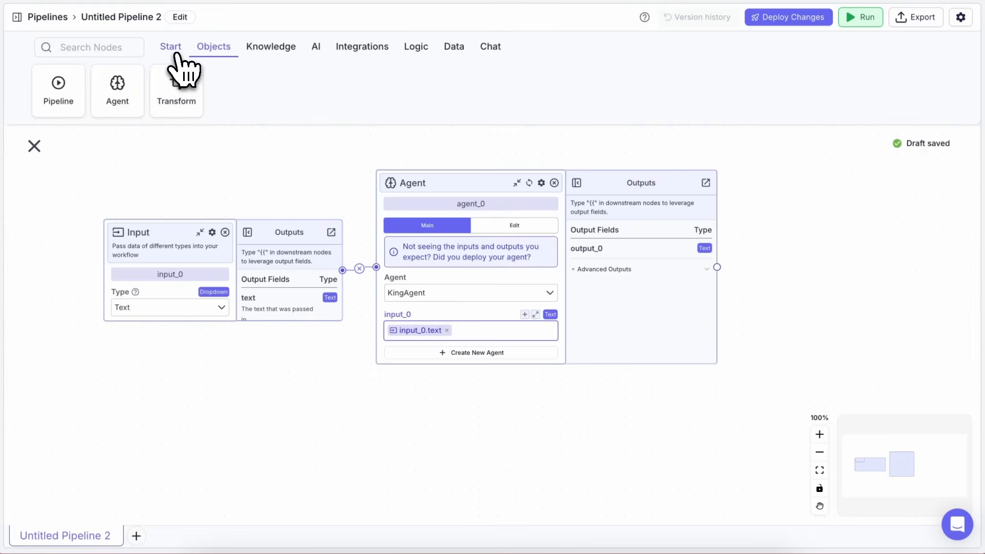
{"action": "left_click", "coordinate": [169, 46]}
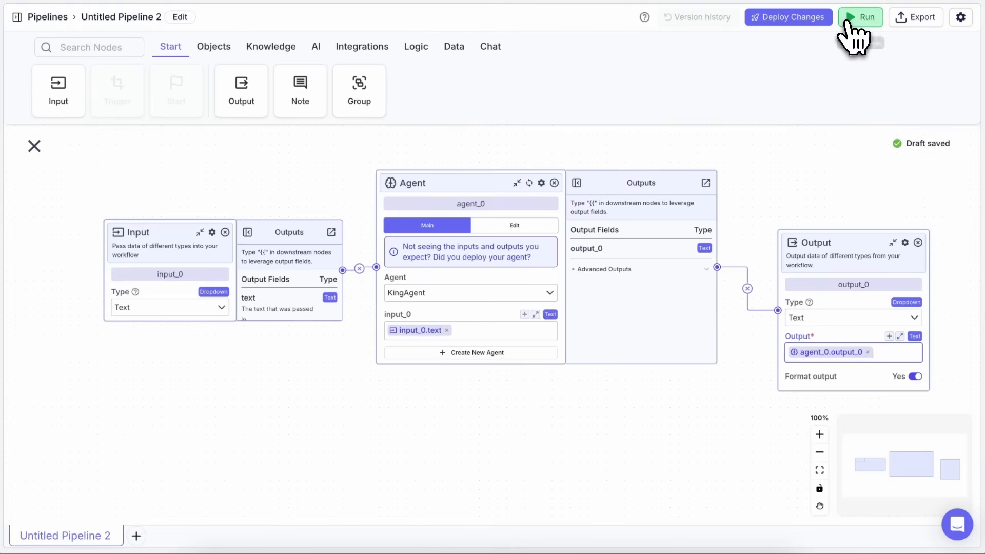
- Launch the pipeline in Chatbot mode and send the message 'hi'
{"action": "left_click", "coordinate": [860, 17]}
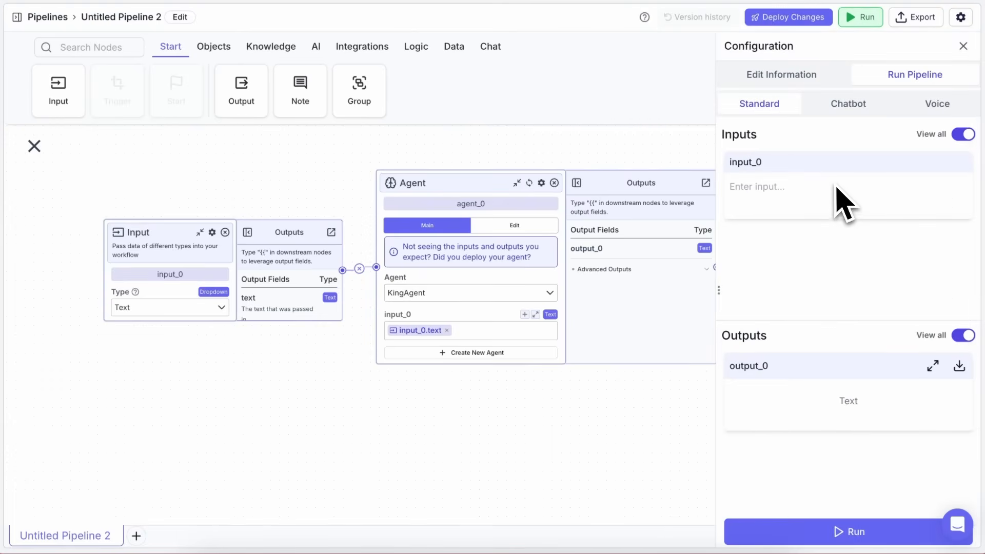
{"action": "left_click", "coordinate": [848, 104]}
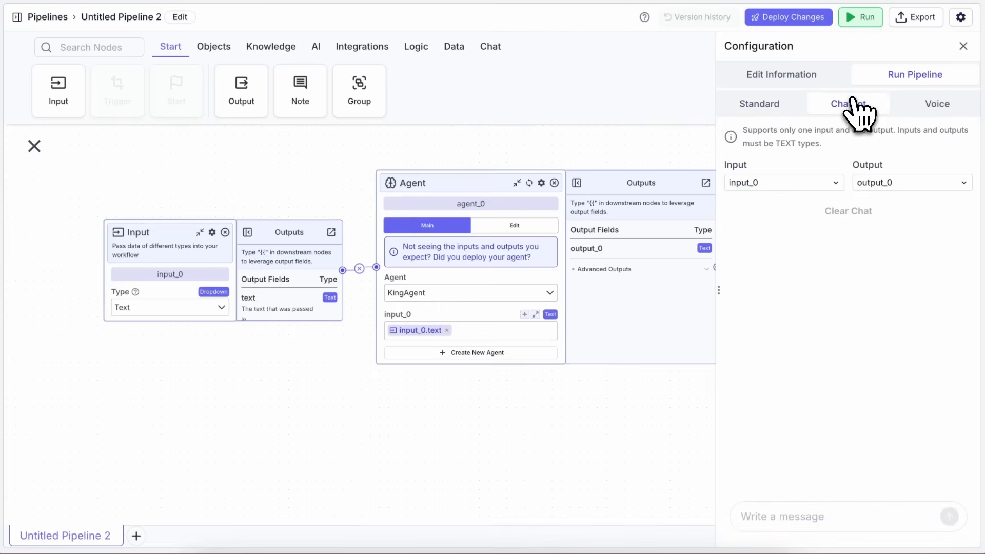
{"action": "left_click", "coordinate": [848, 103]}
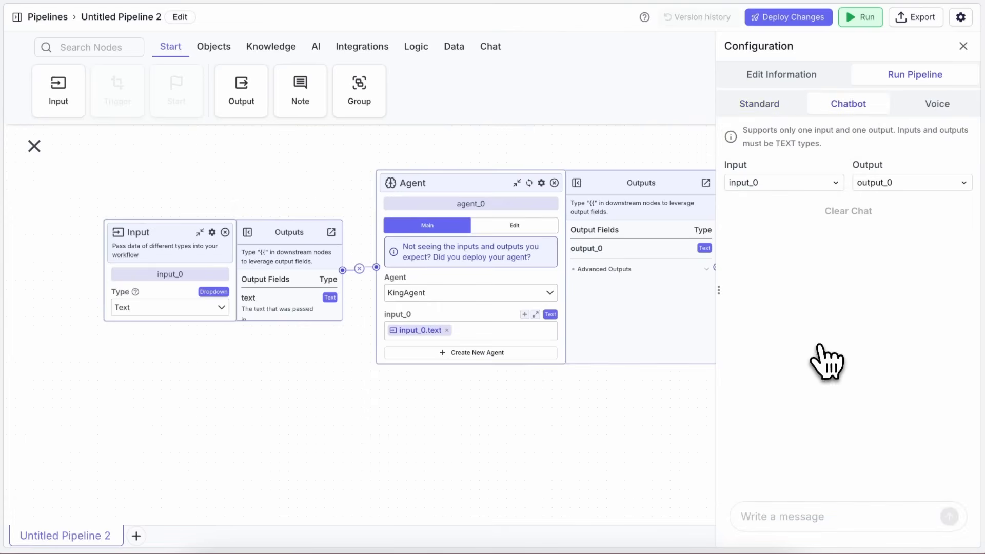
{"action": "type", "text": "hi"}
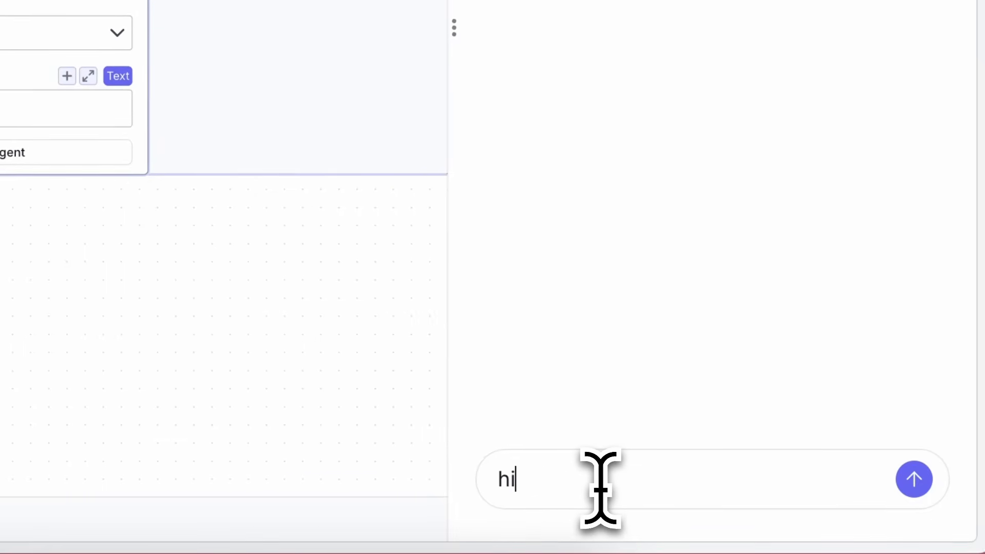
{"action": "left_click", "coordinate": [913, 479]}
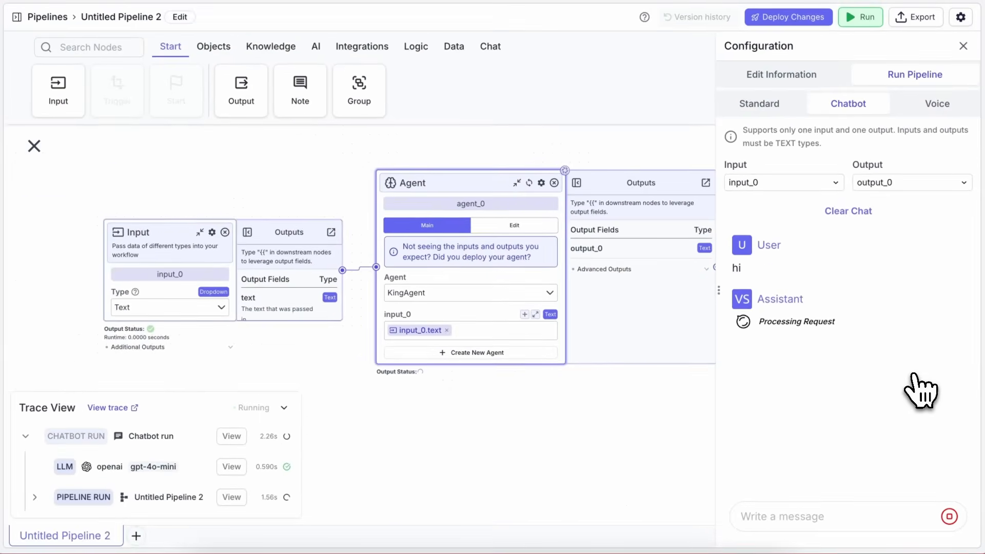
{"action": "mouse_move", "coordinate": [905, 345]}
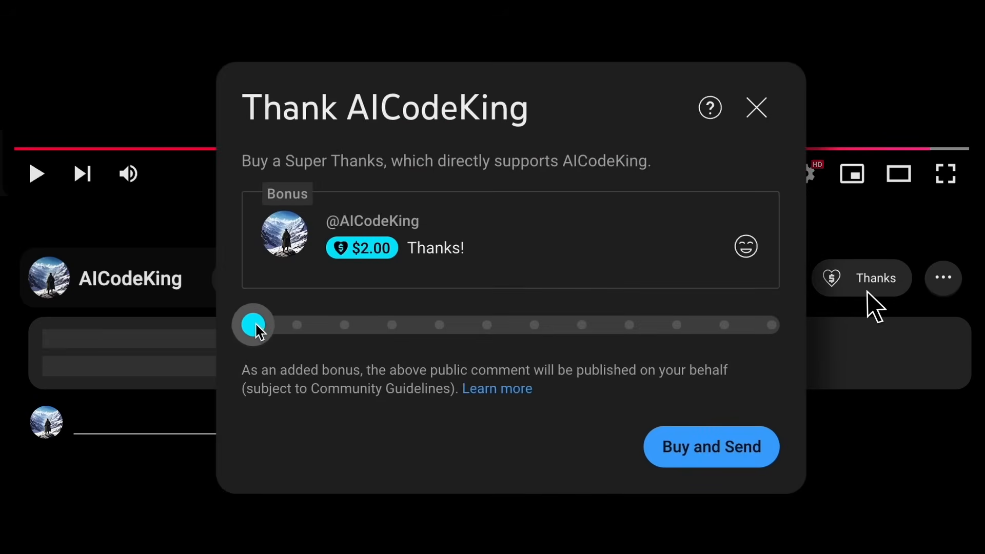
{"action": "left_click", "coordinate": [755, 107]}
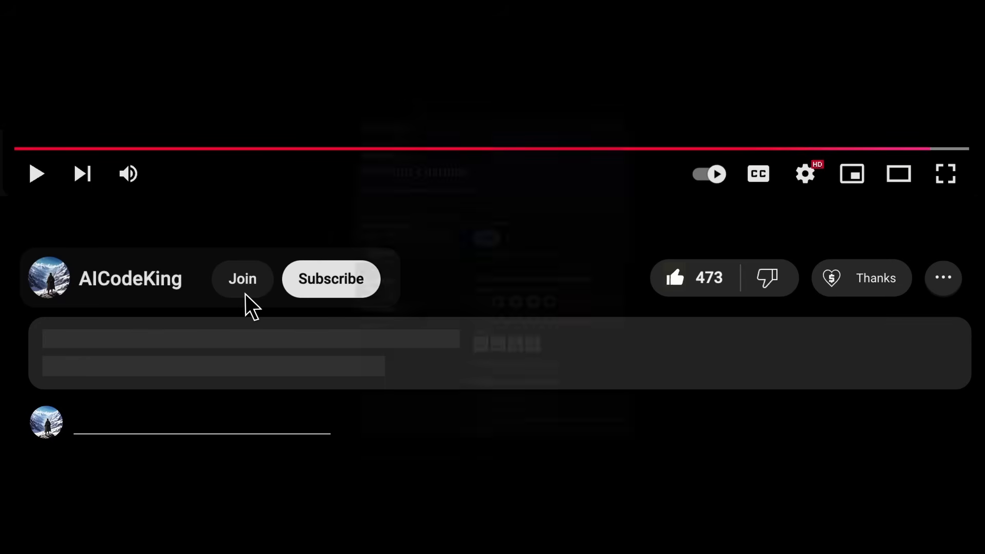